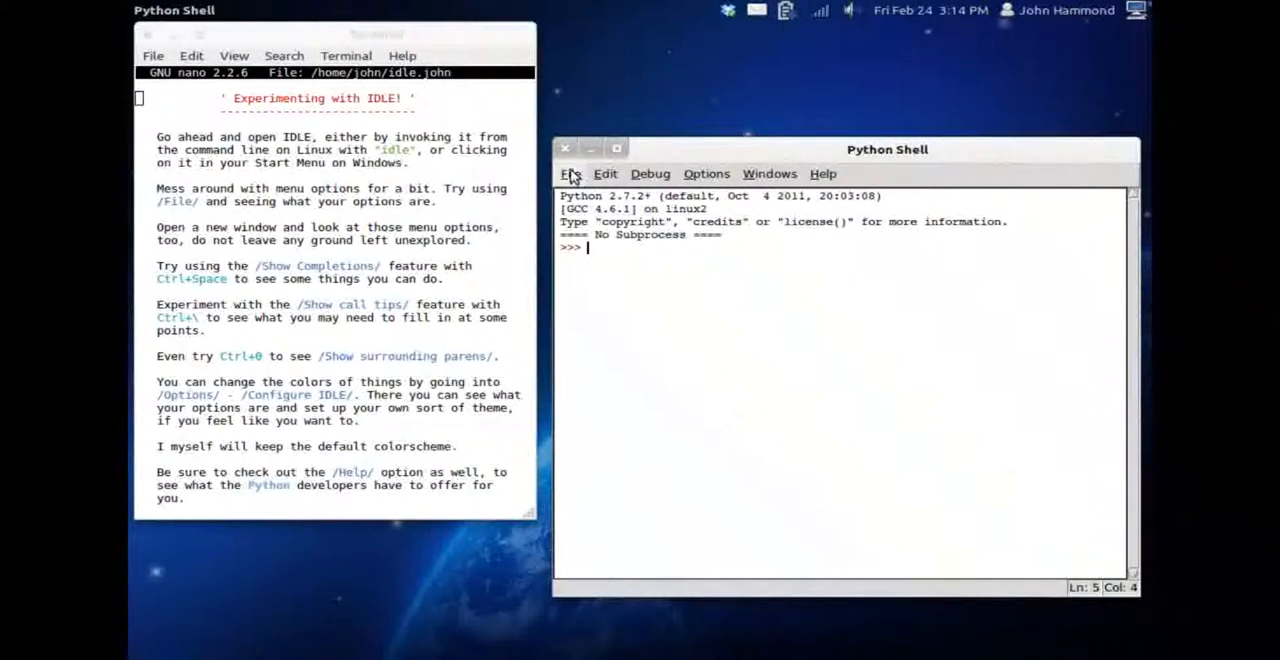
Browse the Debug, Windows and File menus, then open a new untitled editor window
left_click(649, 173)
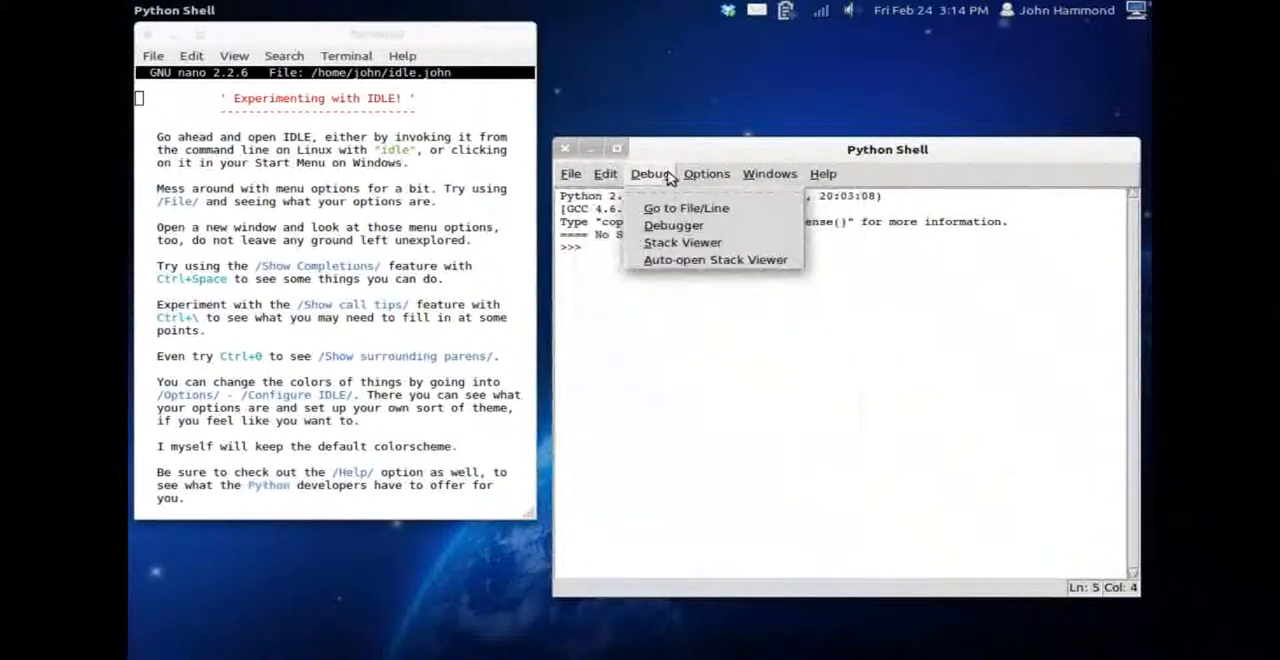
left_click(769, 173)
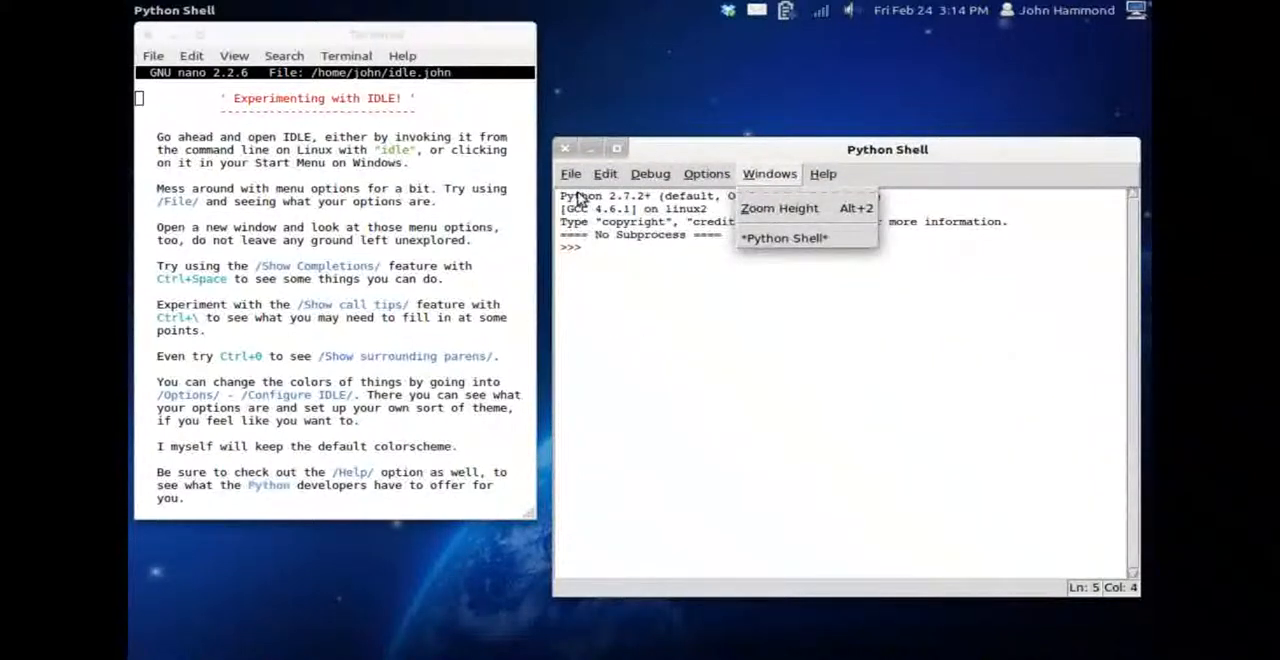
left_click(571, 173)
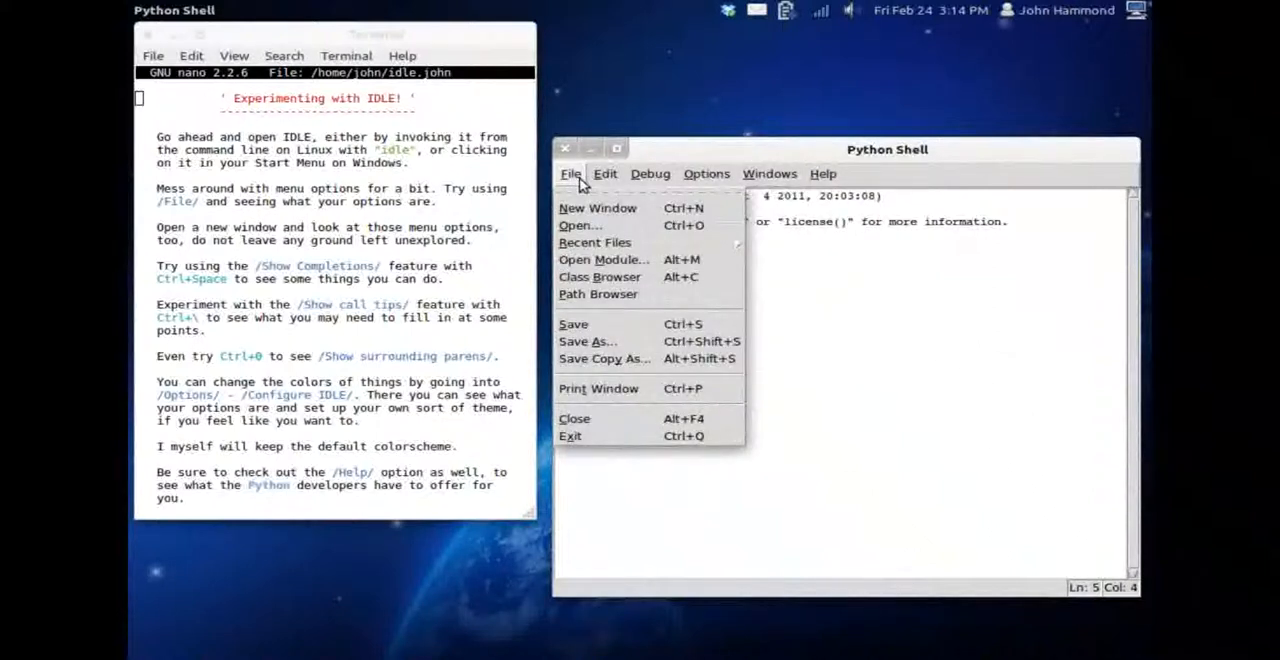
left_click(597, 208)
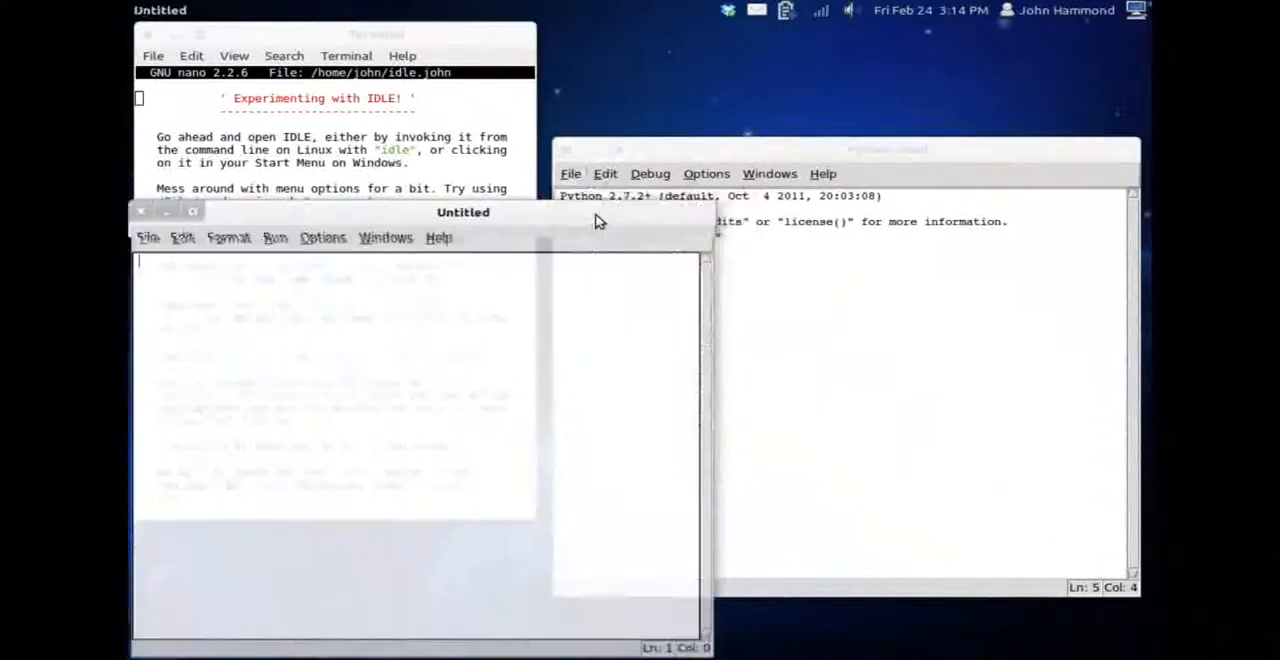
Drag the untitled editor to the upper right and type 'pr' in the Shell
left_click_drag(463, 212, 857, 100)
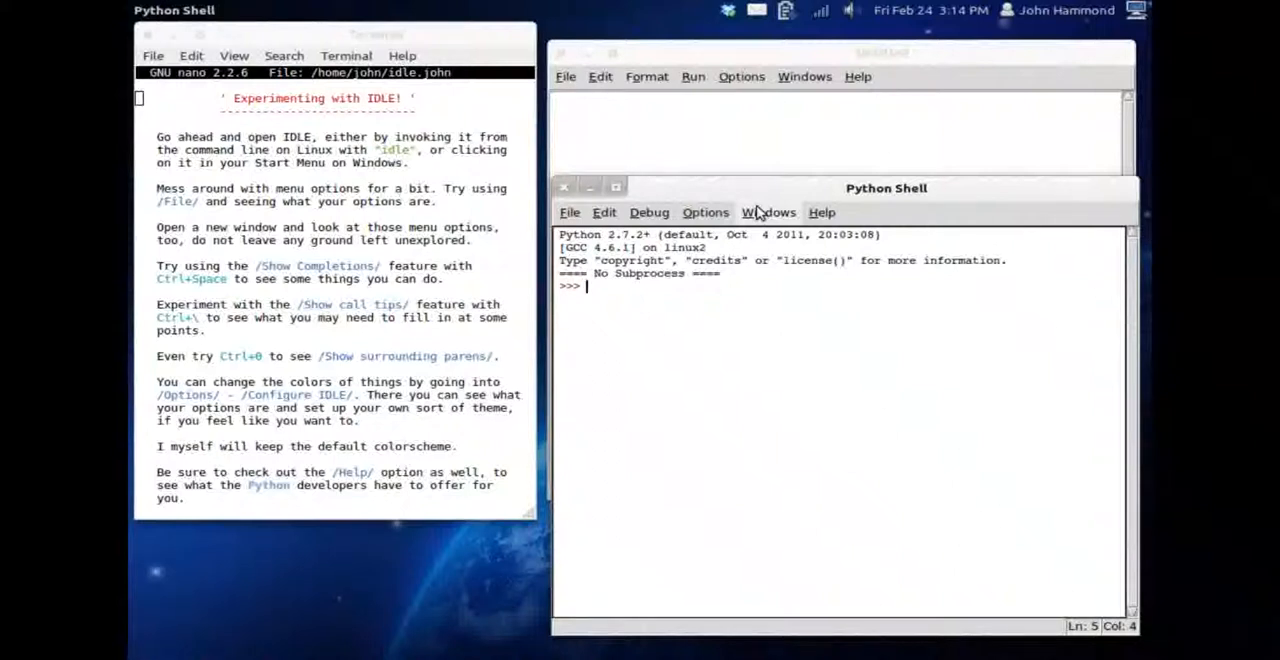
type("pr")
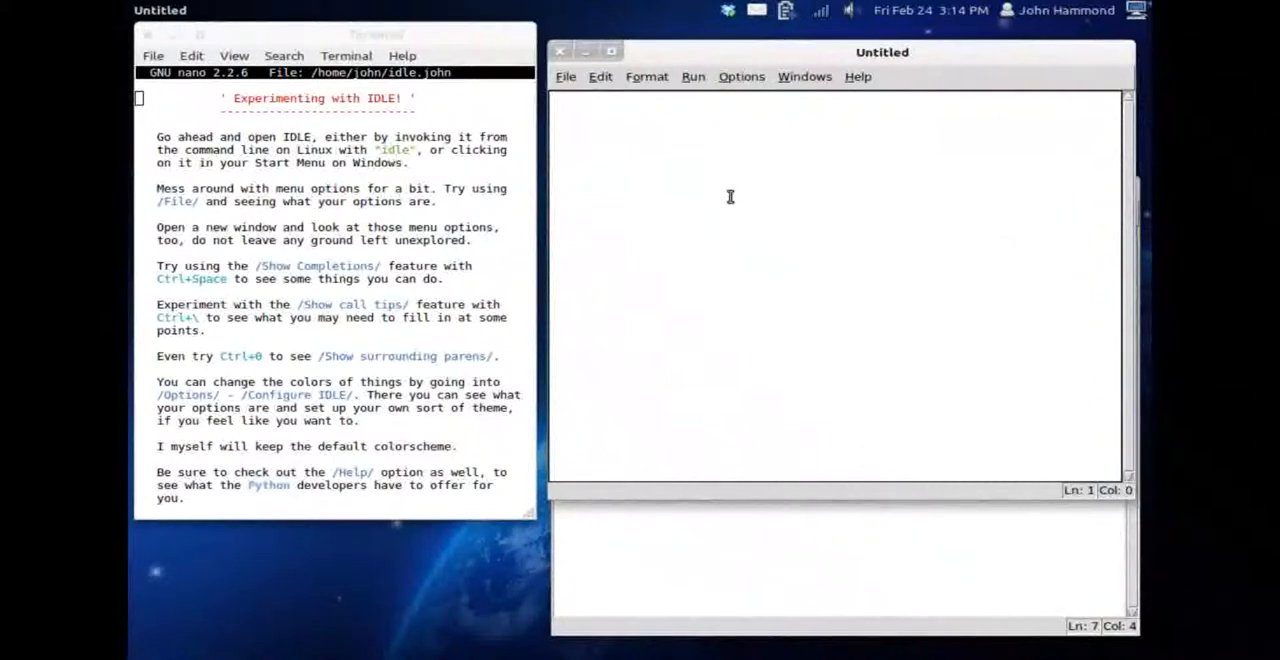
left_click(565, 76)
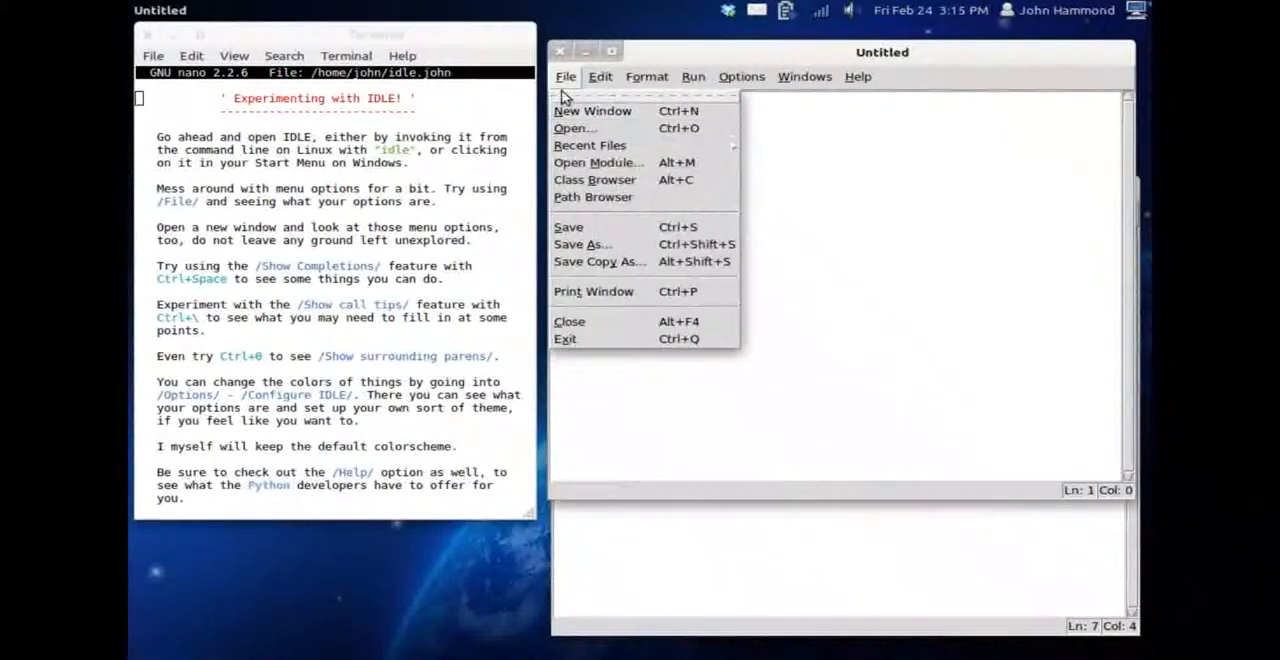
left_click(599, 76)
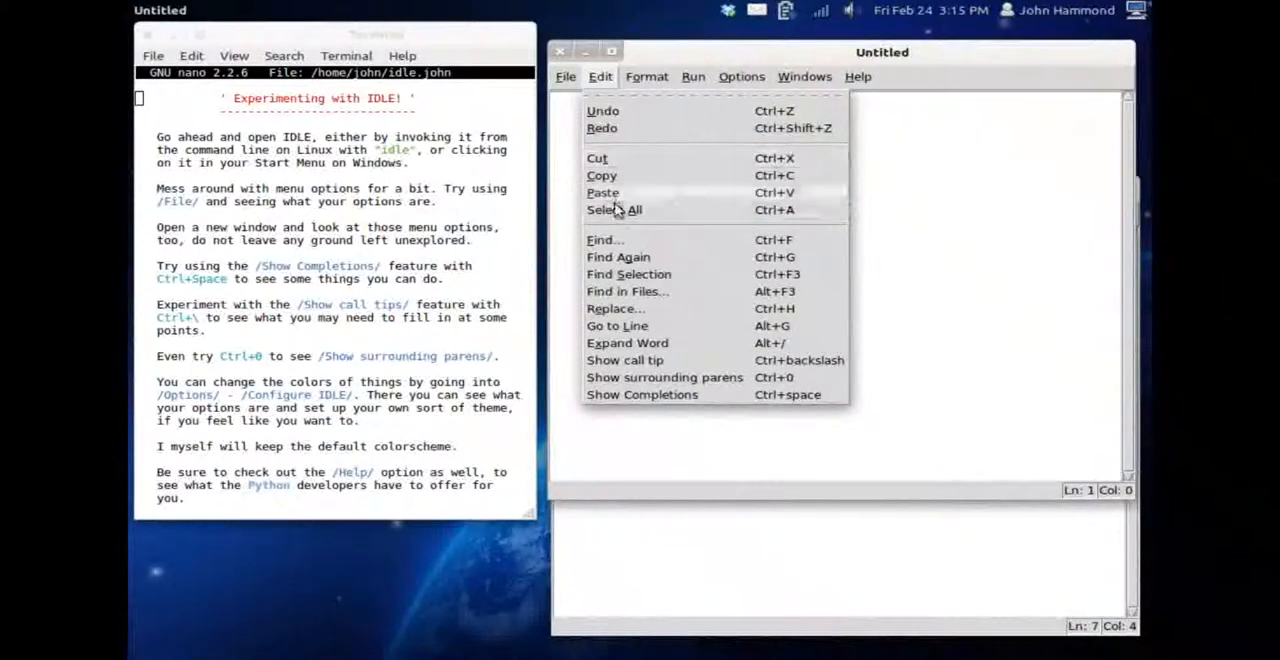
left_click(604, 239)
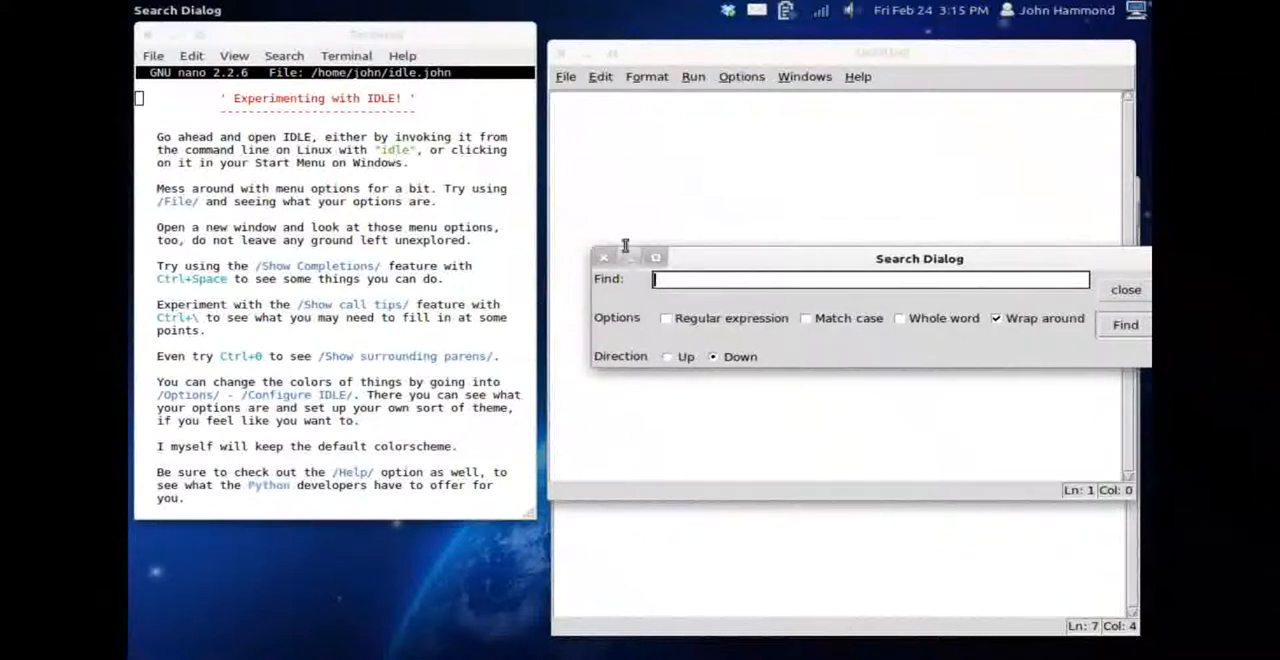
left_click(1125, 290)
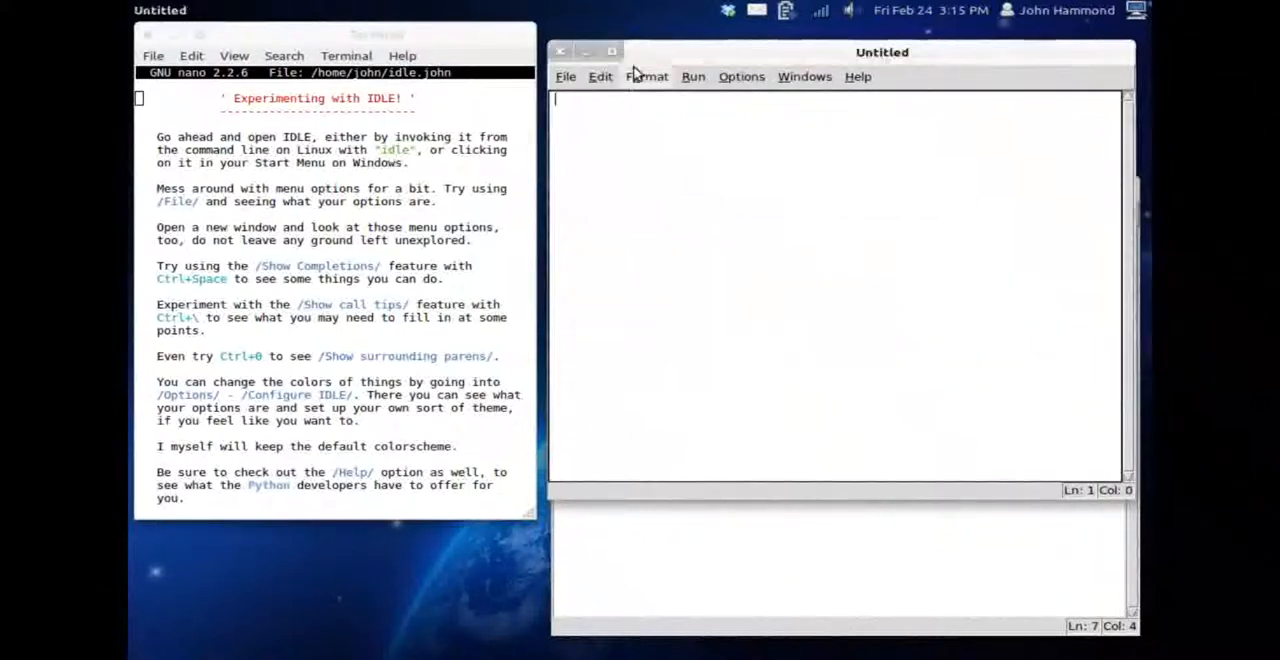
left_click(600, 76)
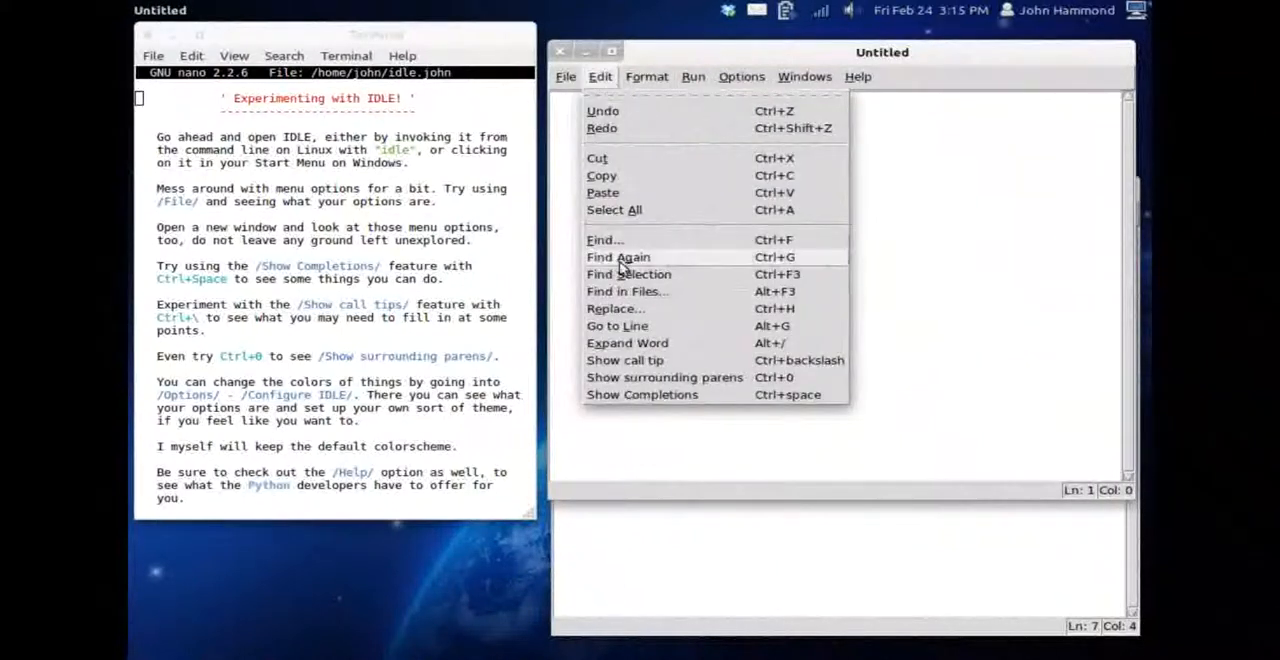
mouse_move(627, 291)
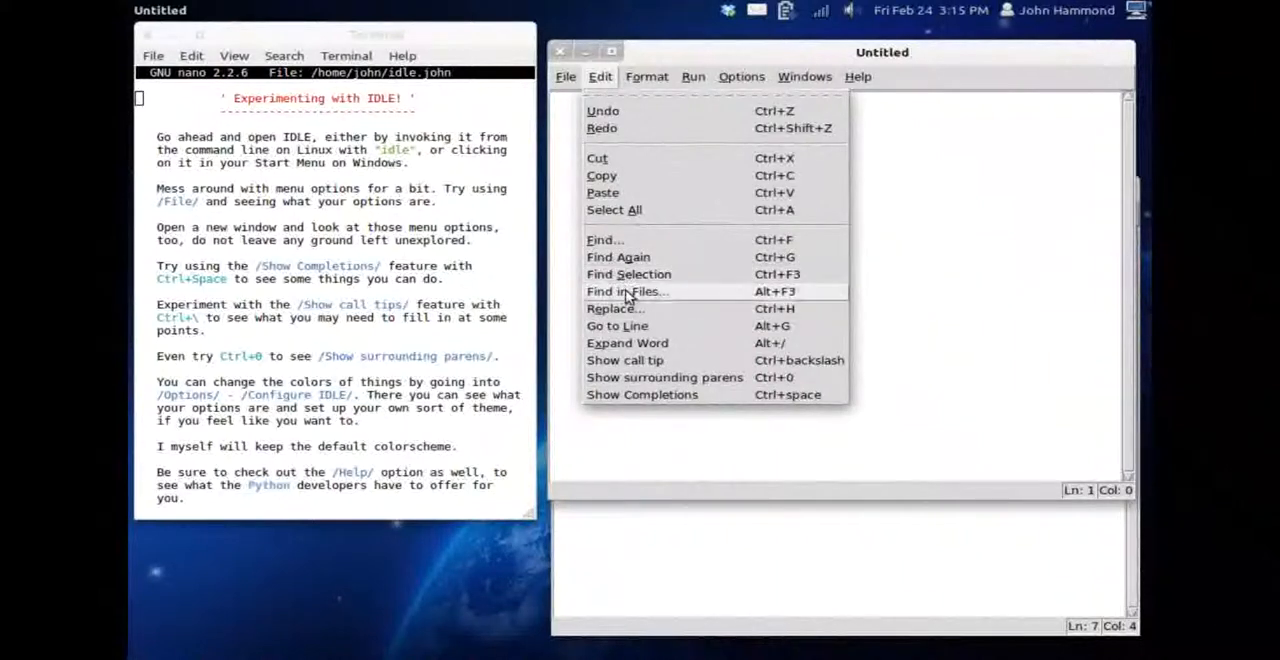
mouse_move(617, 325)
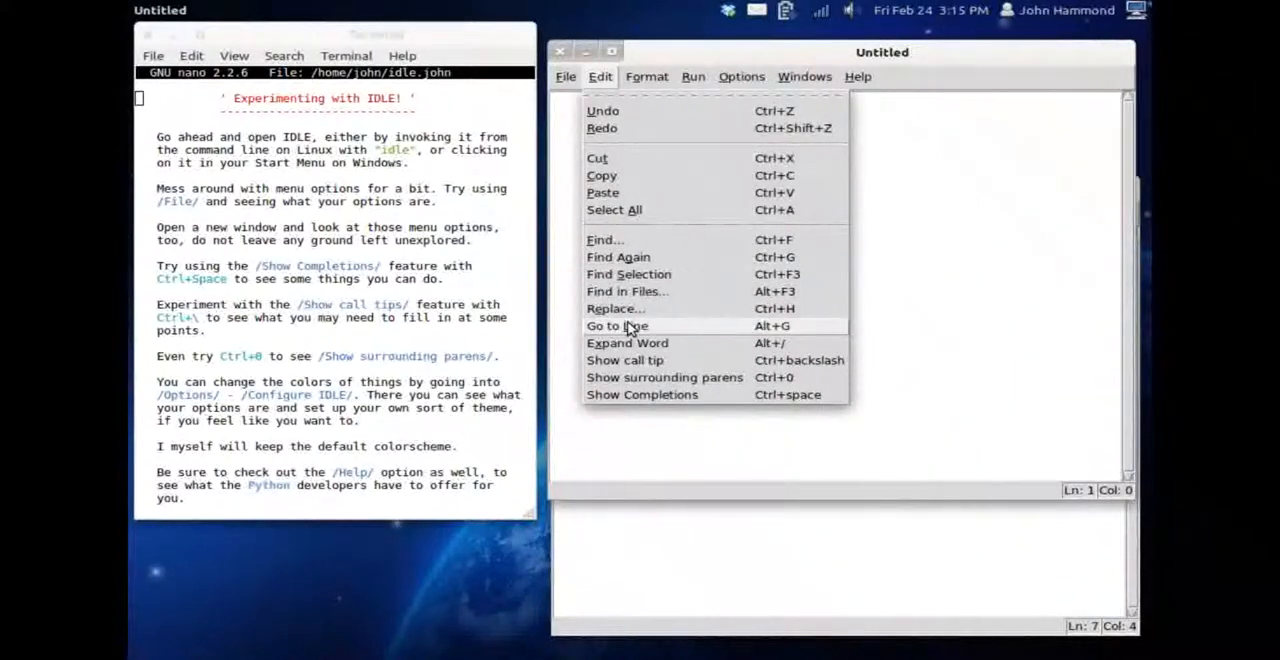
left_click(616, 308)
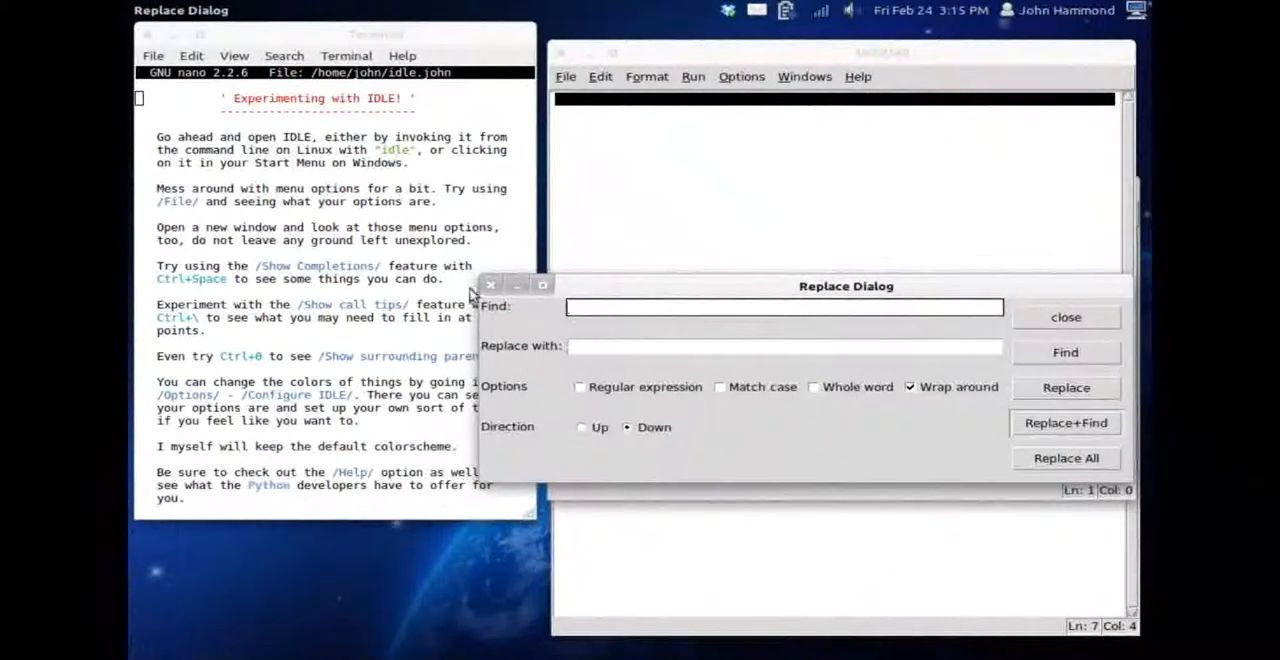
left_click(1065, 317)
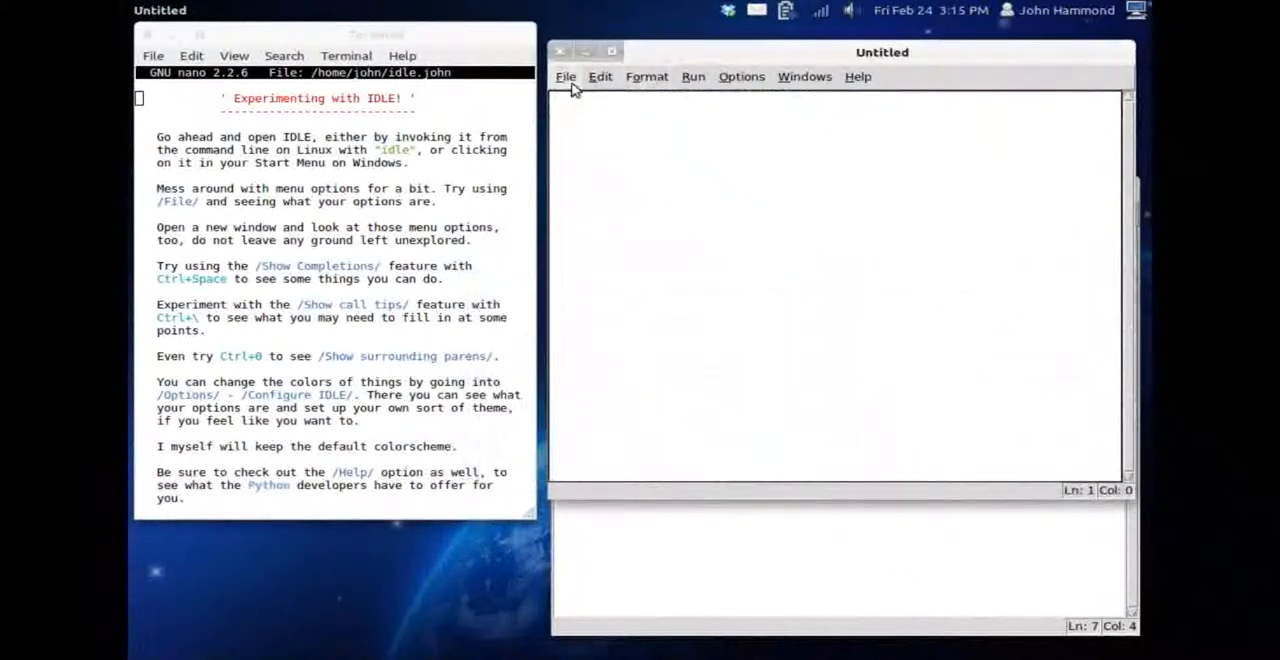
Show a completions list of built-in names like ArithmeticError from the Edit menu
left_click(599, 76)
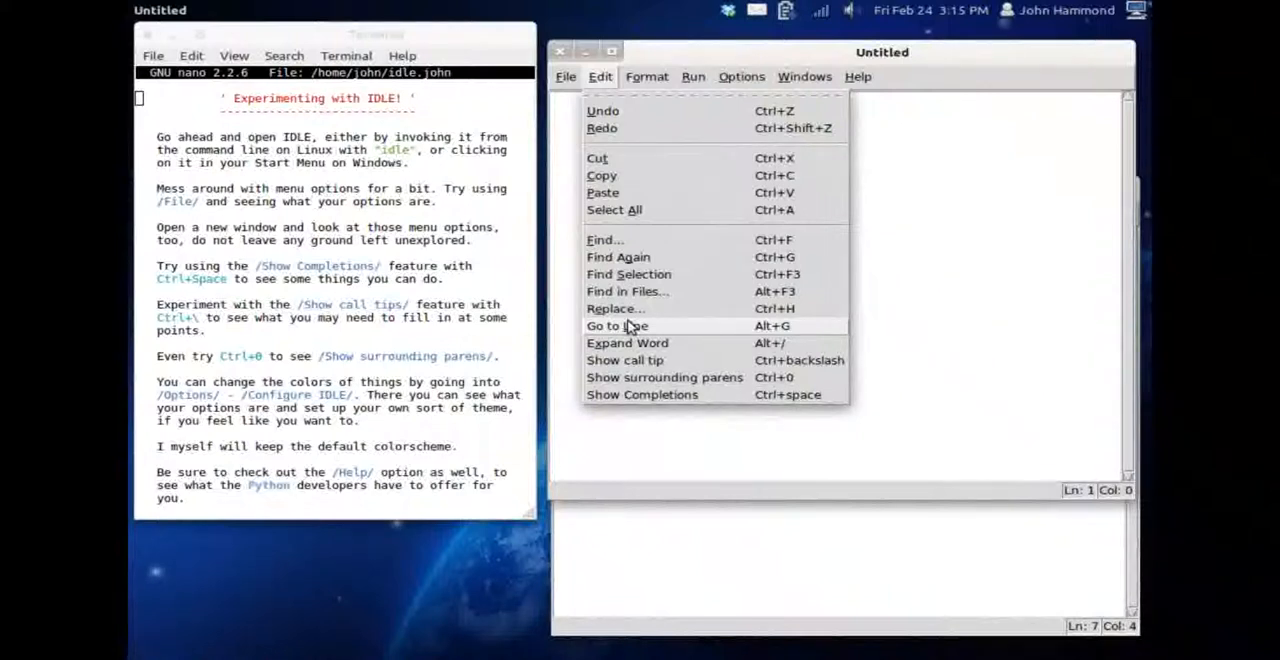
mouse_move(645, 360)
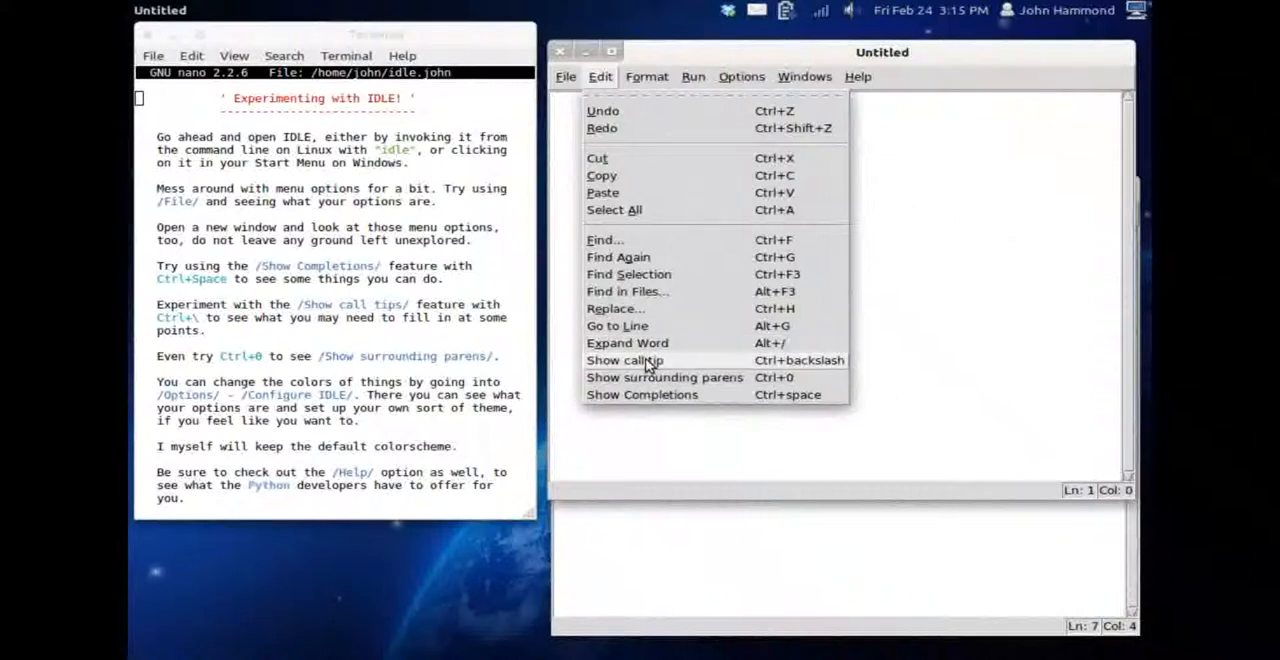
mouse_move(960, 338)
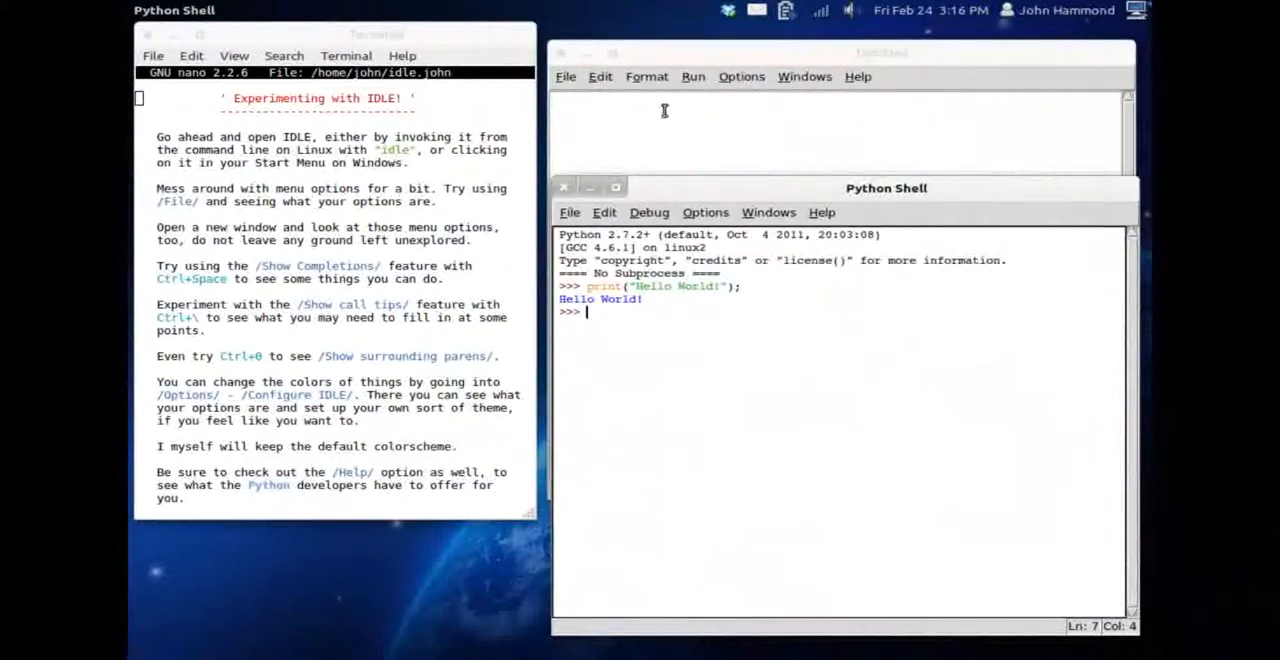
left_click(600, 76)
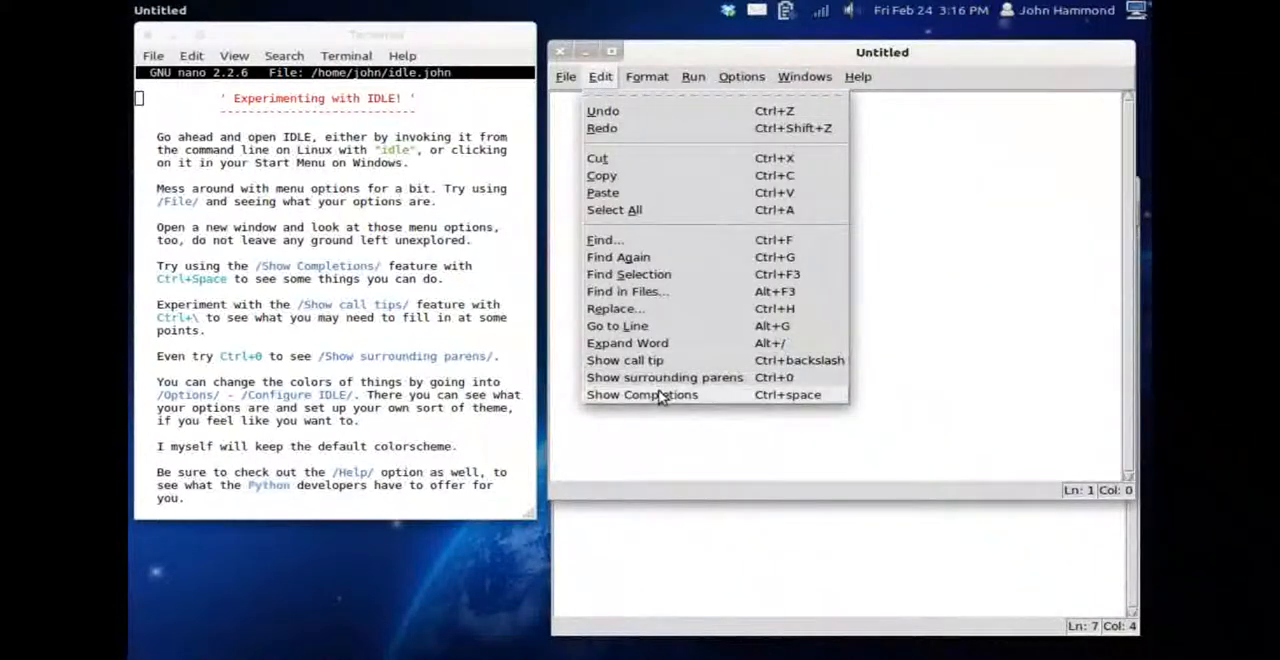
left_click(641, 394)
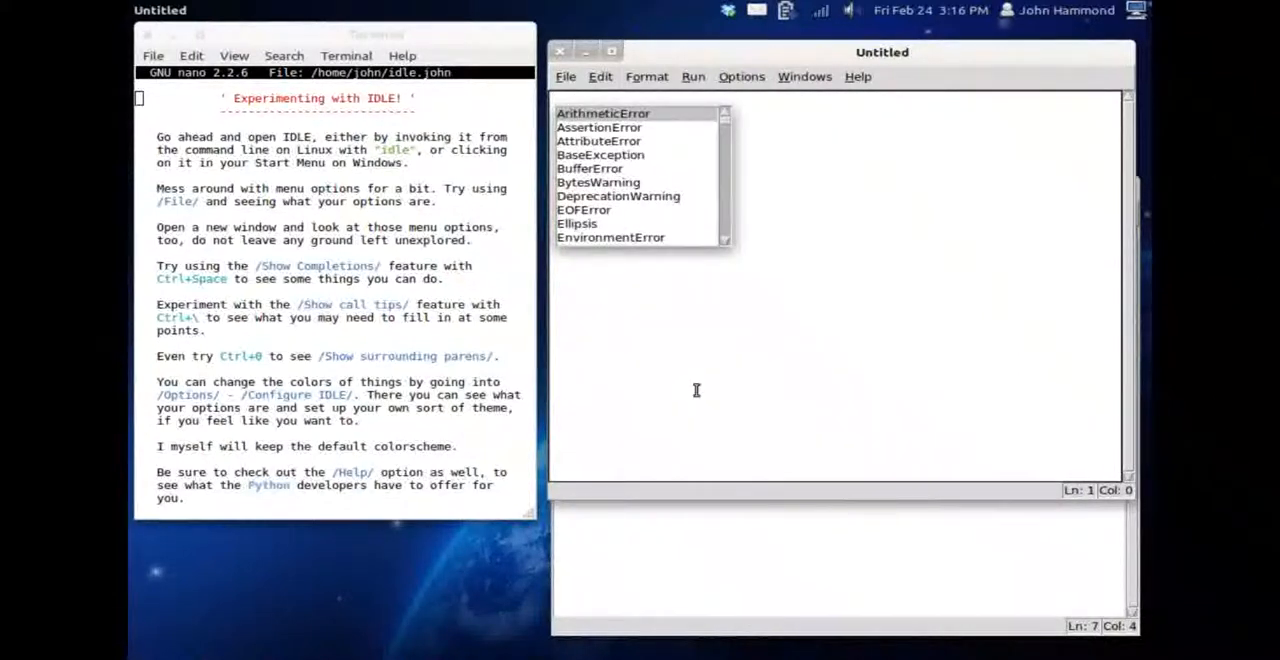
type("IOError")
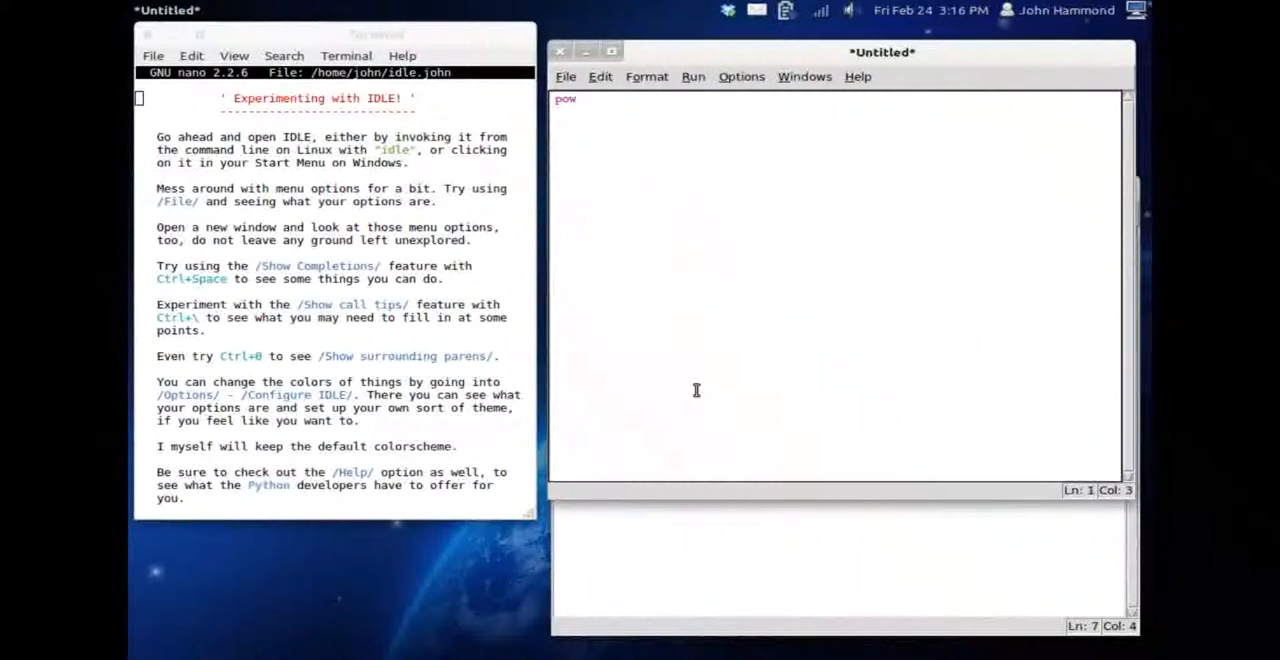
type("( ,")
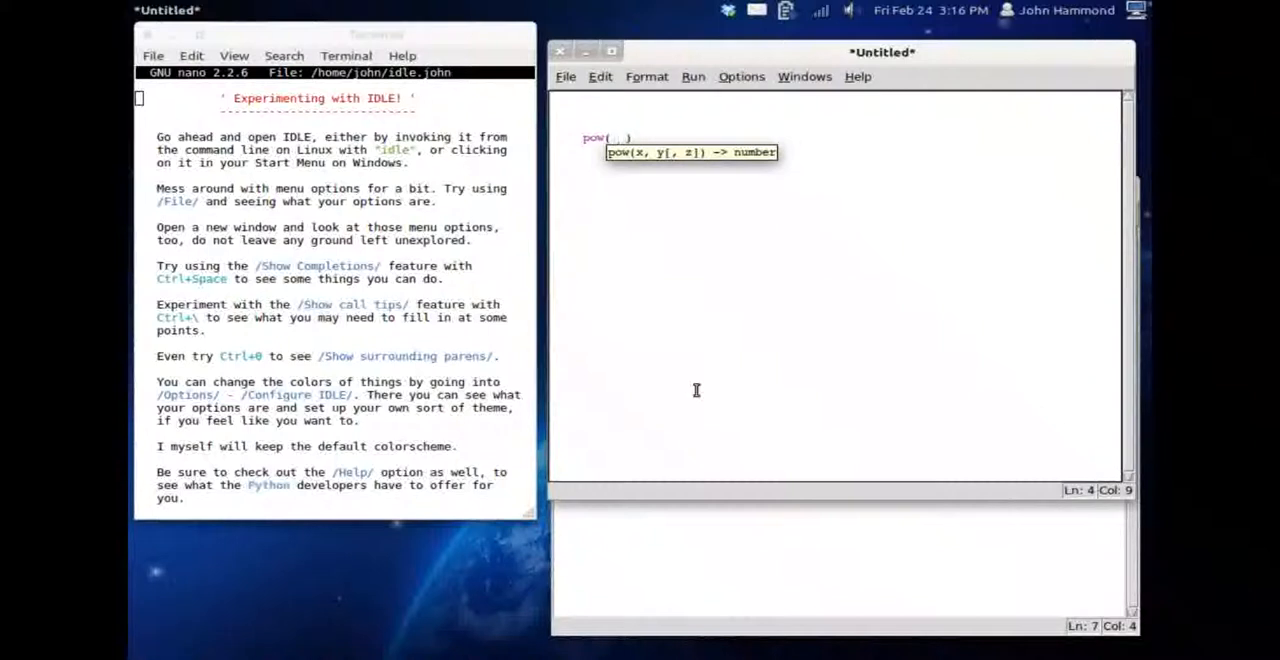
type("2")
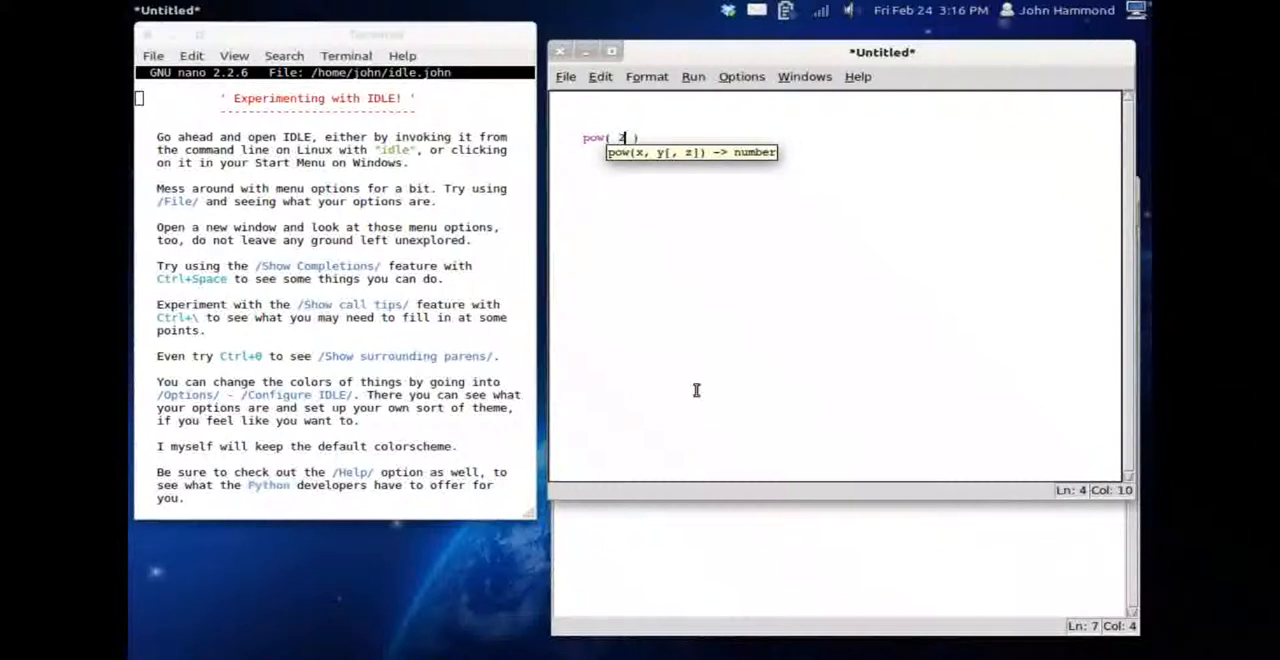
type(",")
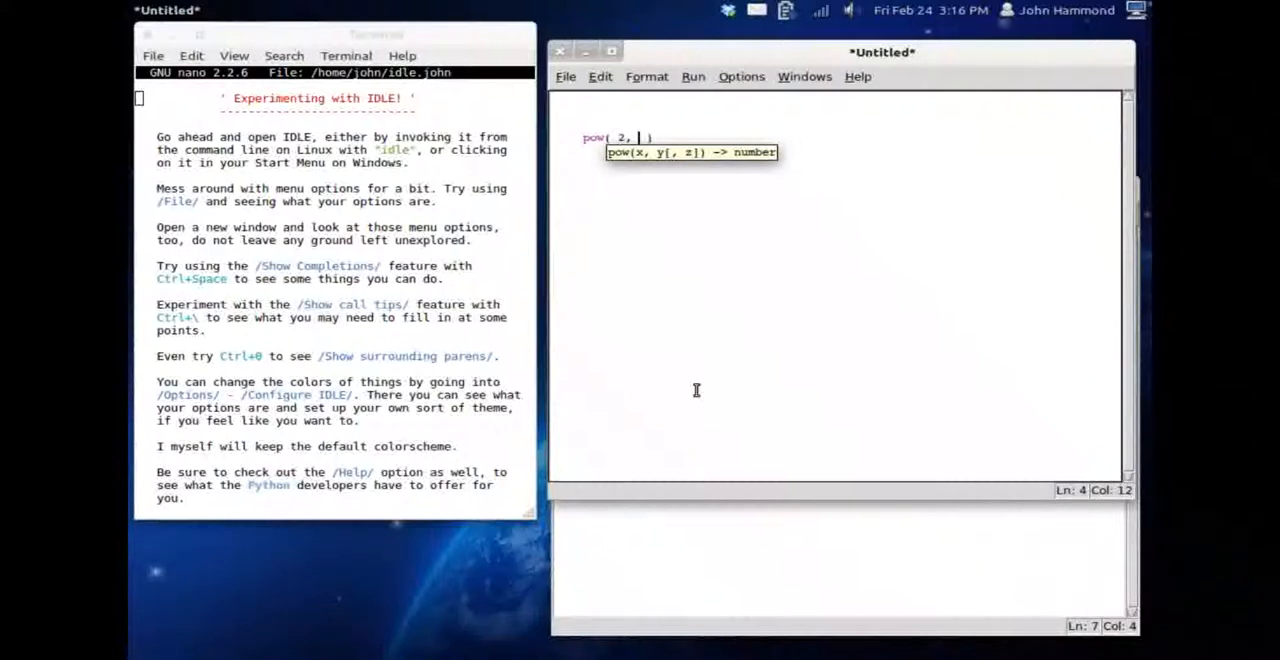
type("4")
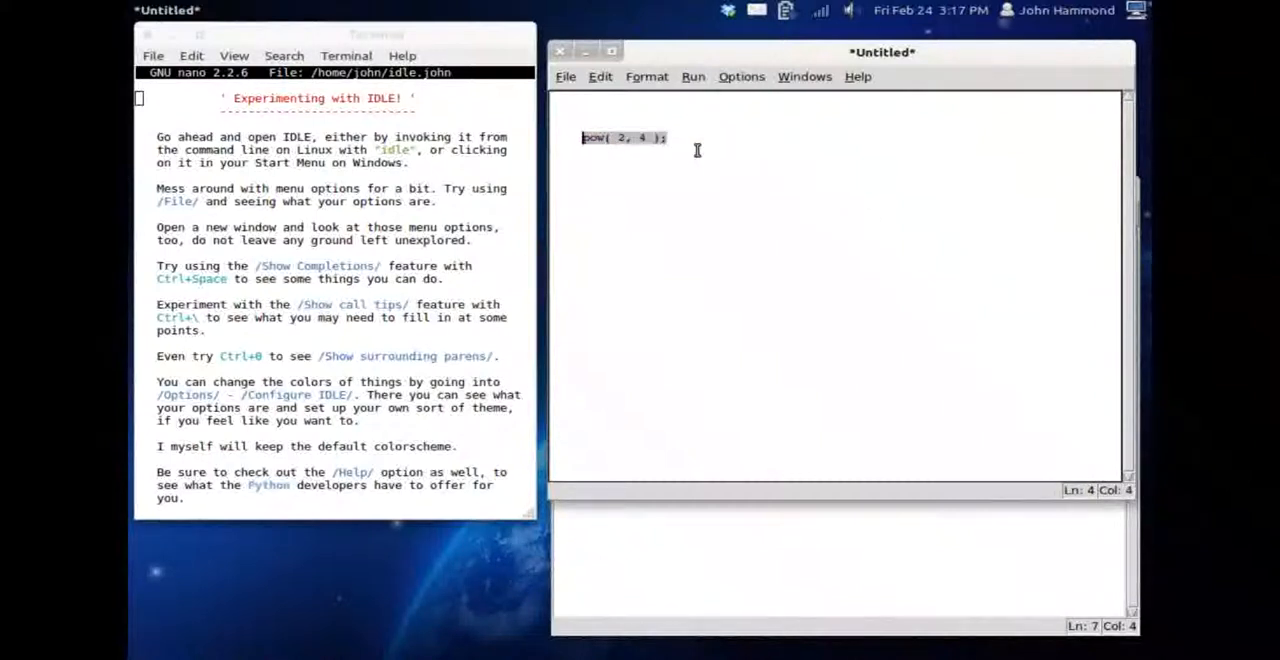
left_click(599, 76)
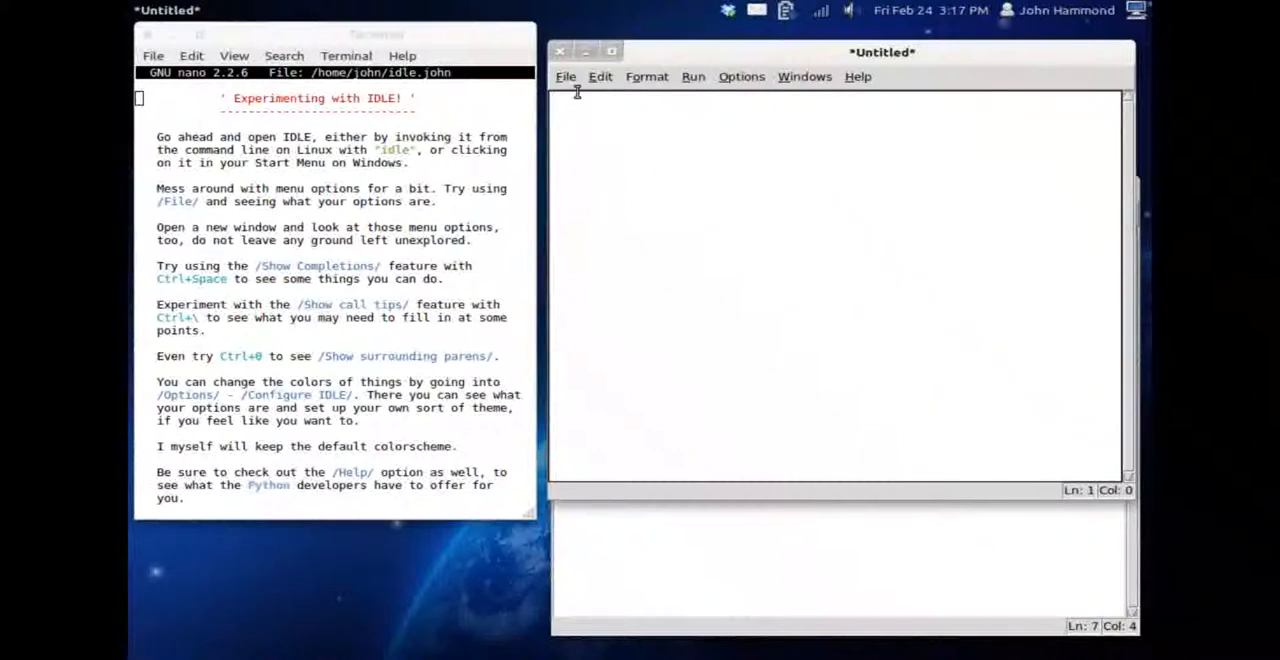
left_click(560, 52)
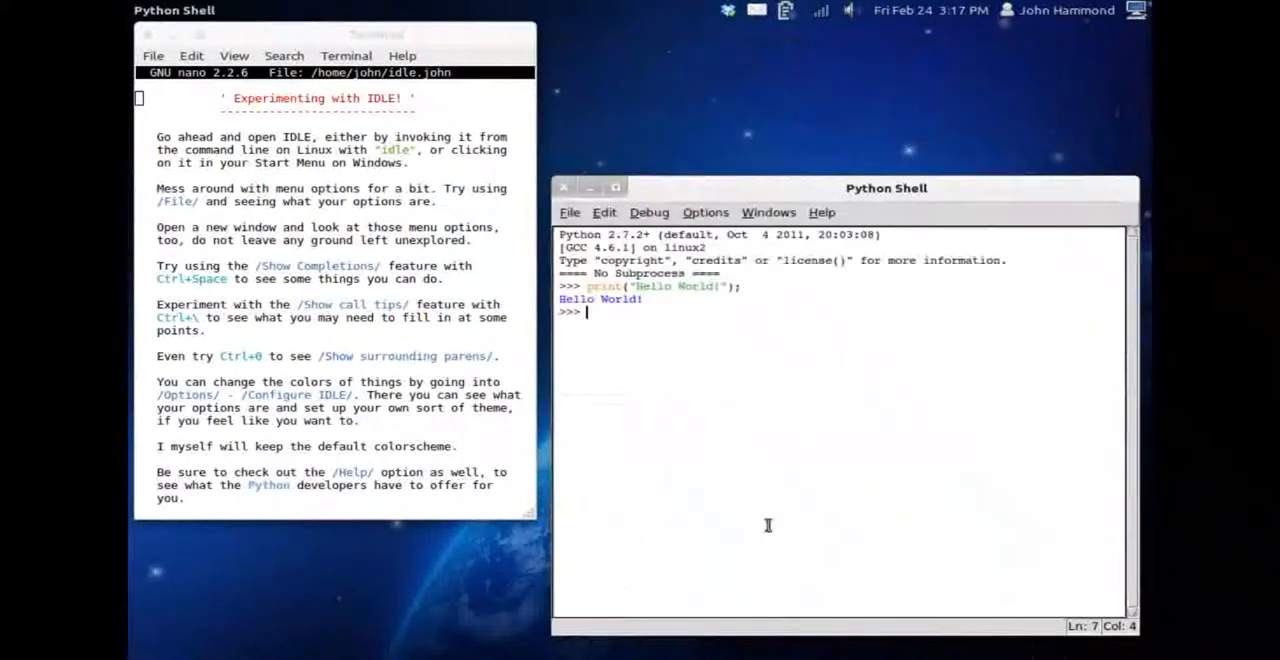
Open rip_script.py from the dreams folder via File > Open
left_click(570, 212)
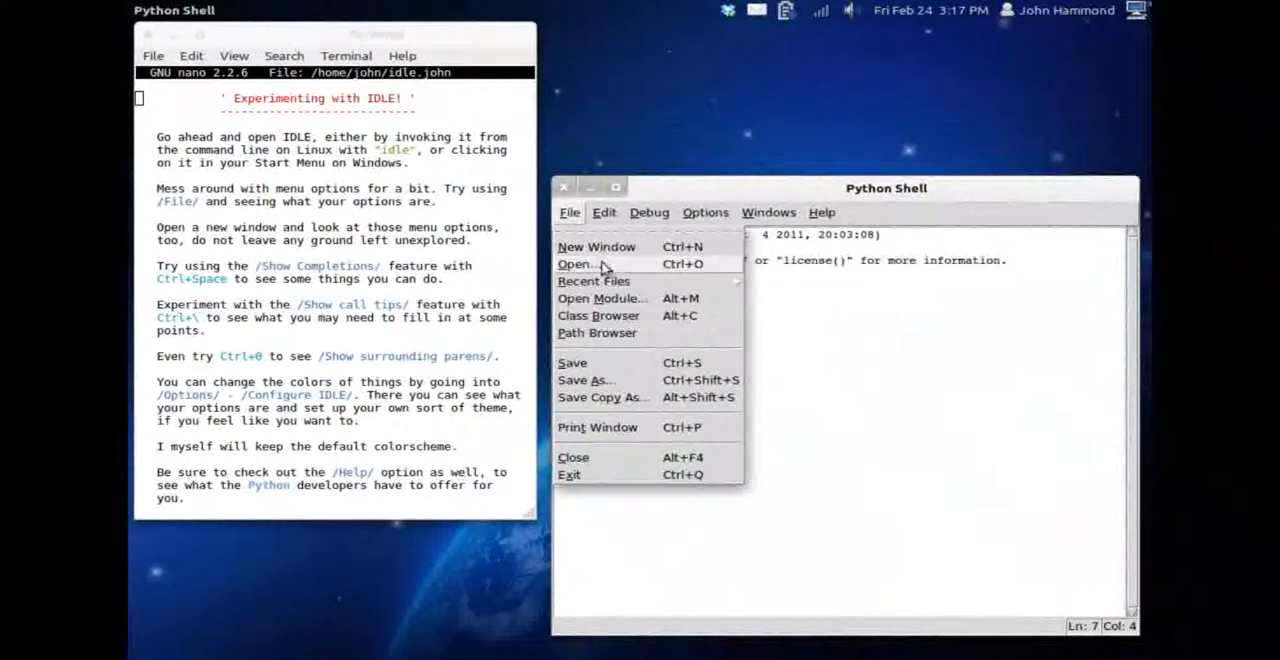
left_click(577, 264)
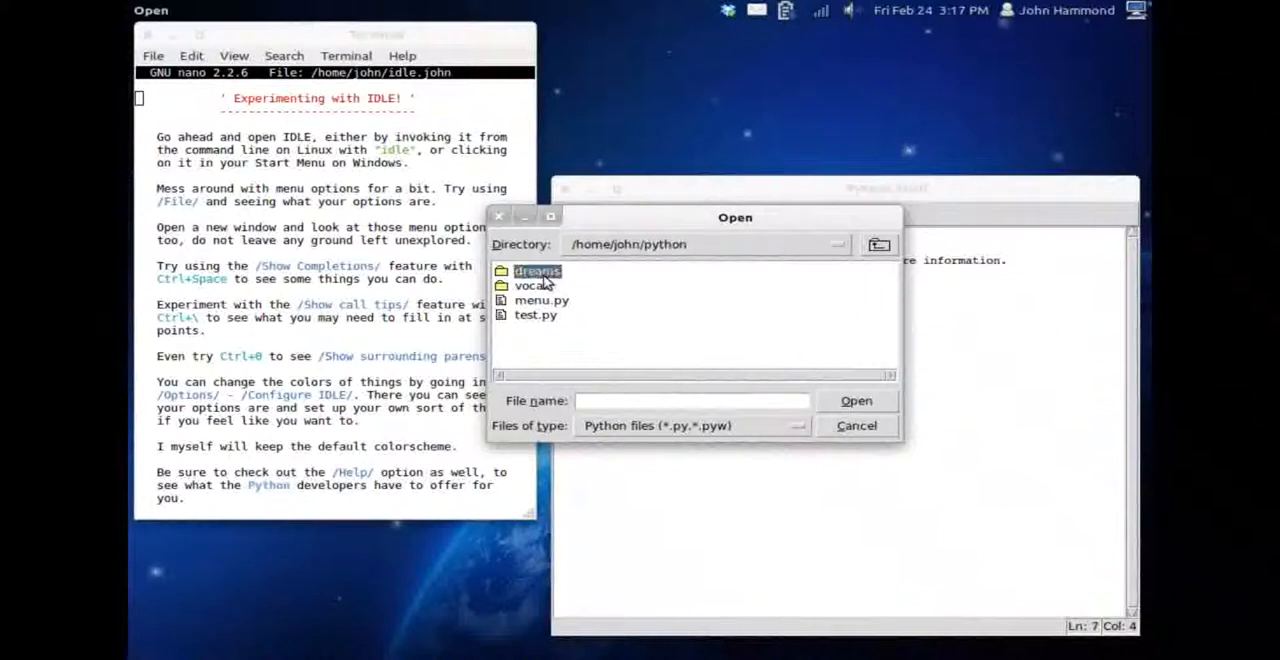
double_click(538, 271)
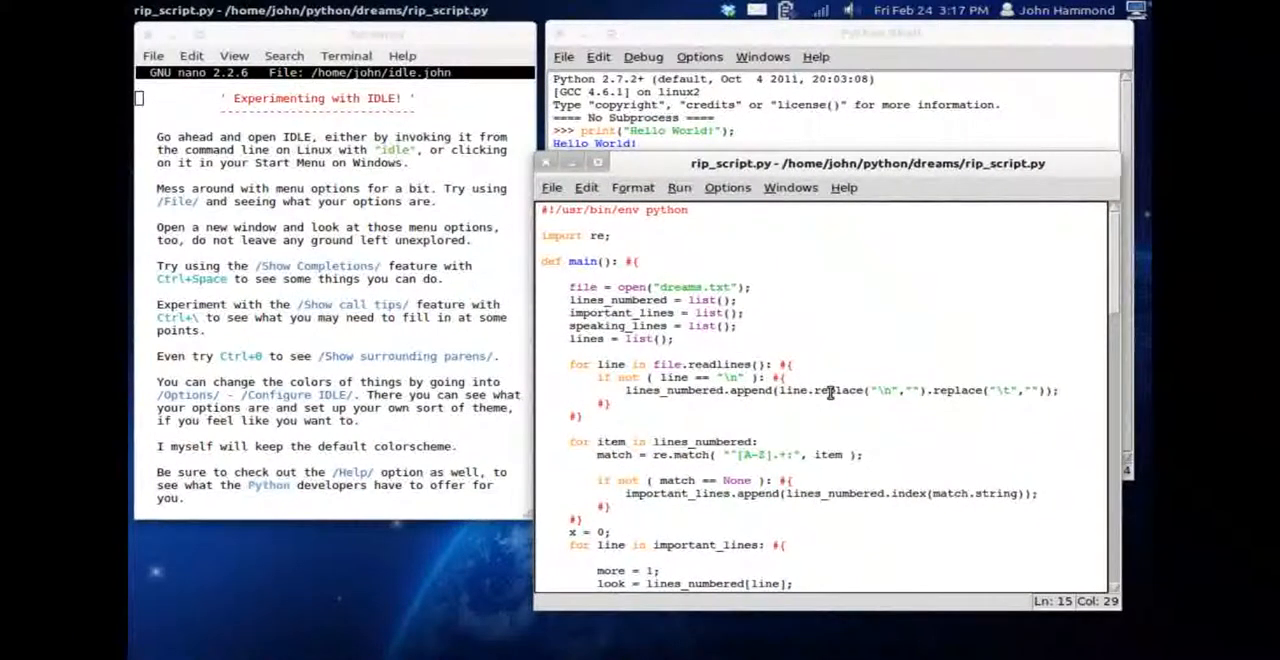
scroll("down", 3)
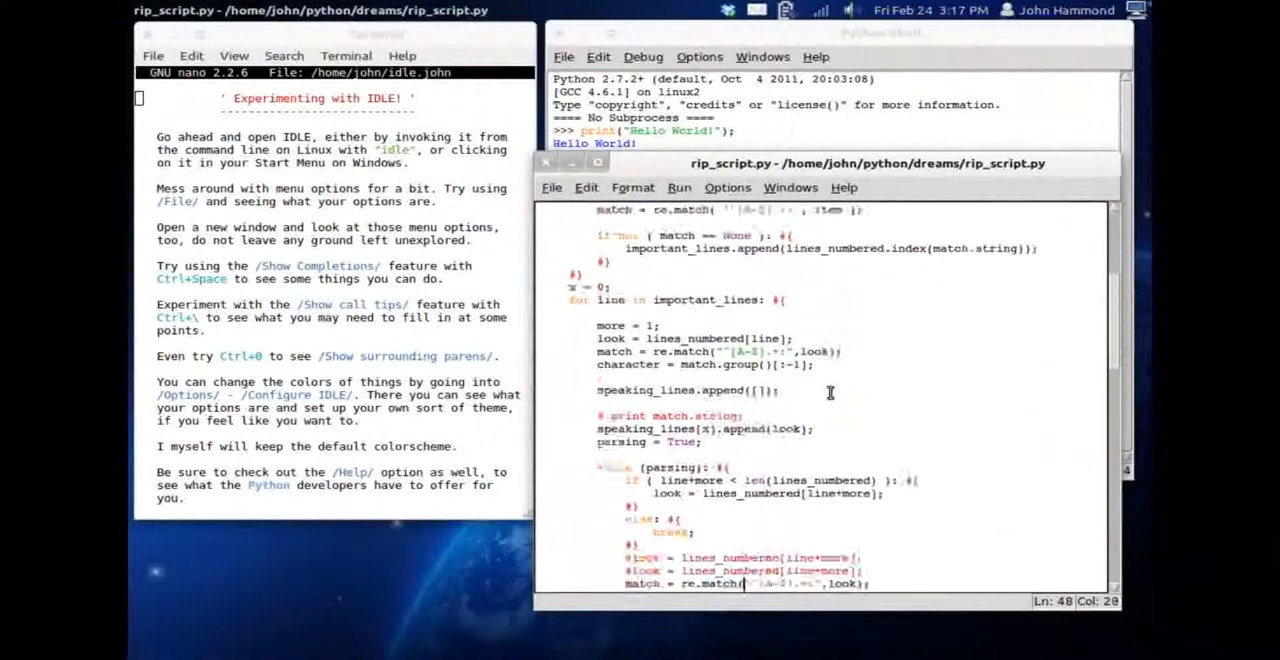
scroll("down", 3)
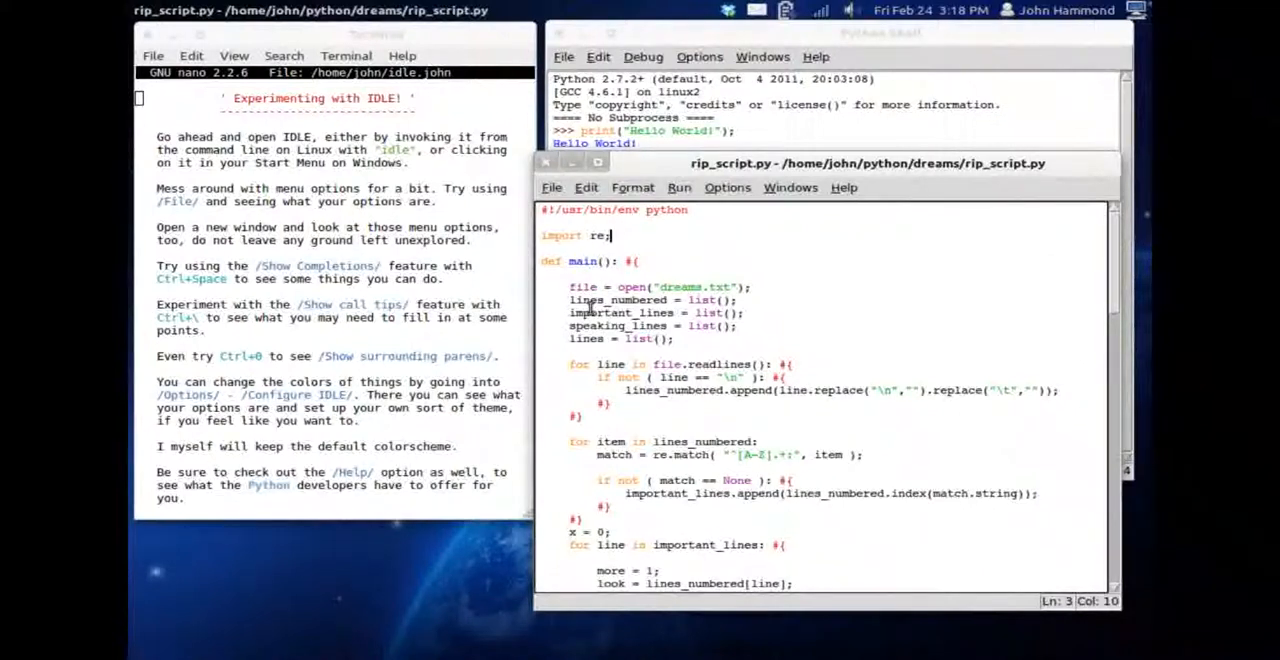
left_click(655, 268)
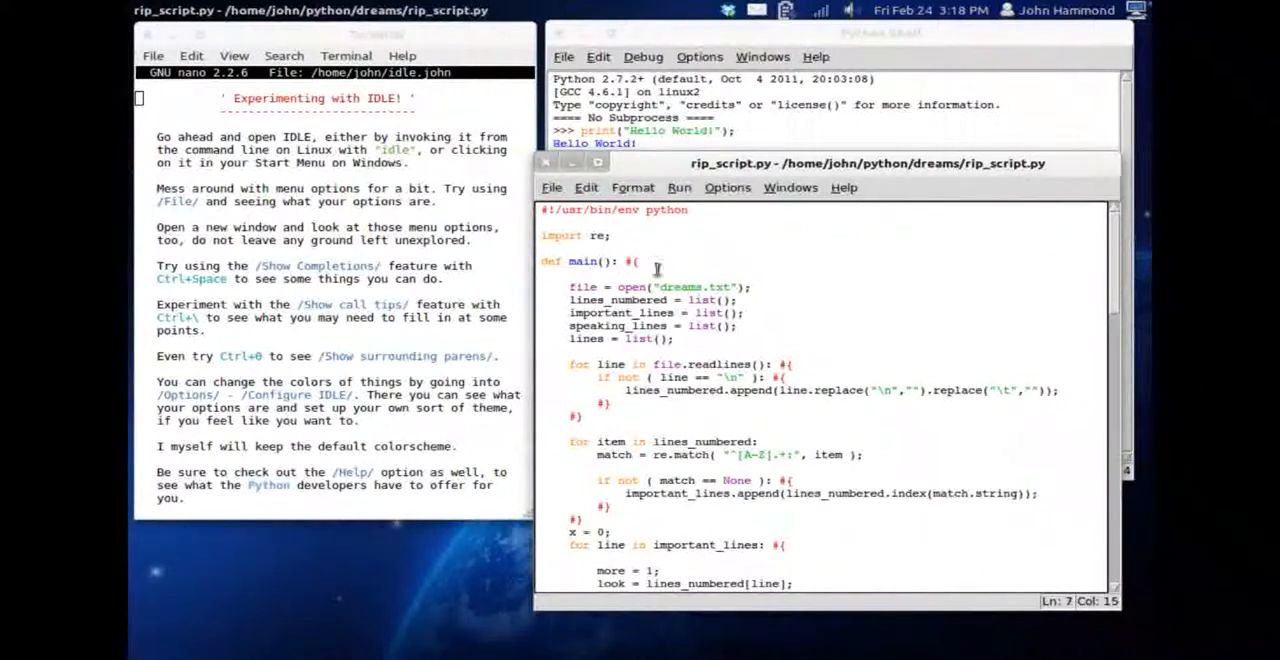
left_click(728, 187)
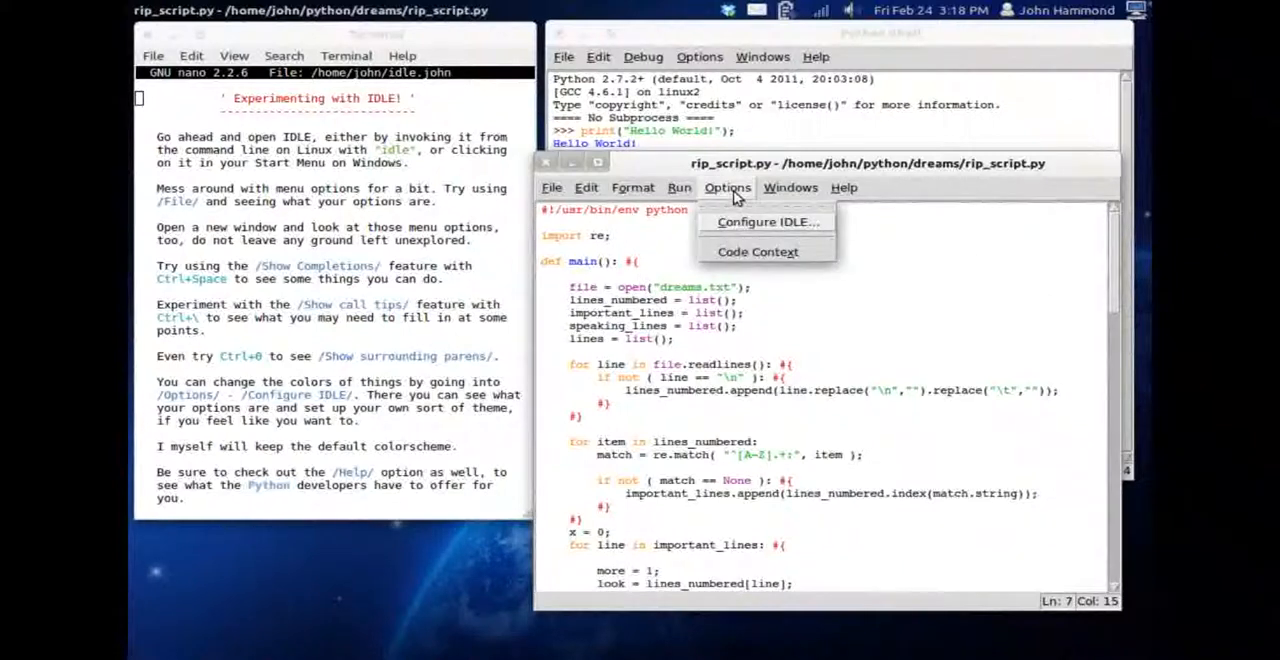
Open Configure IDLE and try editor font sizes 11 and then 9 in Fonts/Tabs
left_click(767, 221)
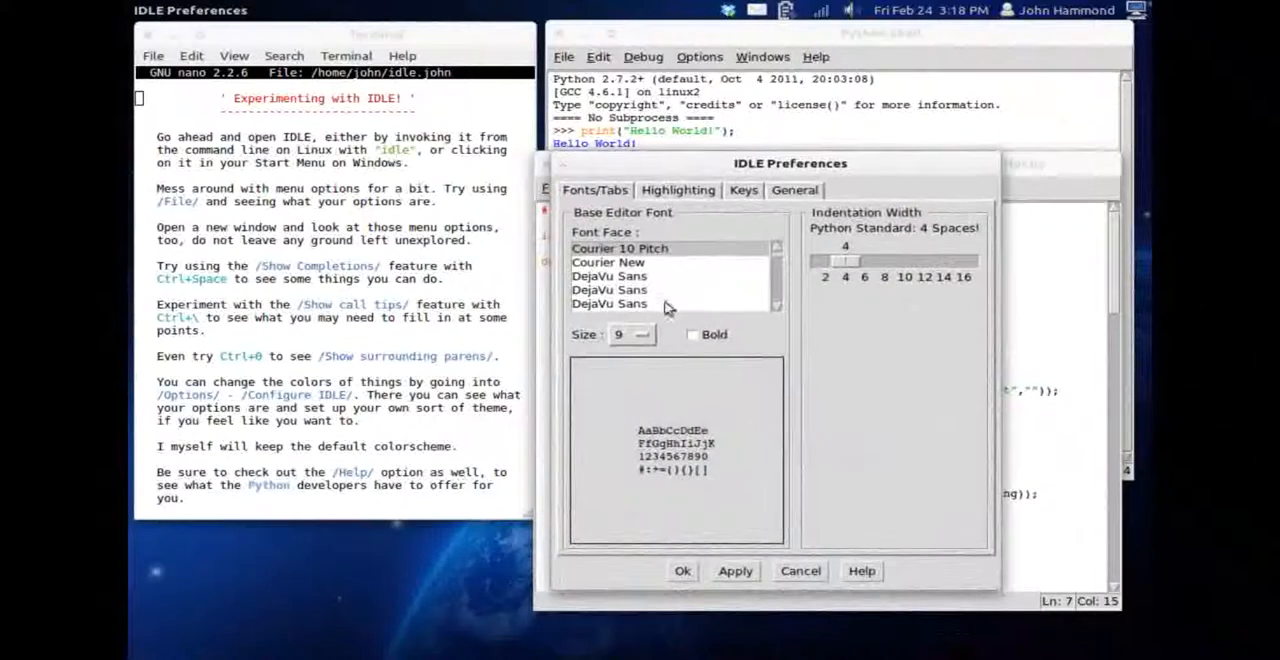
left_click(648, 335)
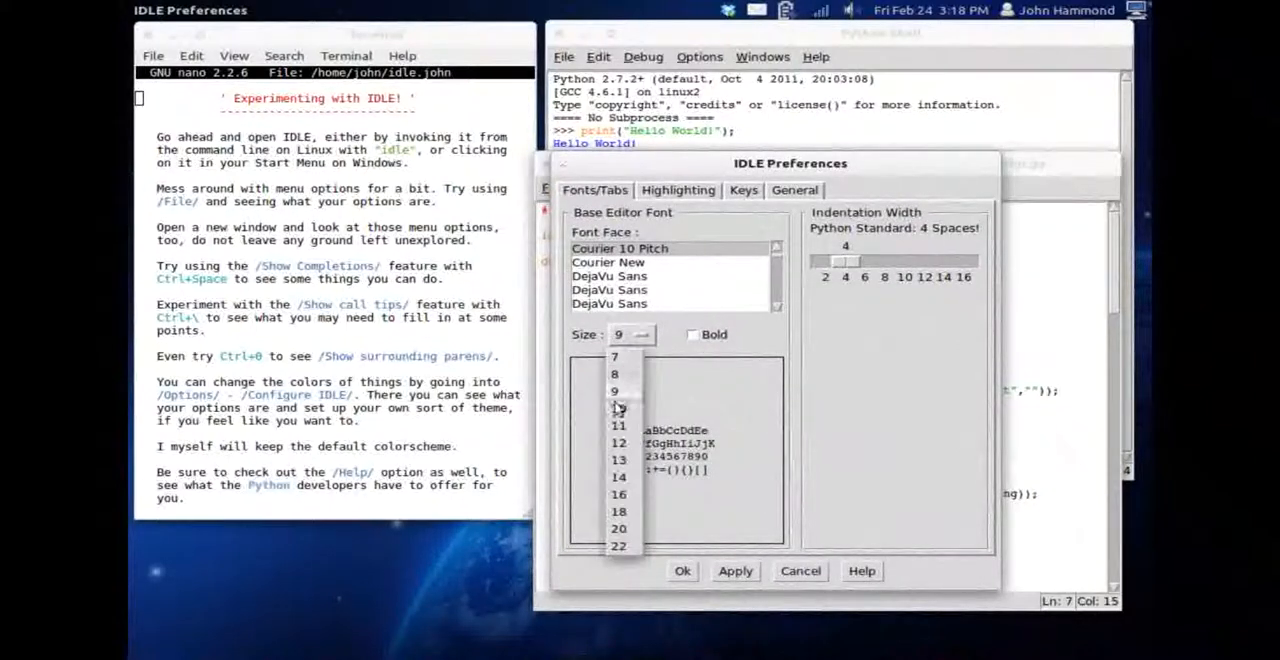
left_click(617, 425)
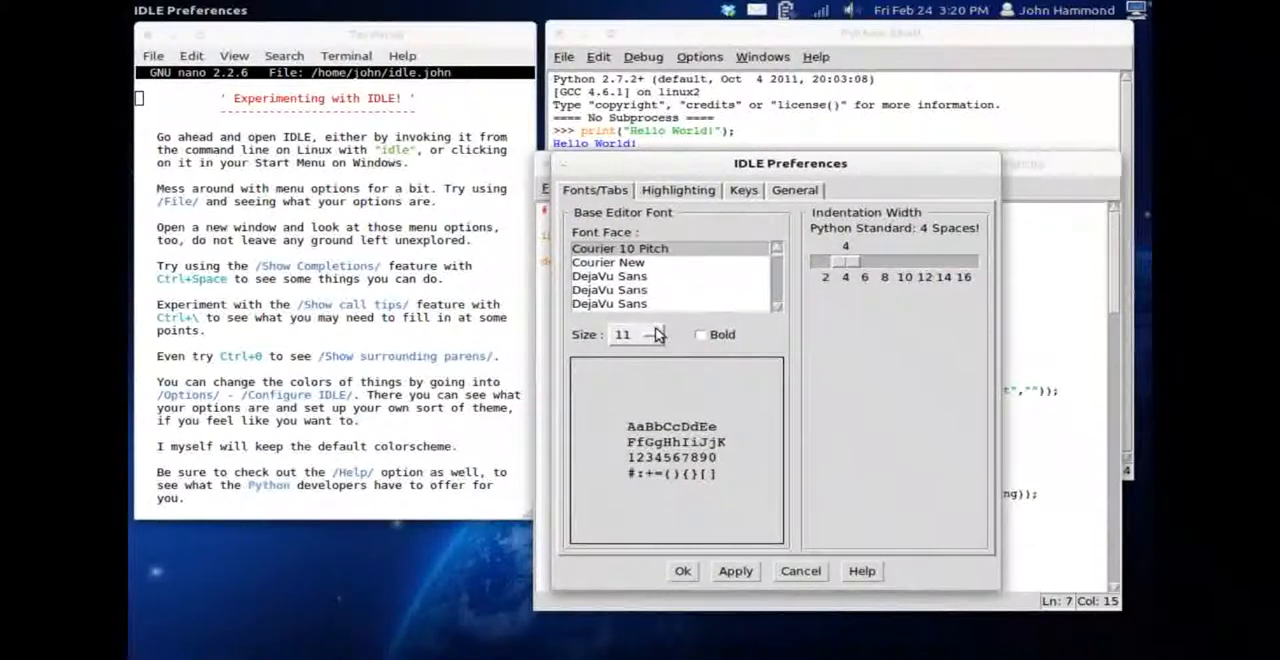
left_click(658, 334)
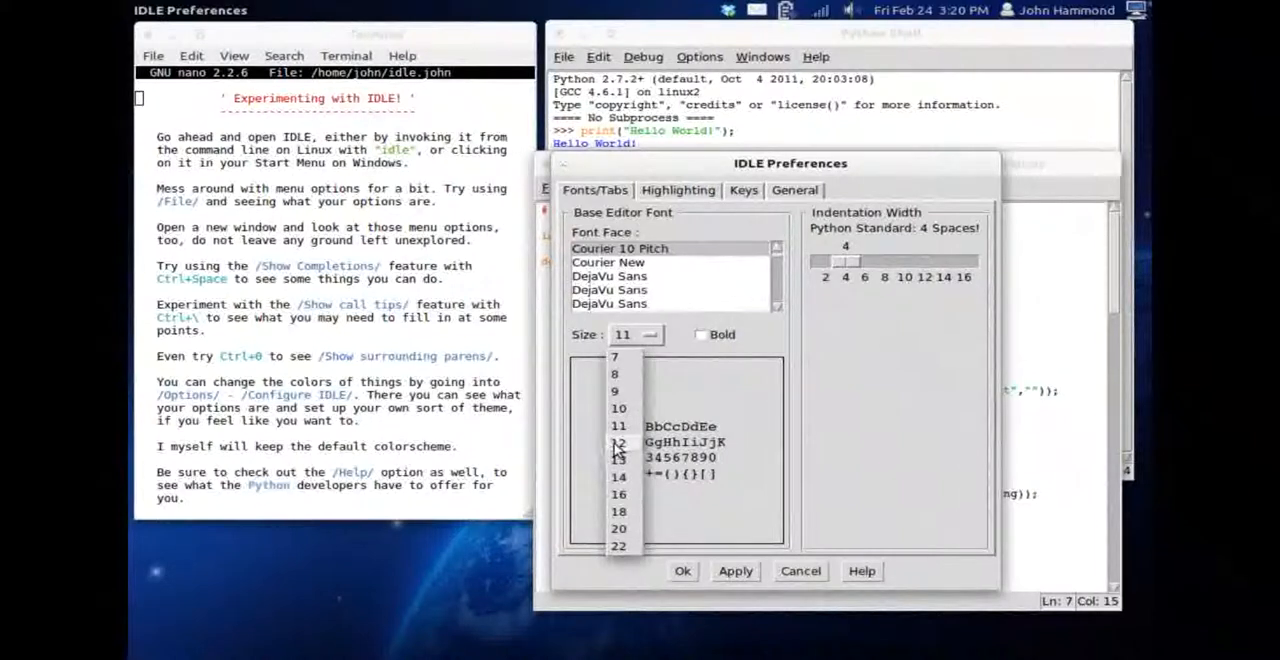
left_click(618, 442)
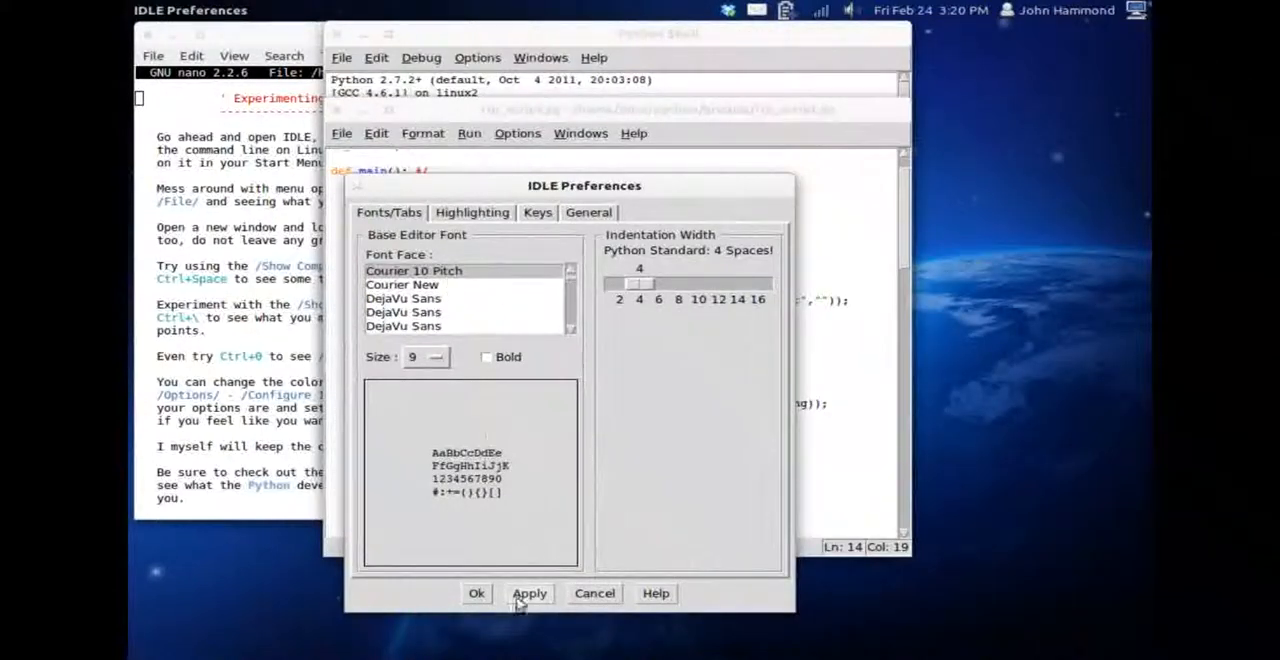
Apply the font settings, preview Arial Black, then restore Courier 10 Pitch
left_click(476, 593)
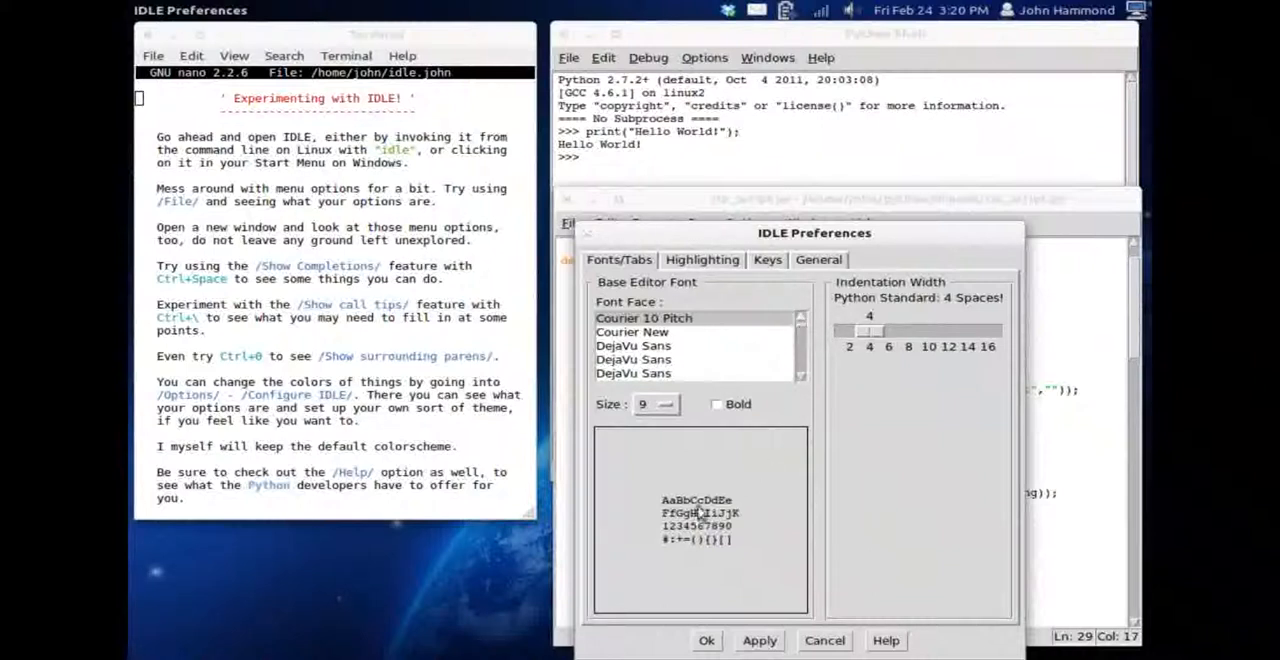
mouse_move(768, 302)
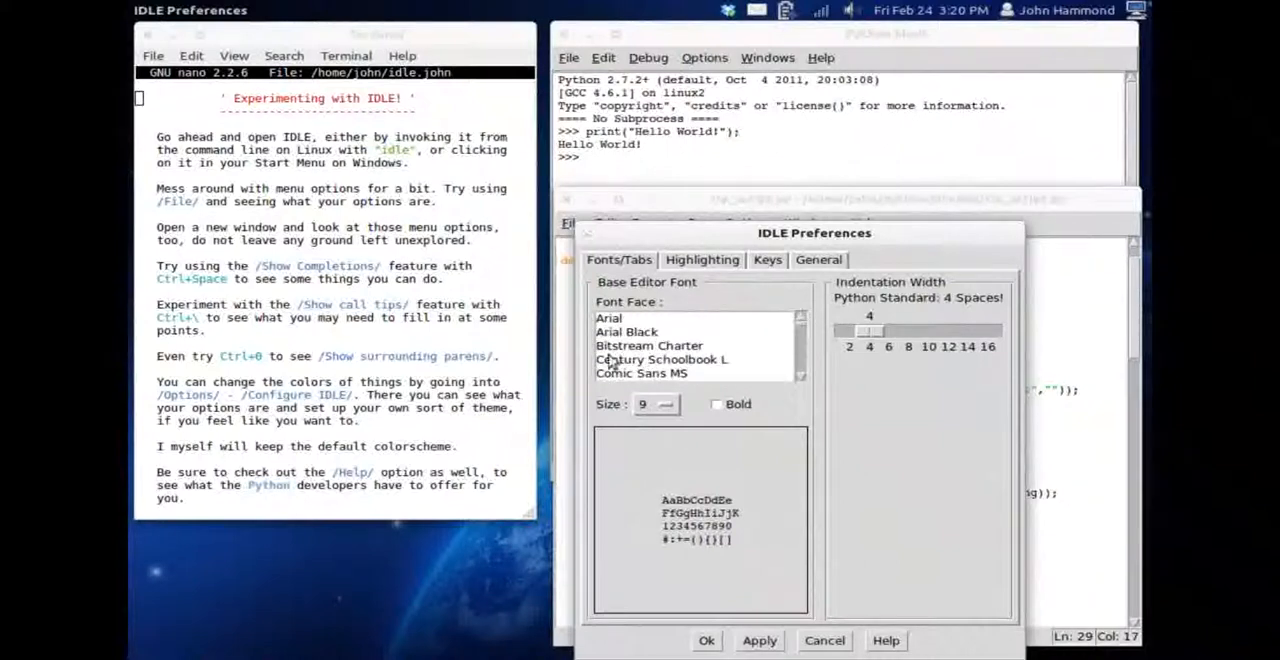
left_click(625, 331)
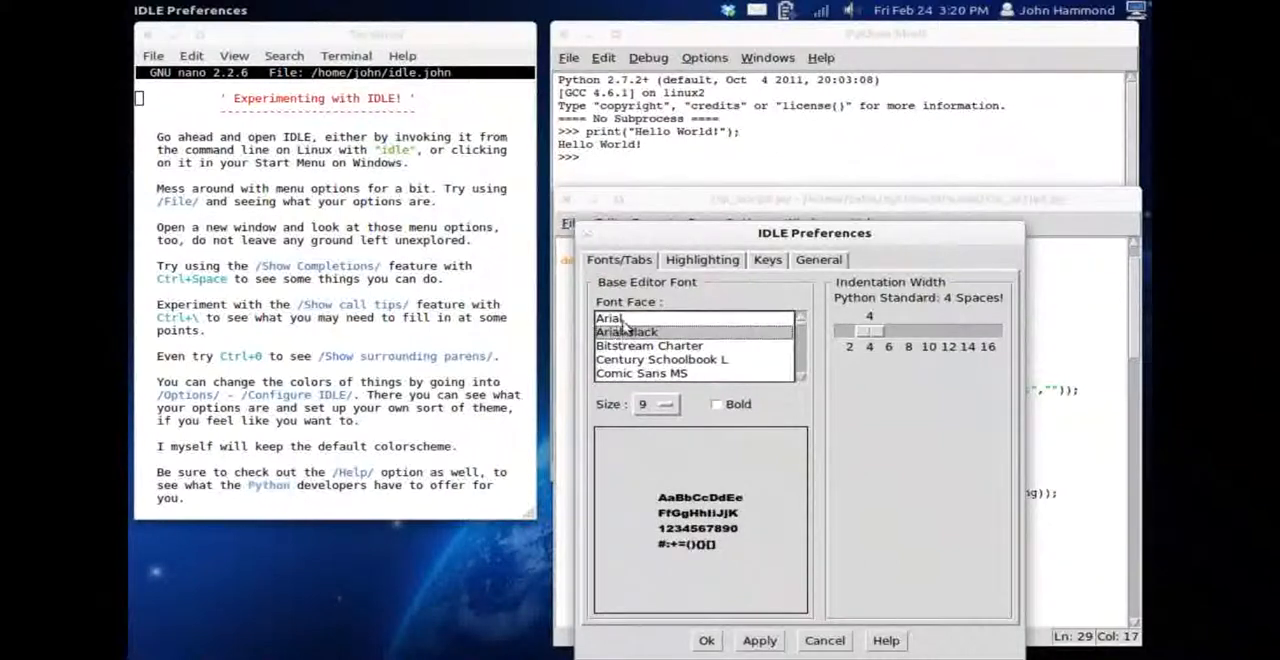
scroll("down", 3)
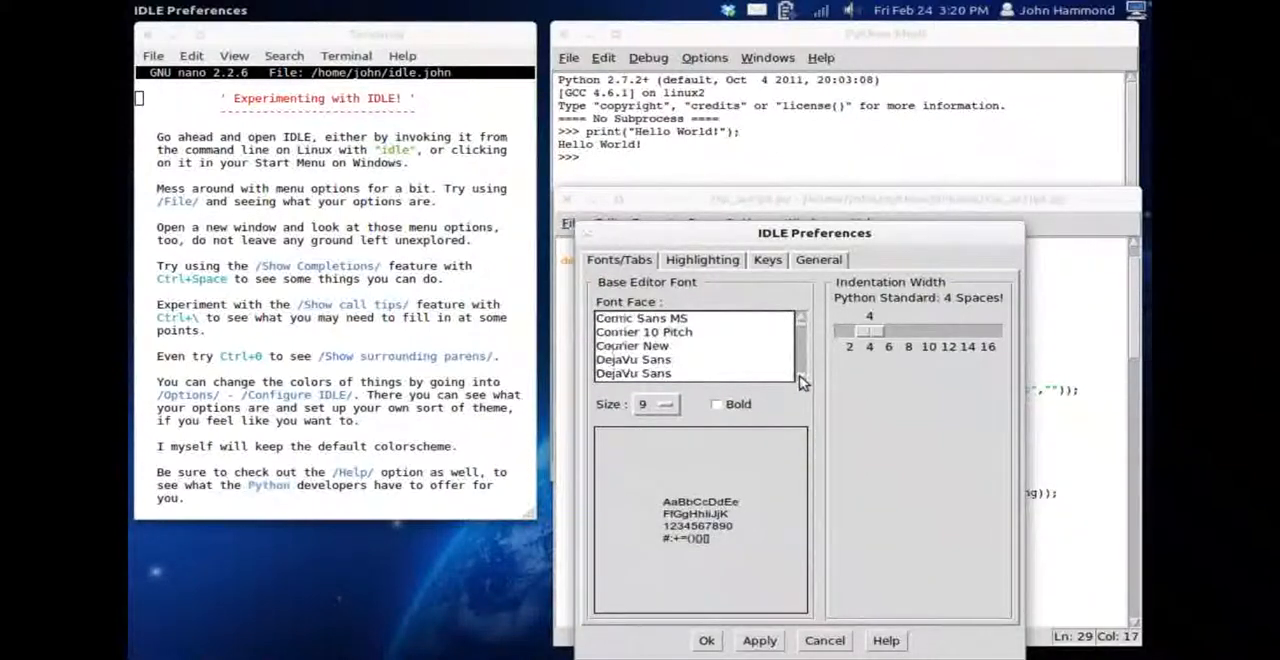
left_click(644, 318)
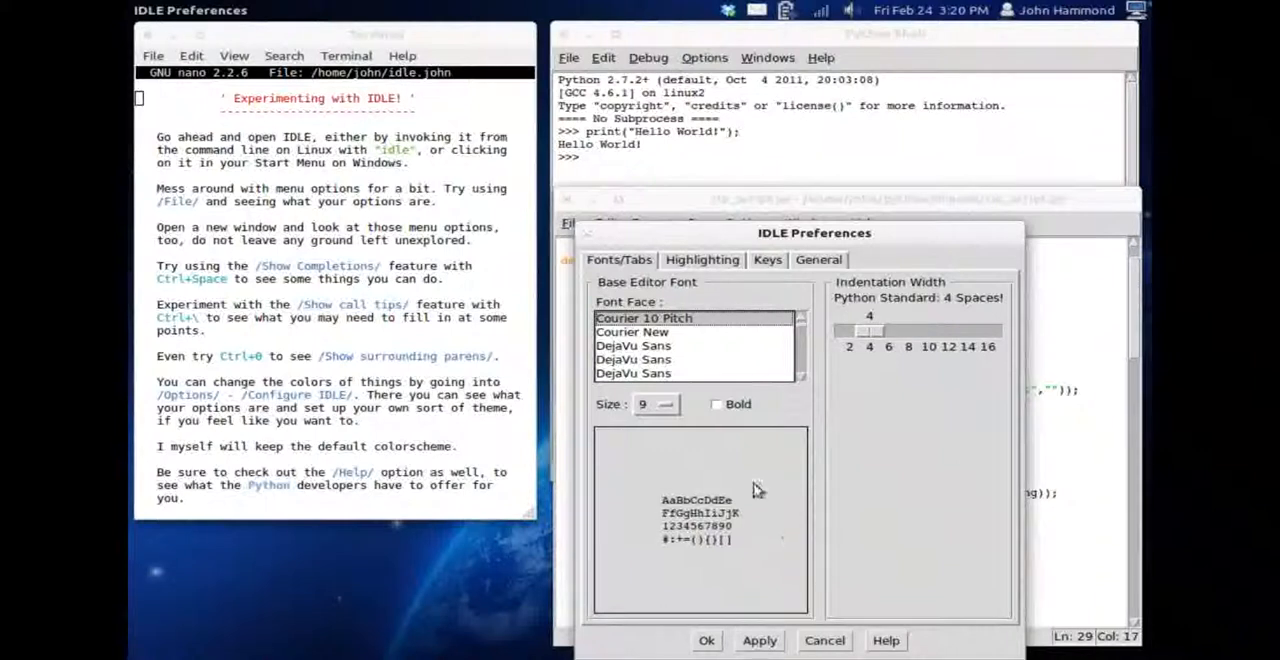
left_click(702, 259)
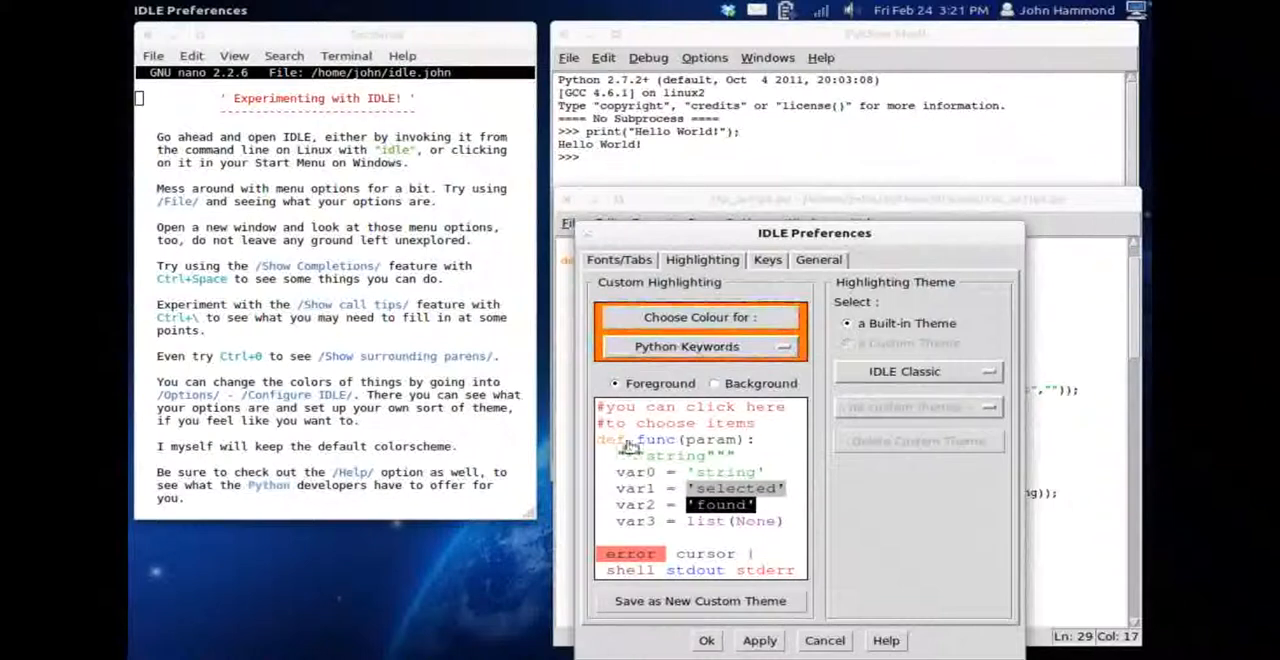
Preview the Python Builtins, Definitions and Comments highlighting colours
left_click(686, 346)
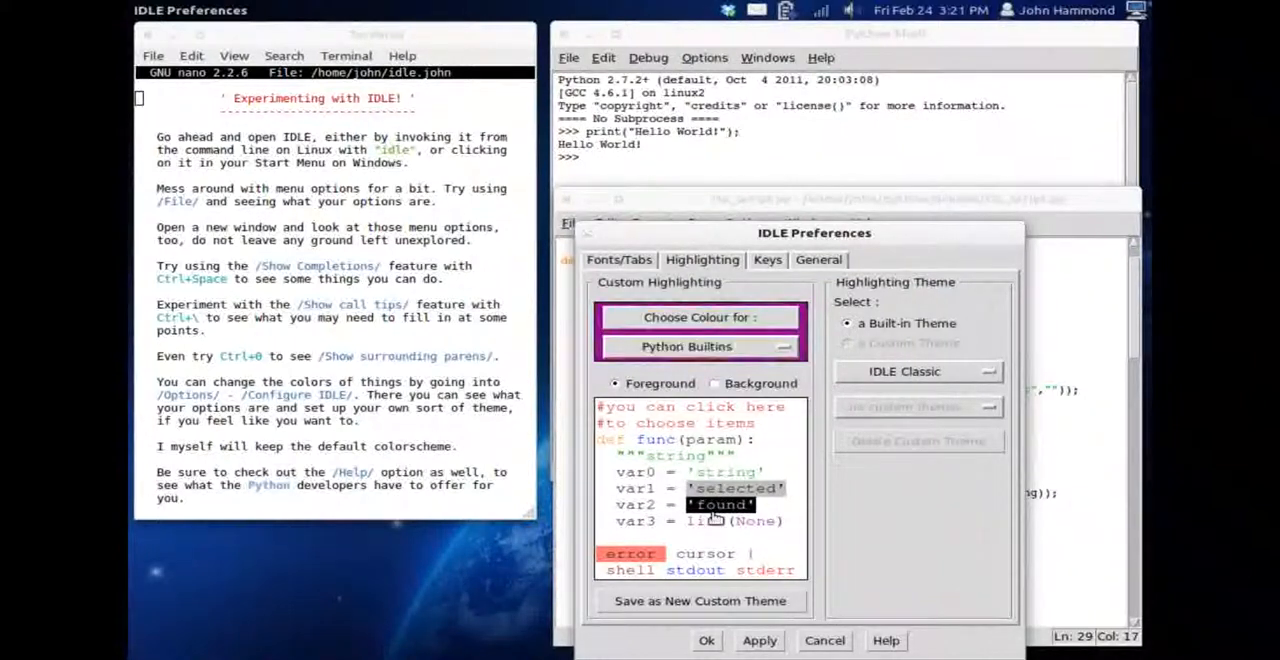
left_click(629, 570)
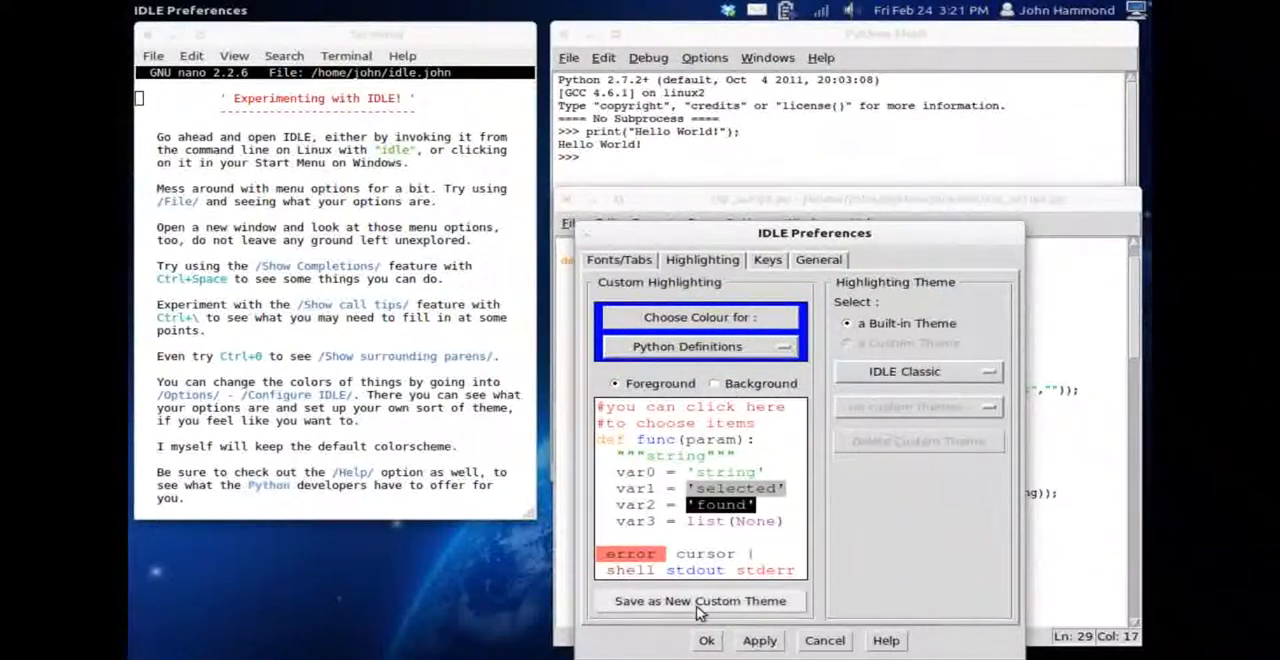
left_click(700, 346)
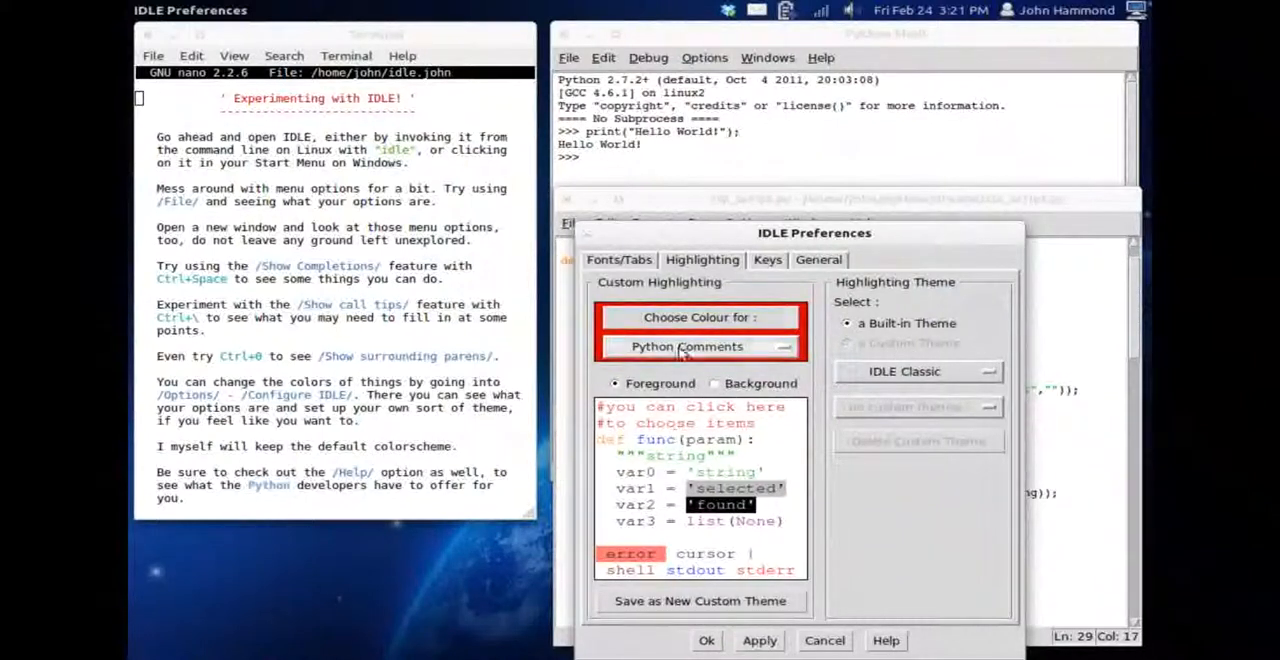
left_click(697, 317)
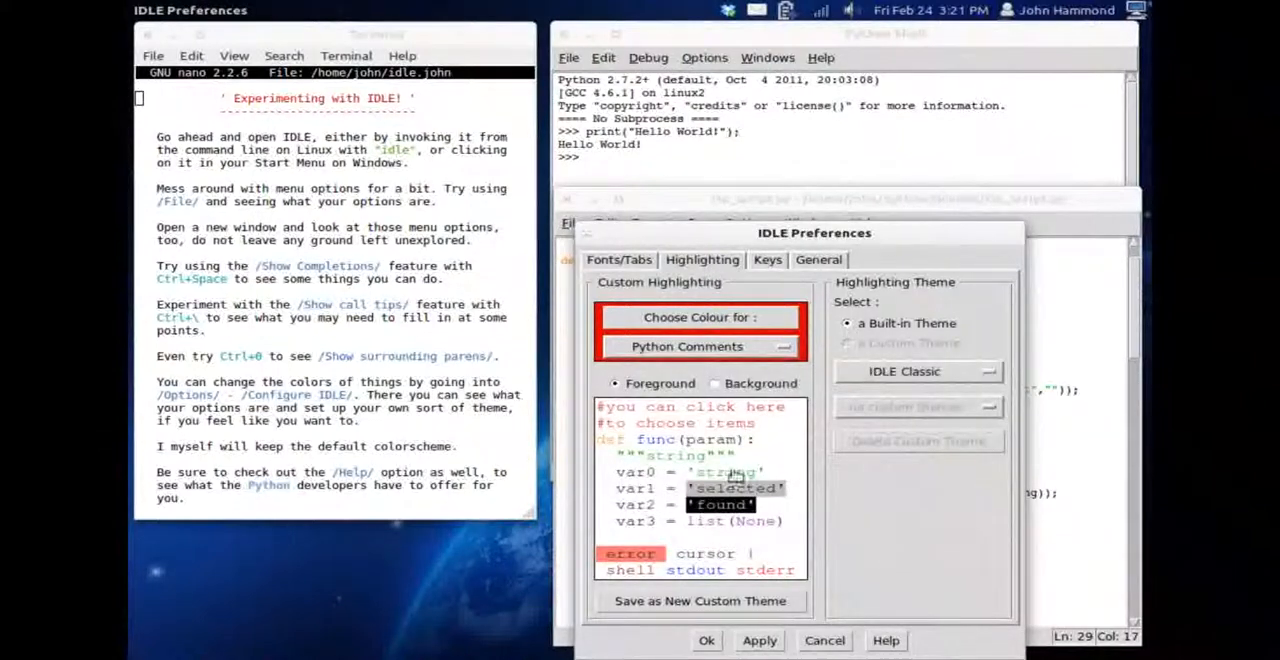
left_click(767, 259)
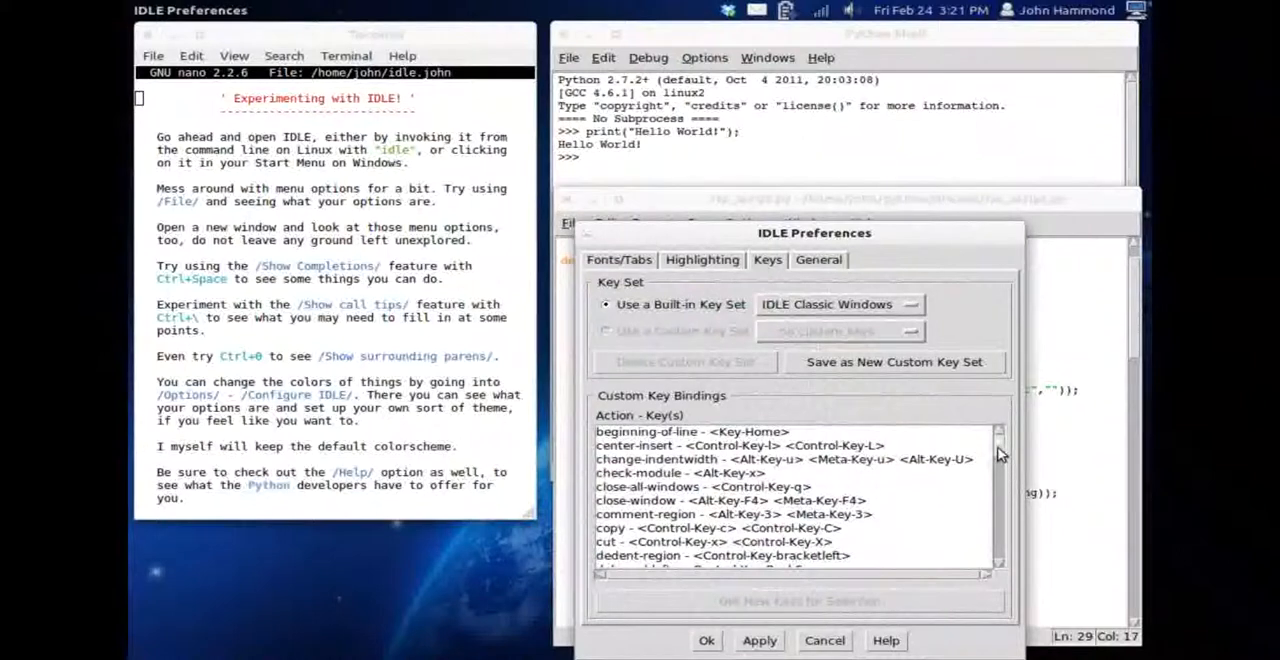
Inspect the end-of-file and flash-paren entries in the key bindings list
scroll("down", 3)
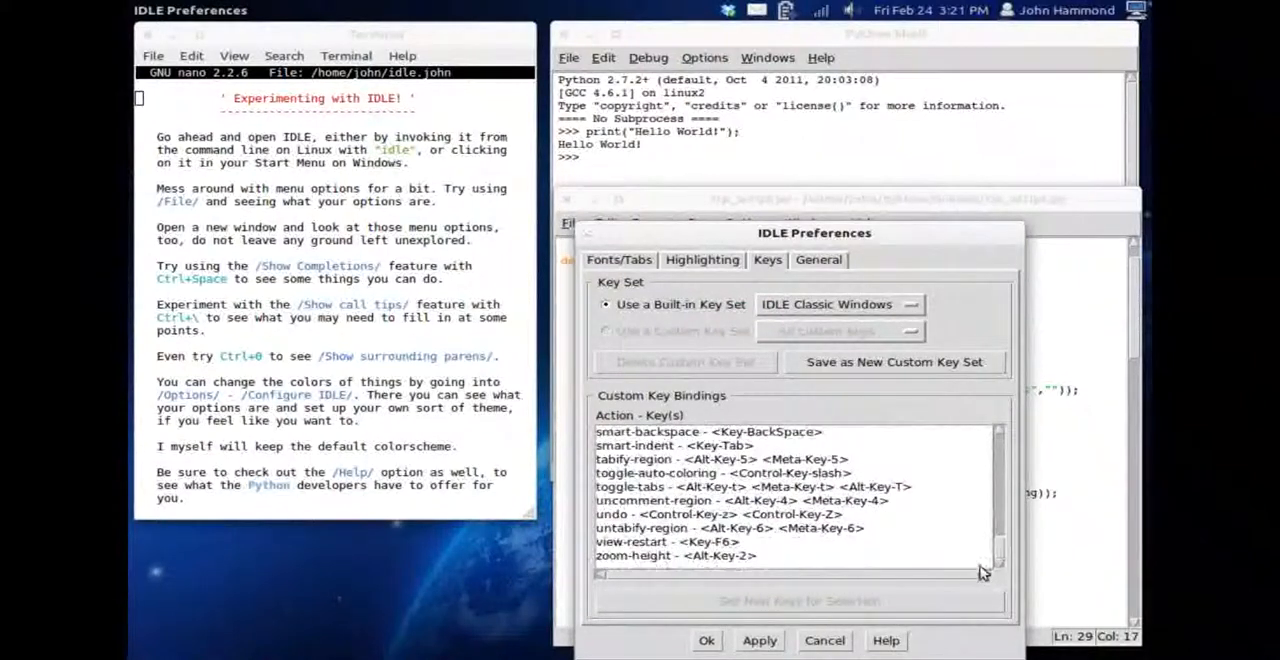
left_click(666, 540)
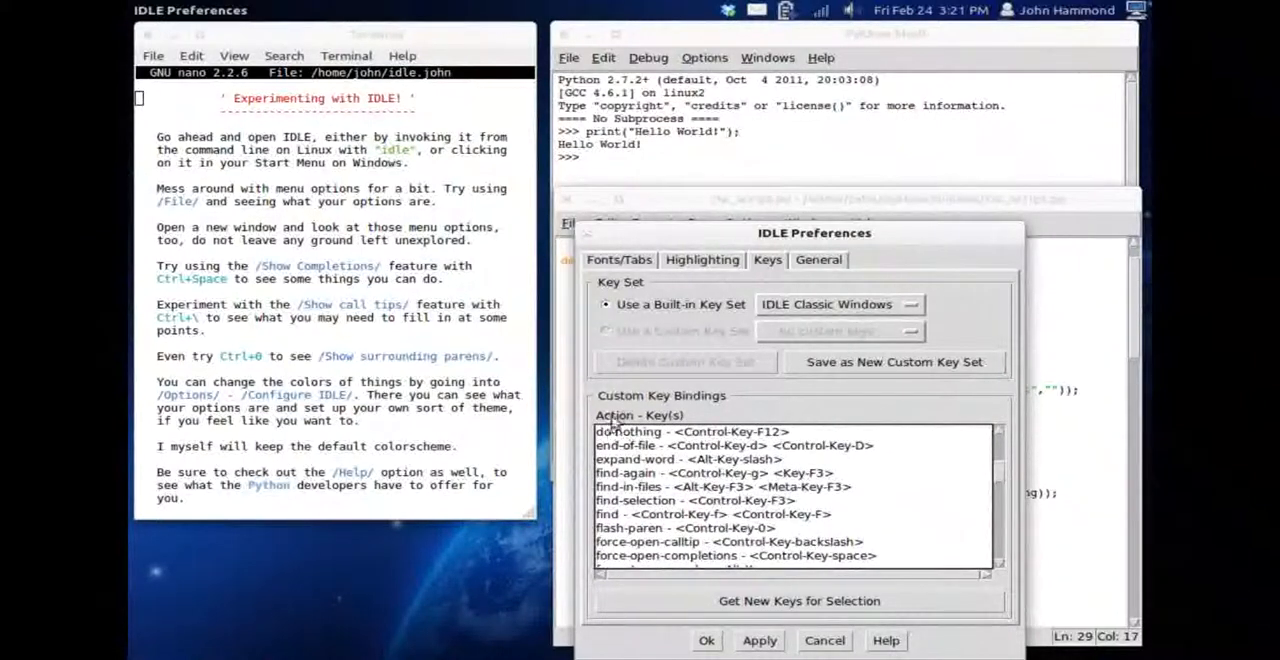
left_click(700, 445)
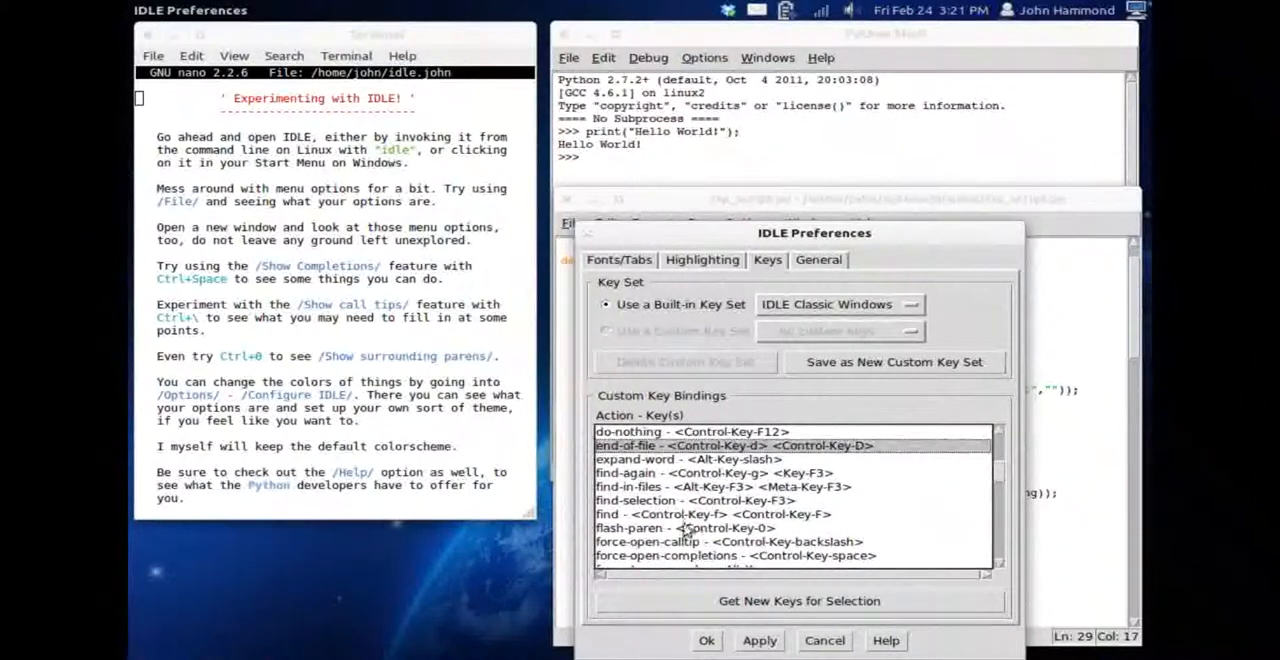
mouse_move(625, 524)
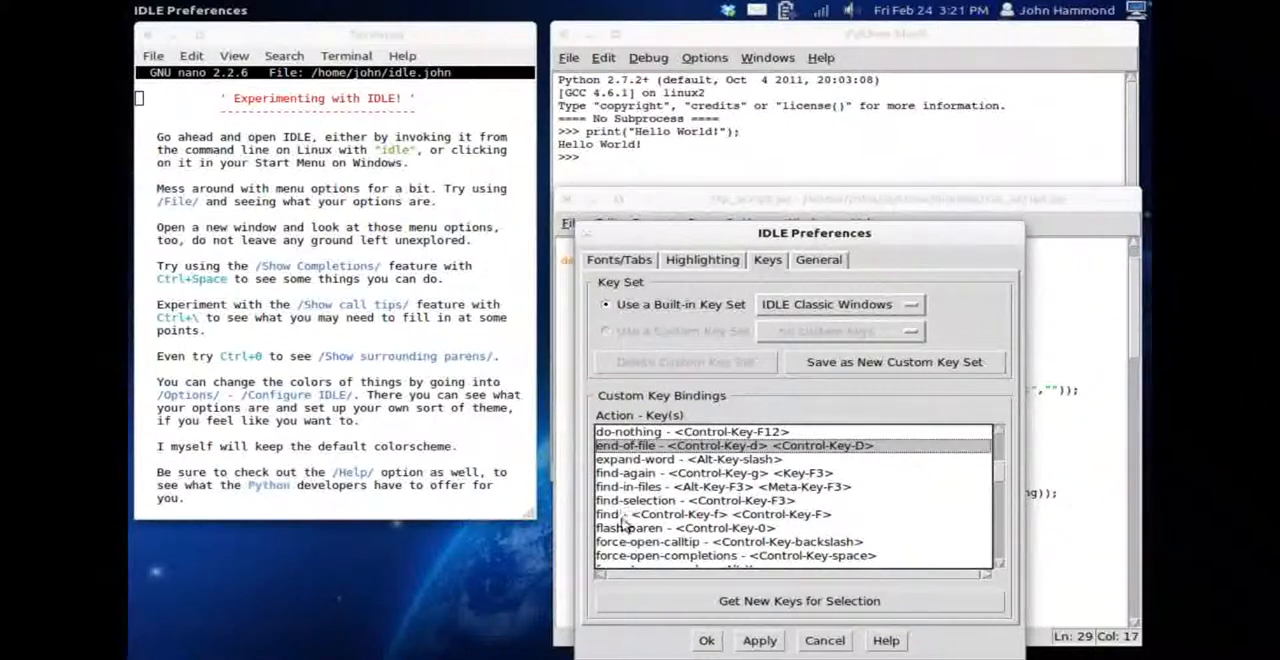
left_click(666, 527)
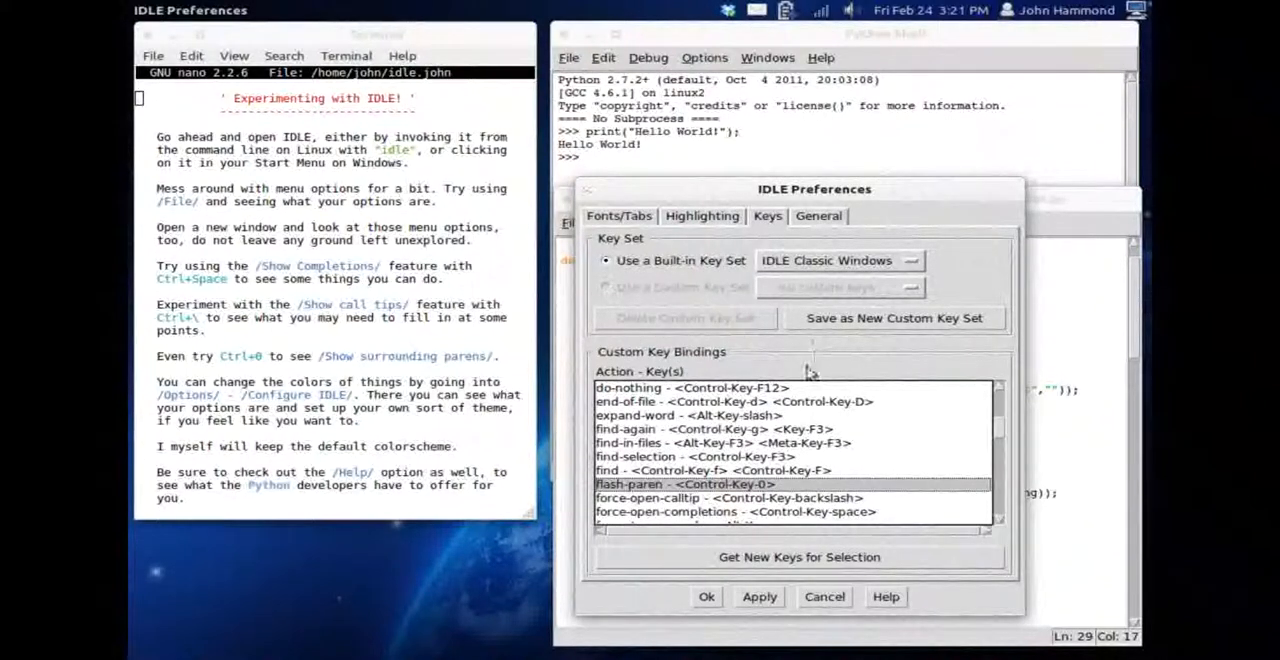
left_click(818, 216)
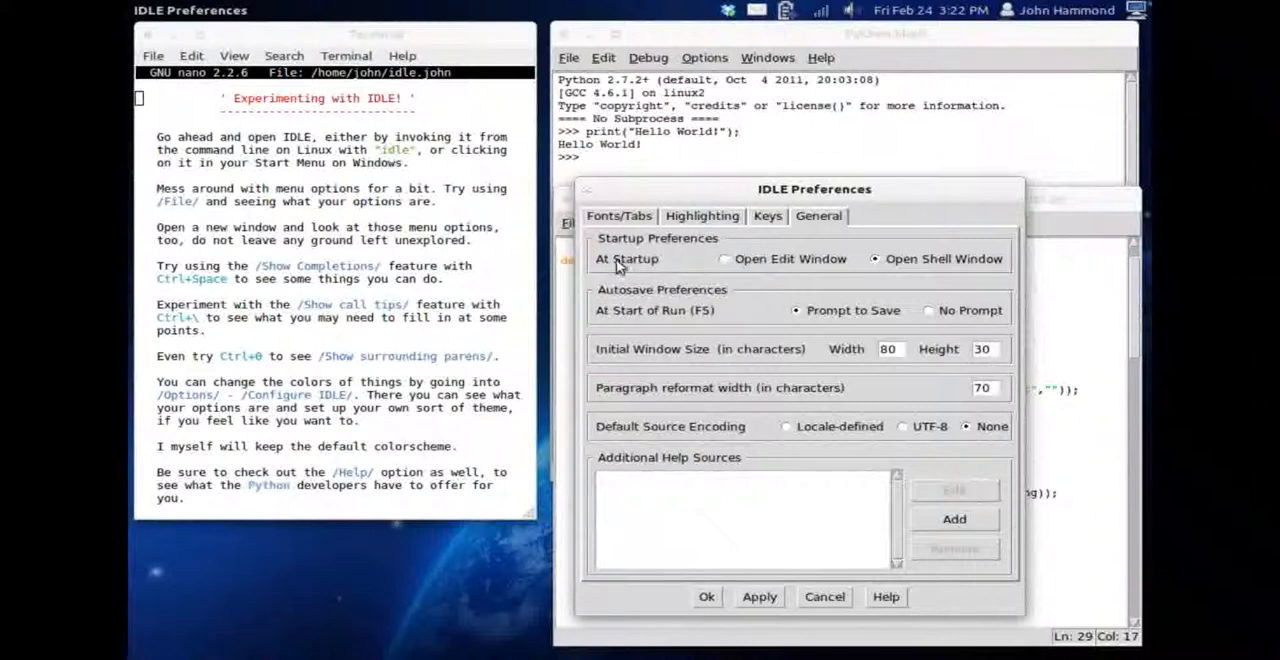
mouse_move(618, 242)
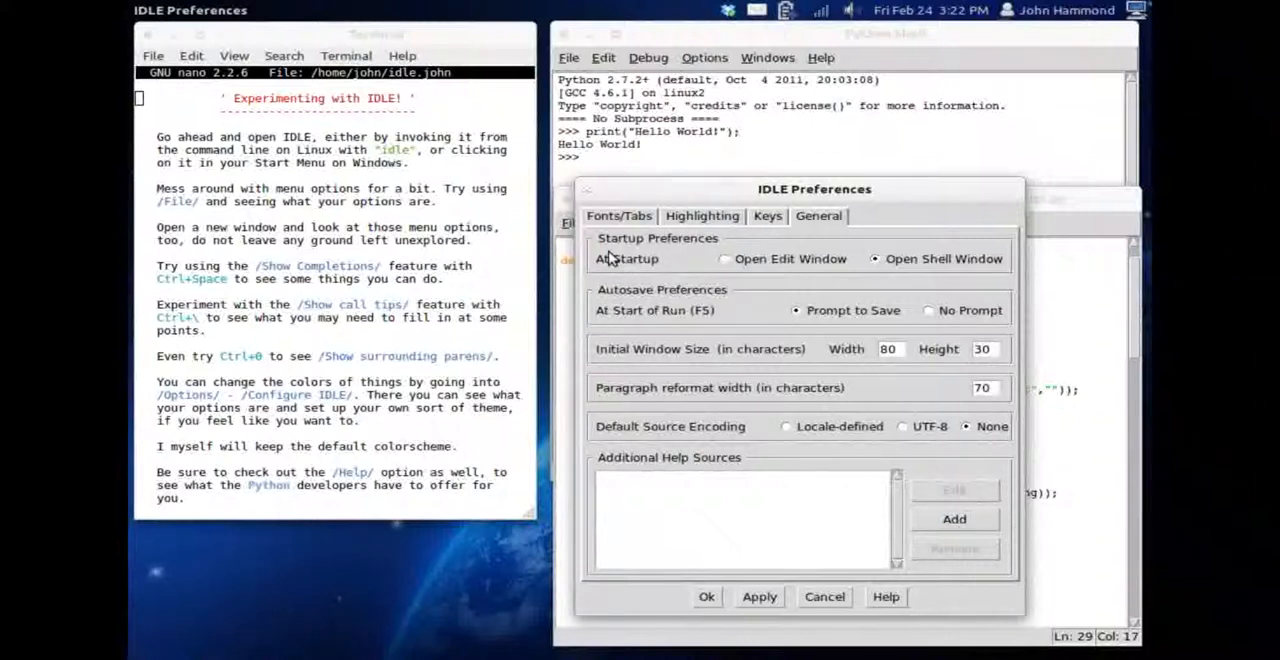
Set the General tab's At Startup option to Open Edit Window
left_click(724, 259)
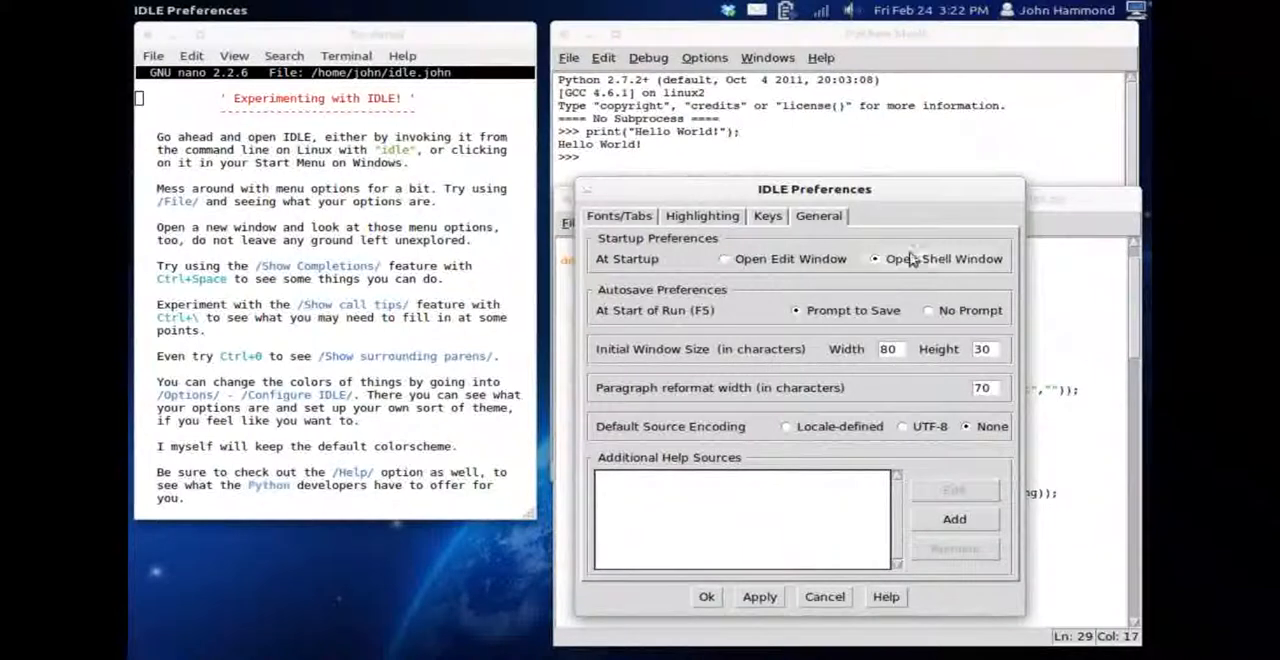
left_click(724, 258)
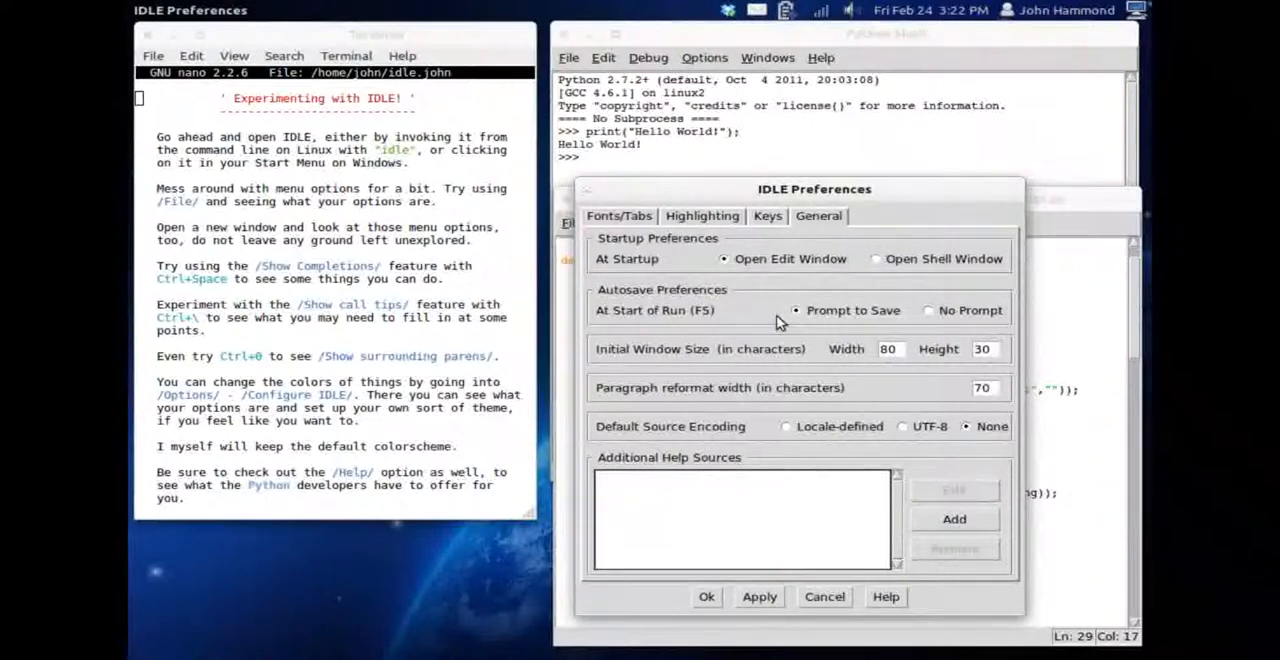
mouse_move(700, 310)
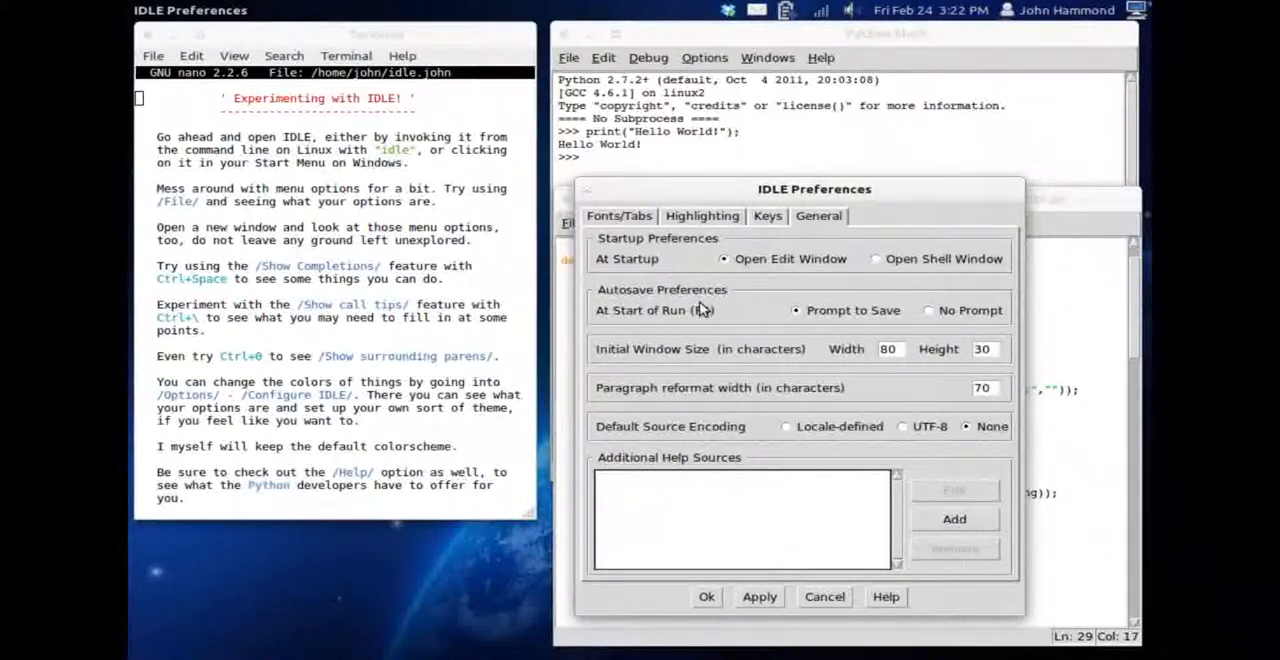
mouse_move(1018, 360)
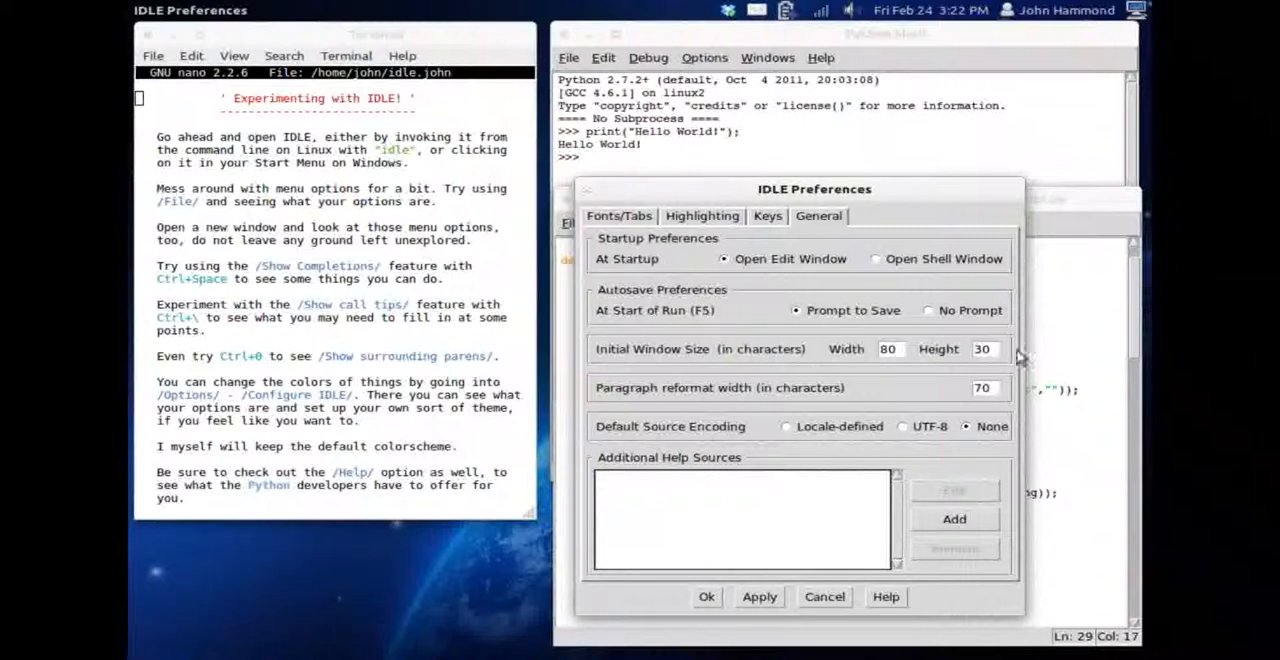
mouse_move(1008, 391)
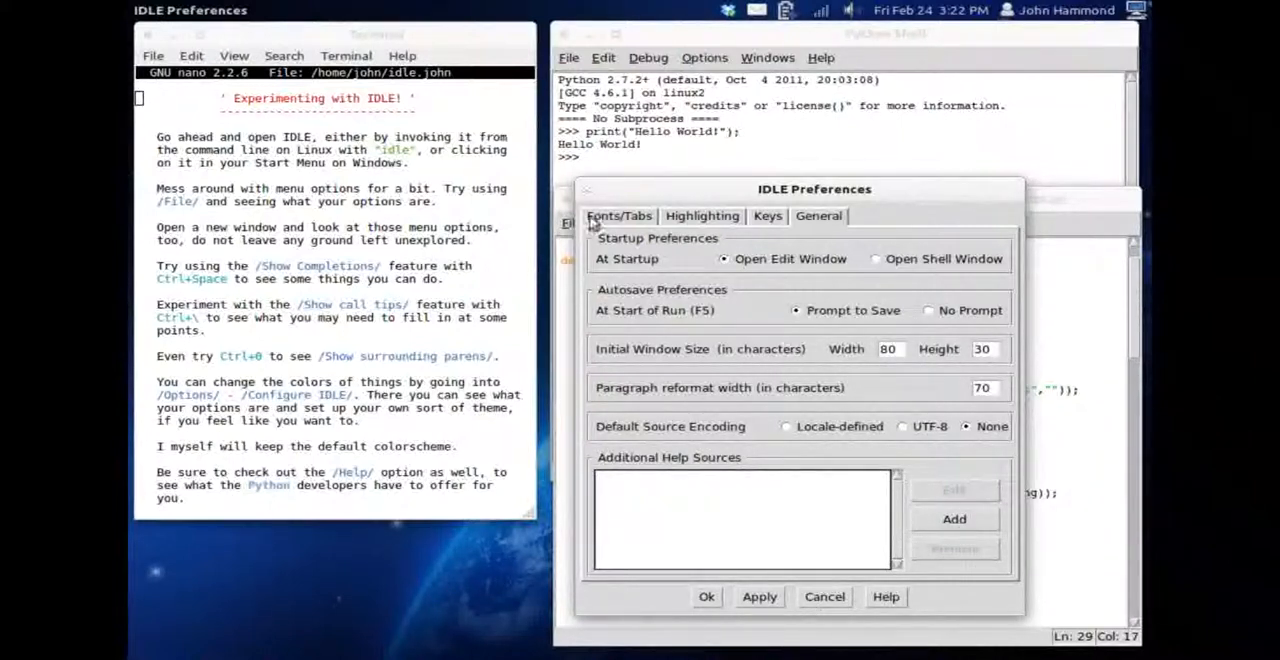
Review the Fonts/Tabs settings, then cancel the preferences dialog without saving
left_click(619, 216)
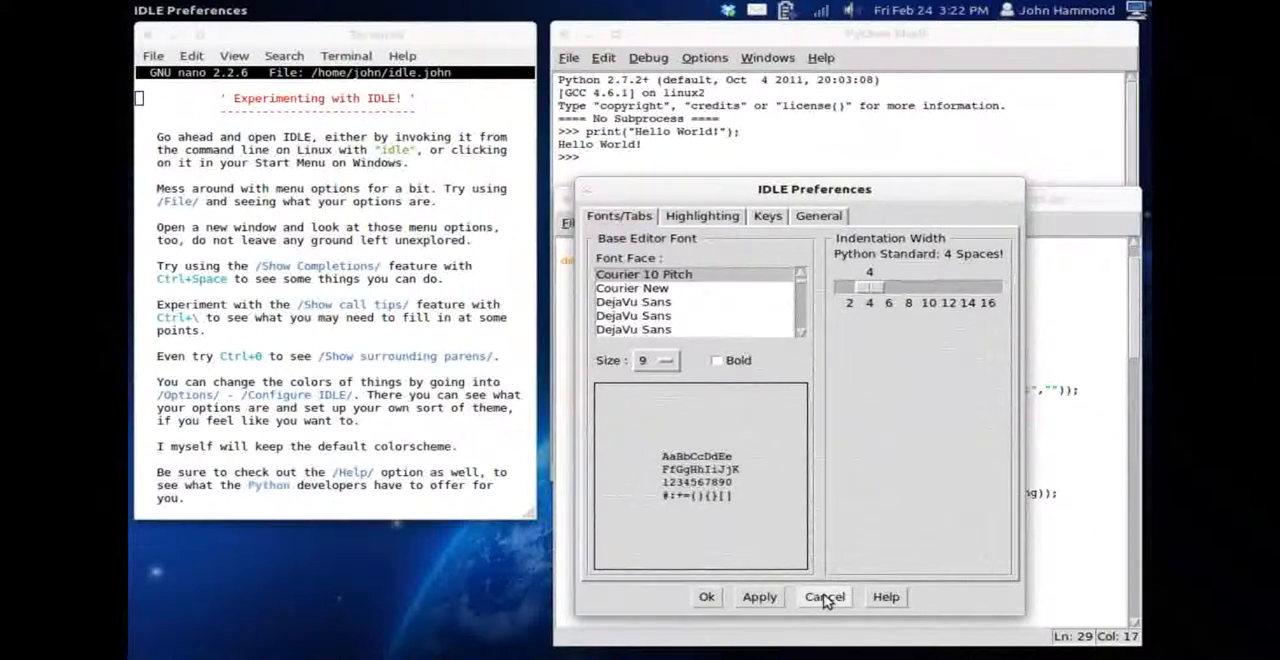
mouse_move(427, 473)
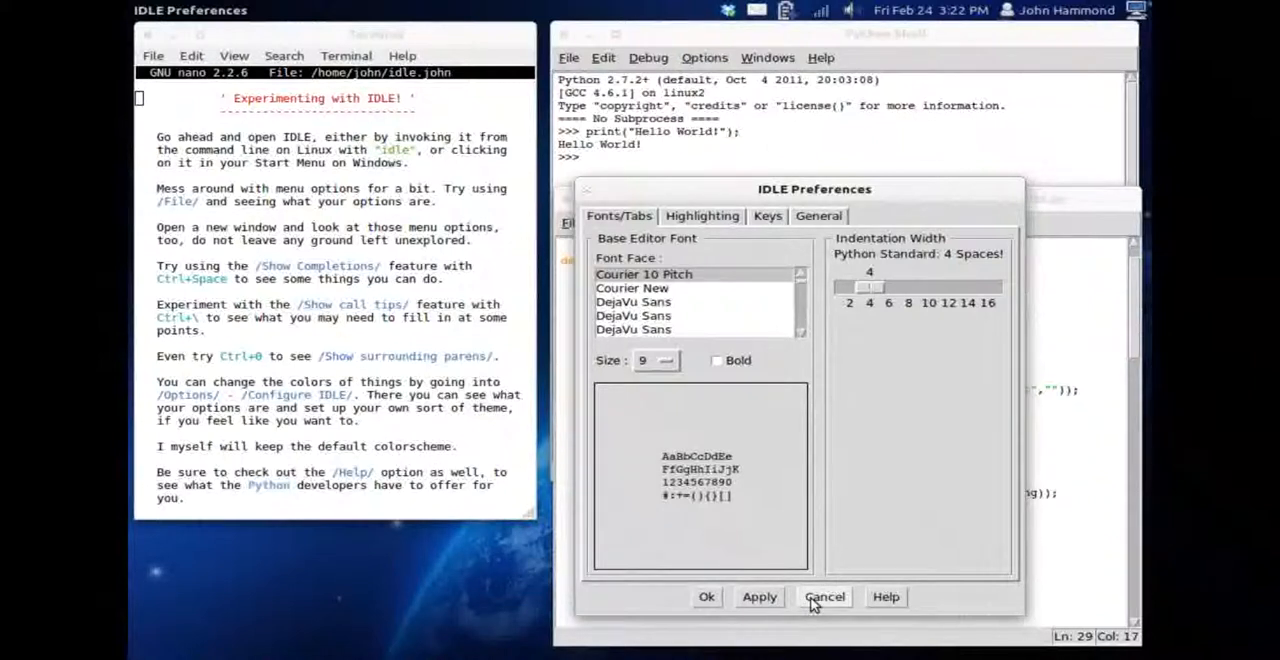
left_click(824, 596)
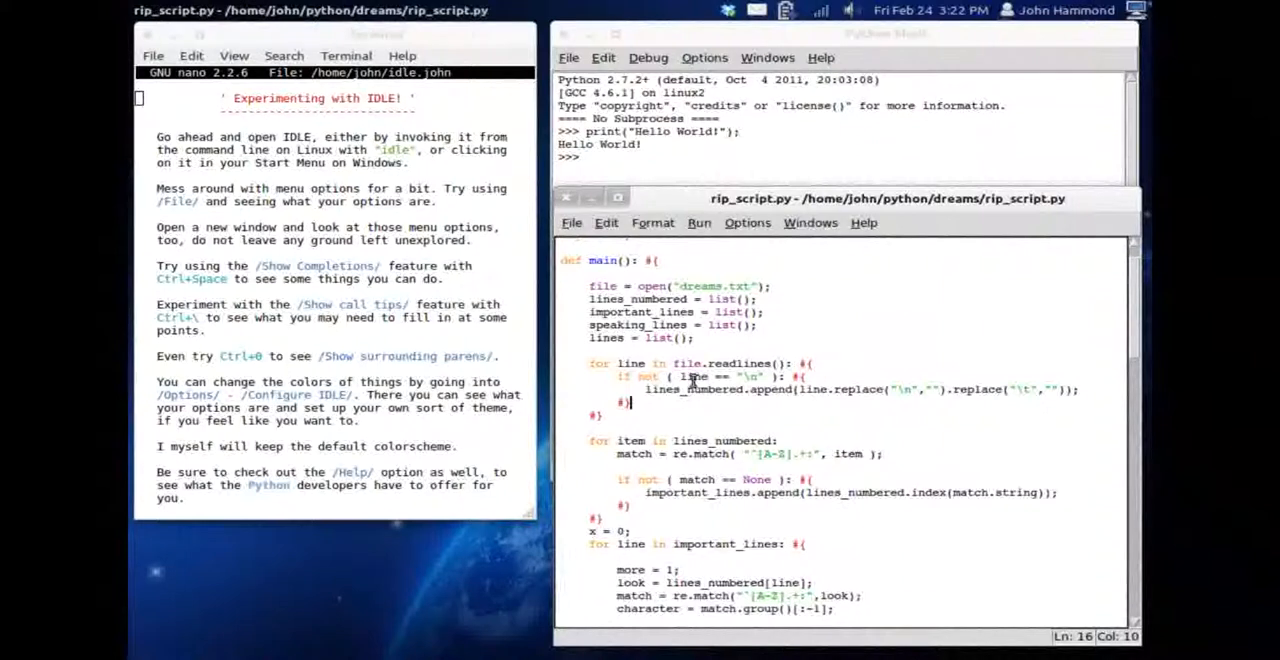
Open About IDLE from the Help menu to view Python 2.7.2+, Tk 8.5 and IDLE 2.7.2
left_click(747, 222)
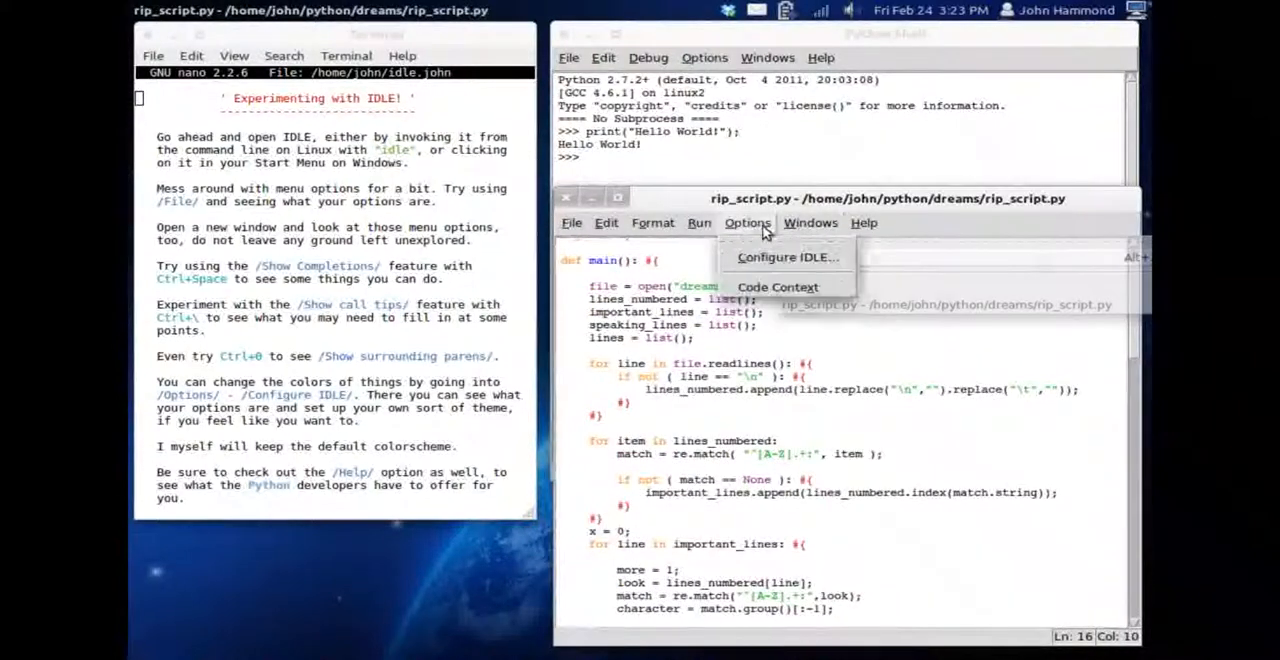
left_click(810, 222)
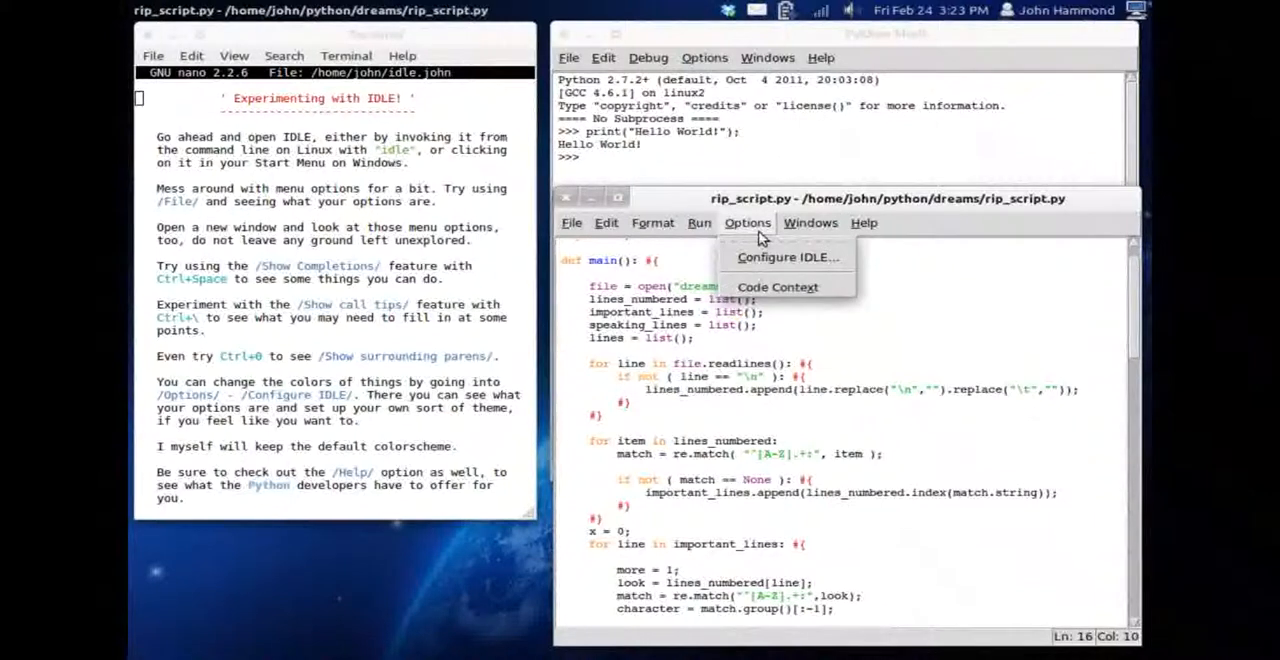
left_click(778, 272)
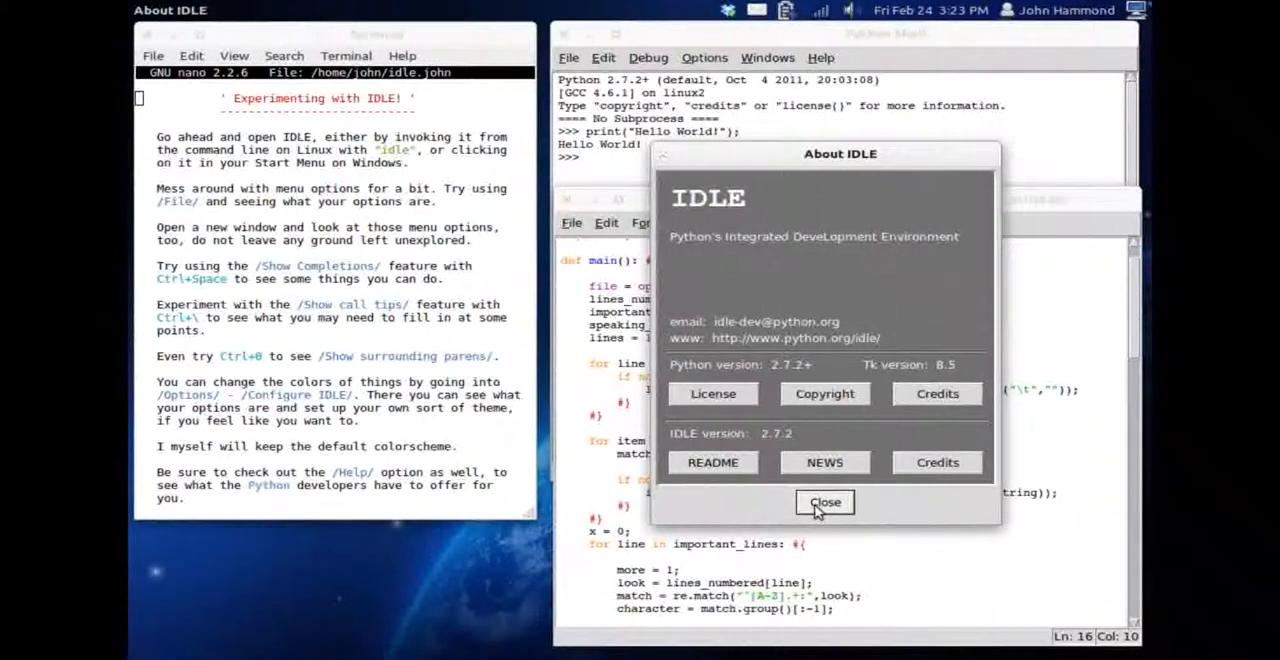
Dismiss About IDLE, glance at the Windows menu, and read through IDLE Help
left_click(824, 502)
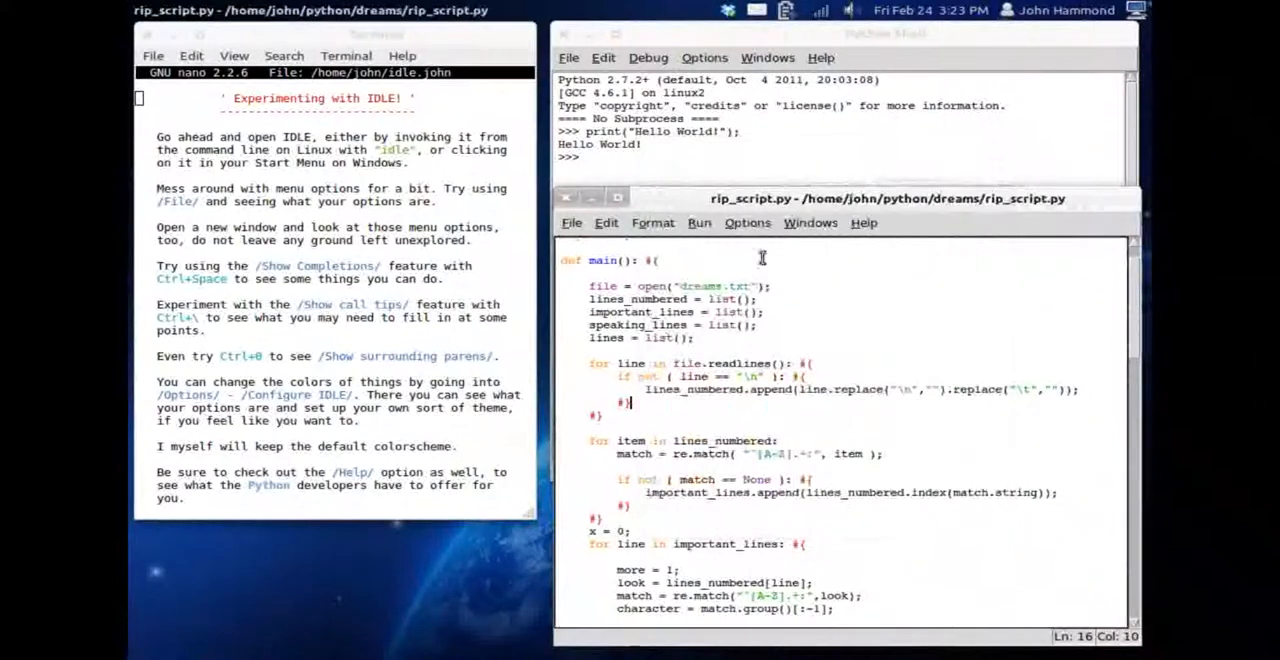
left_click(810, 222)
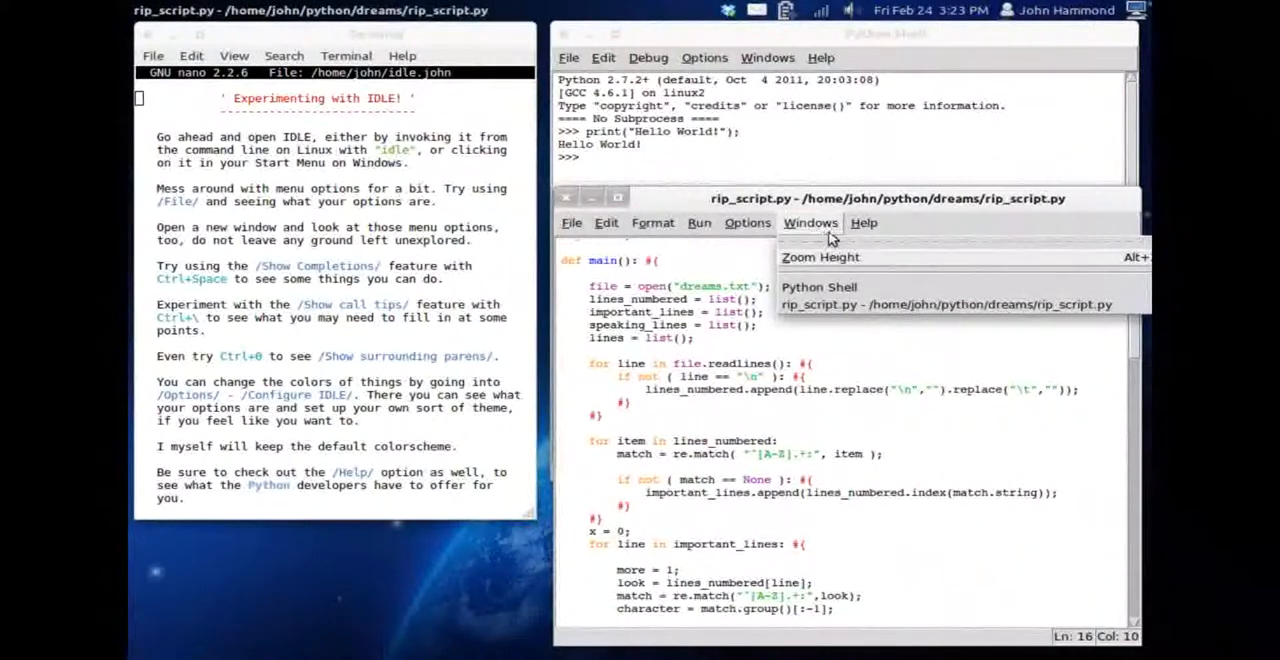
left_click(863, 222)
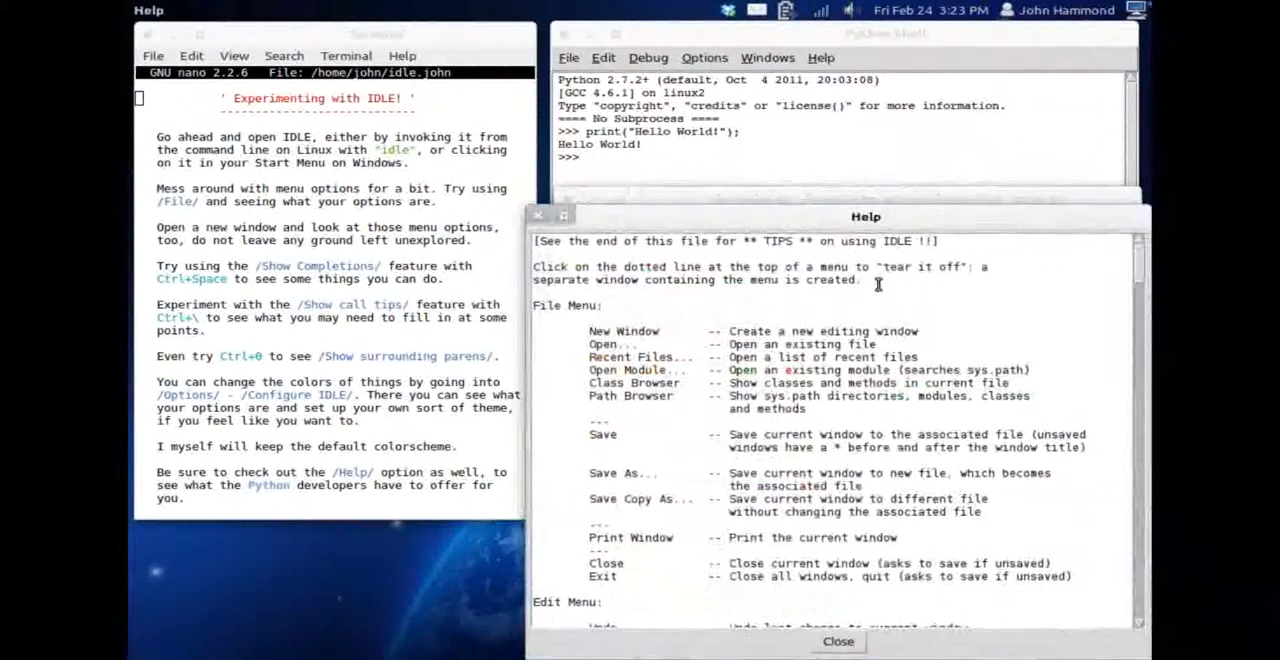
scroll("down", 3)
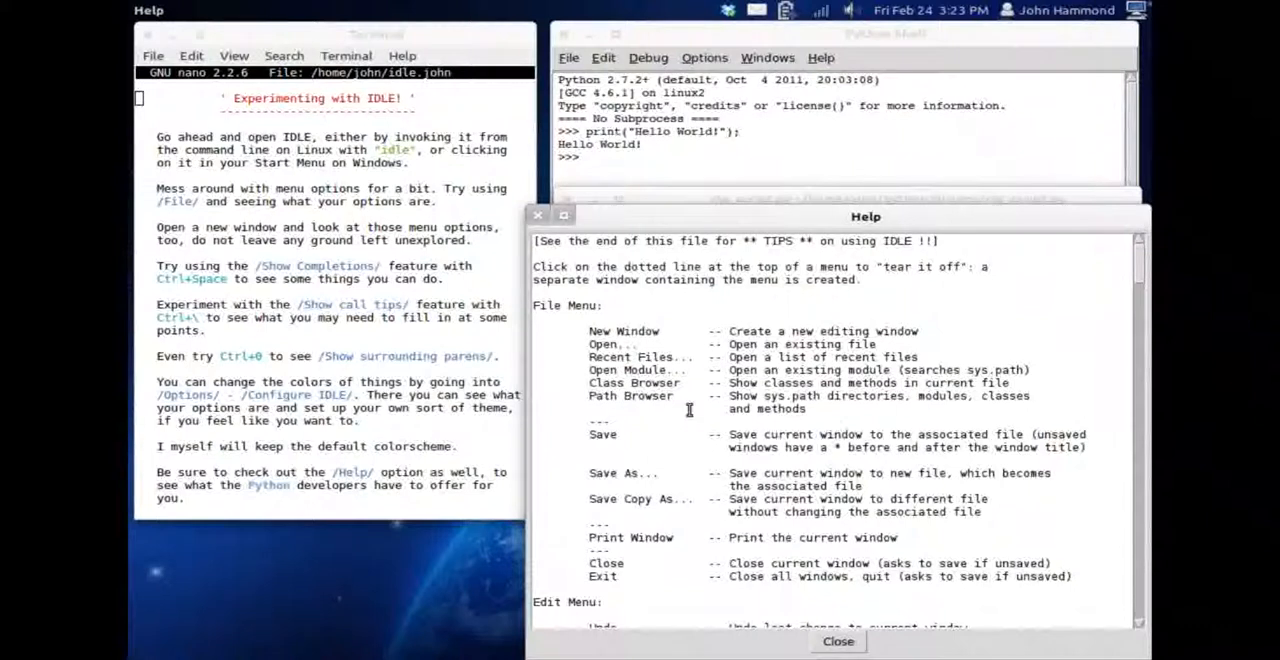
mouse_move(1053, 232)
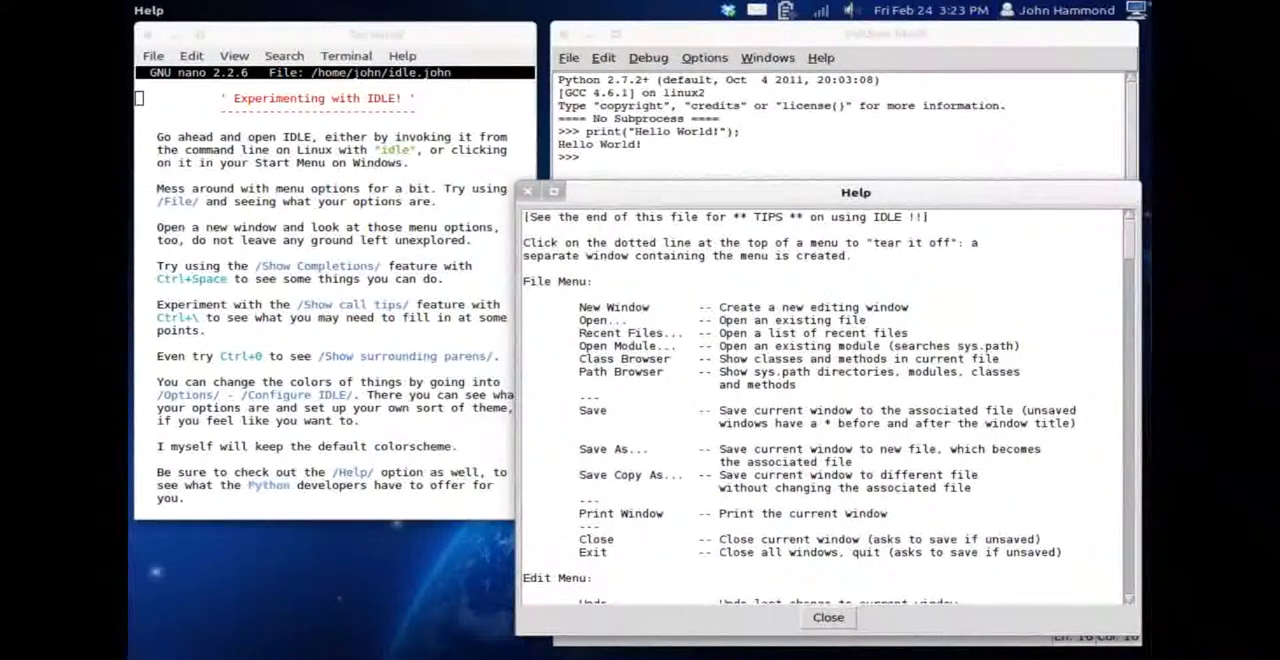
scroll("down", 3)
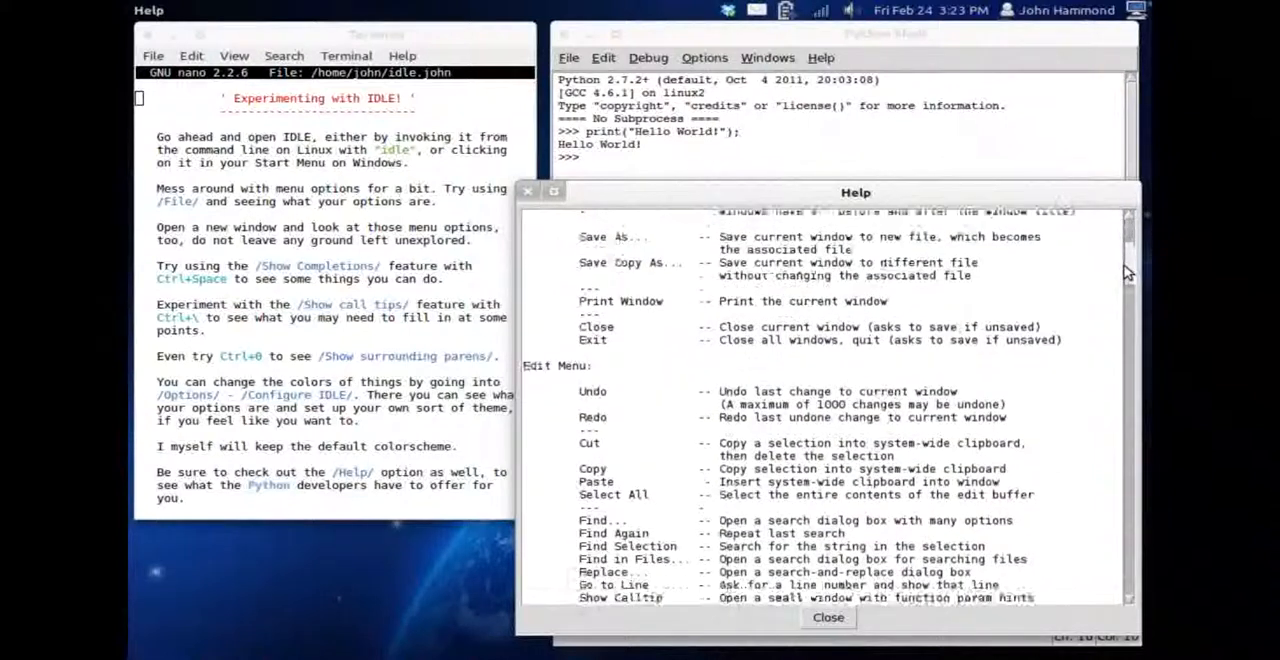
scroll("down", 3)
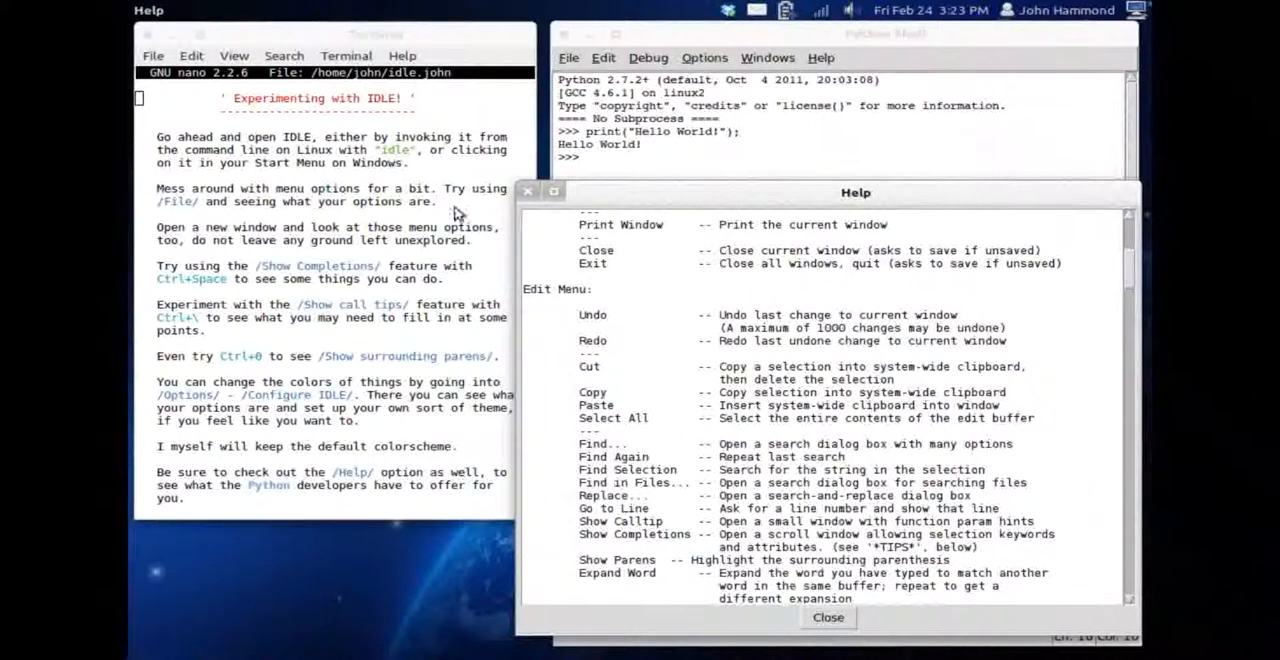
scroll("down", 3)
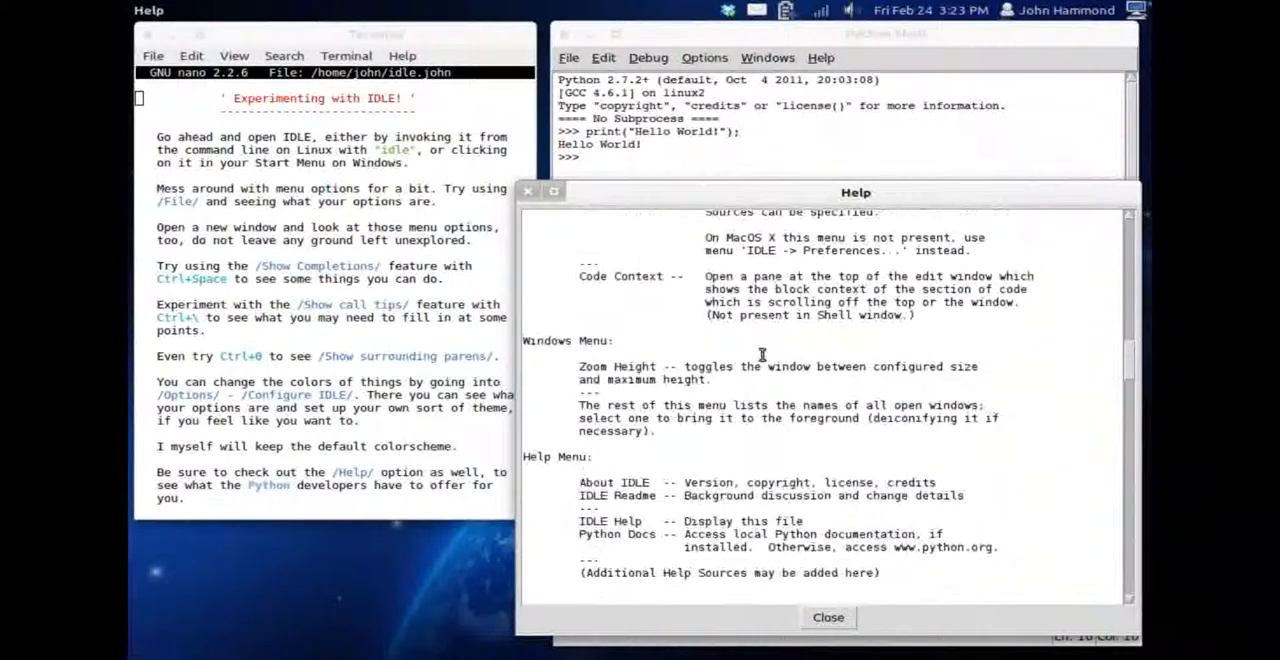
scroll("down", 3)
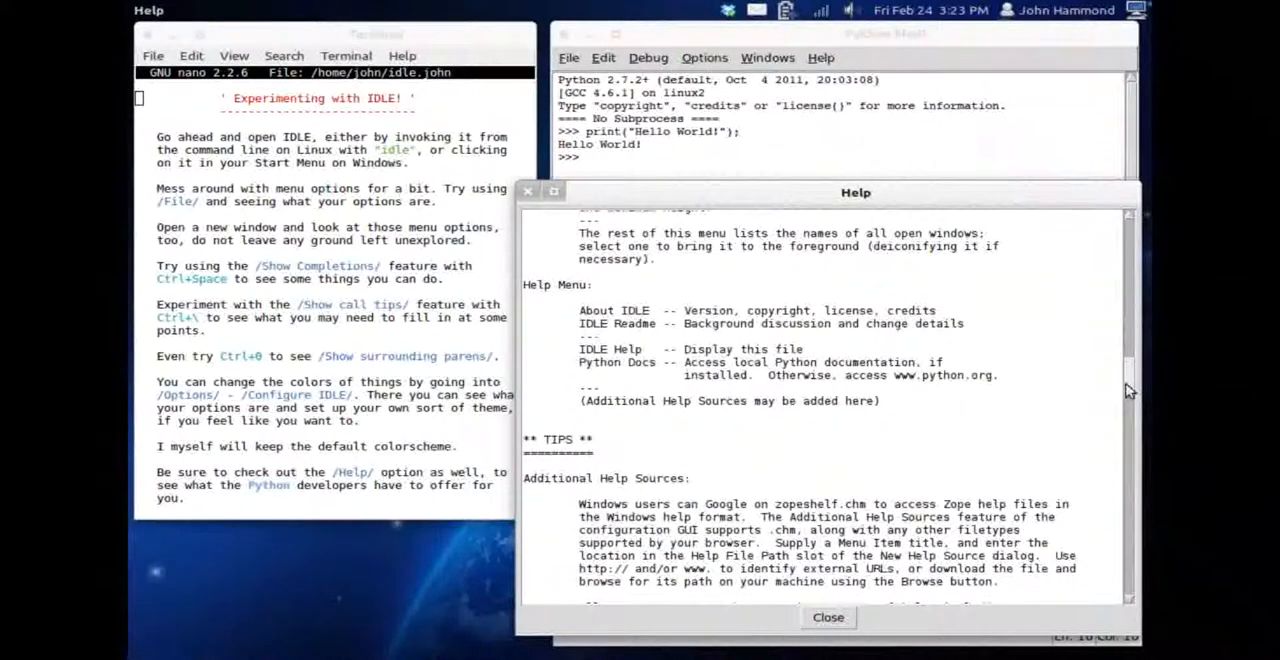
scroll("down", 3)
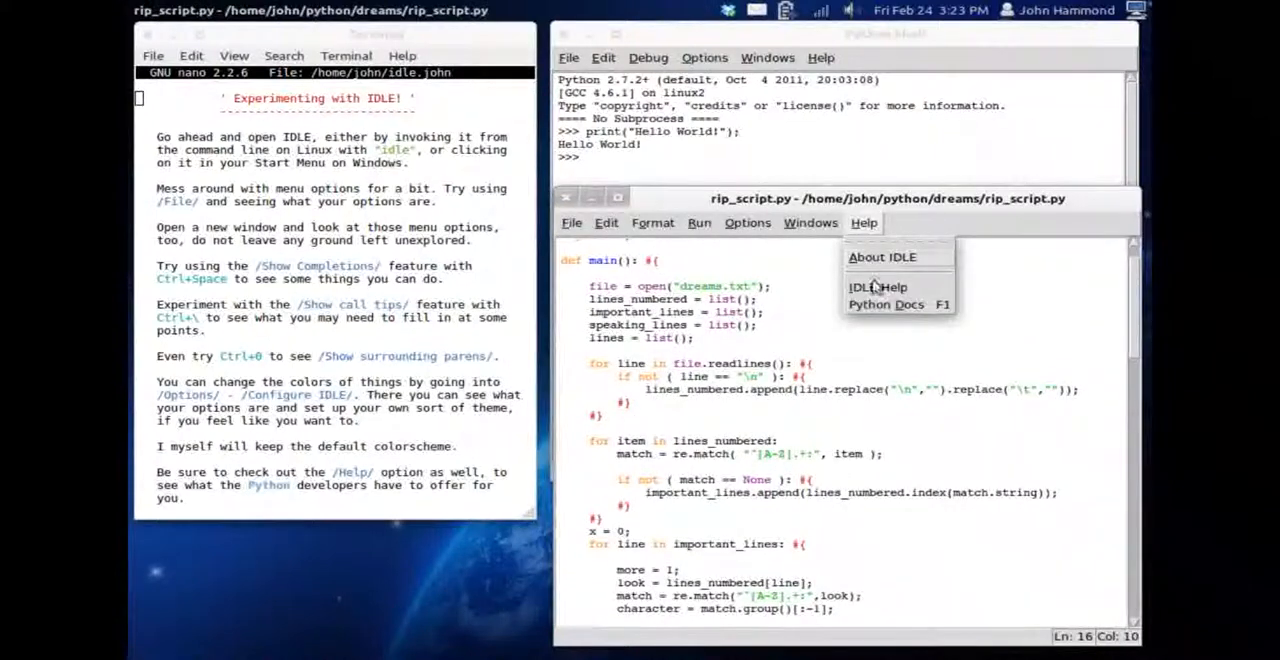
Open the Python v2.7.2 documentation in Firefox via Help > Python Docs
left_click(888, 299)
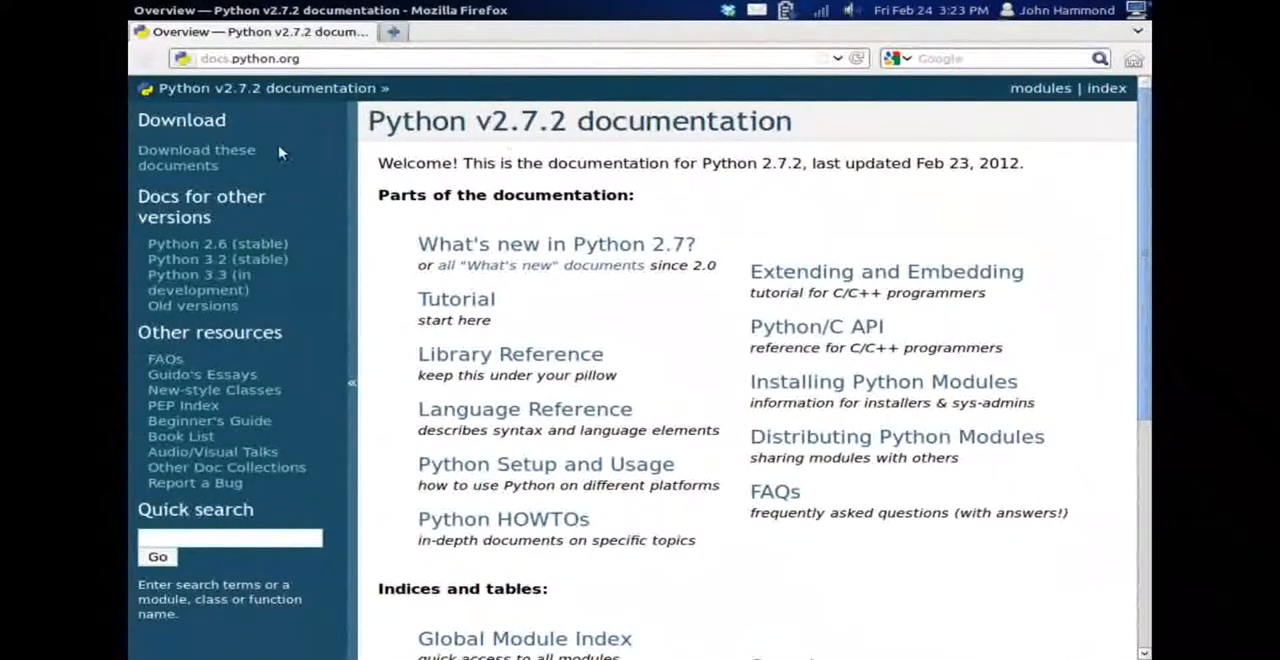
mouse_move(456, 299)
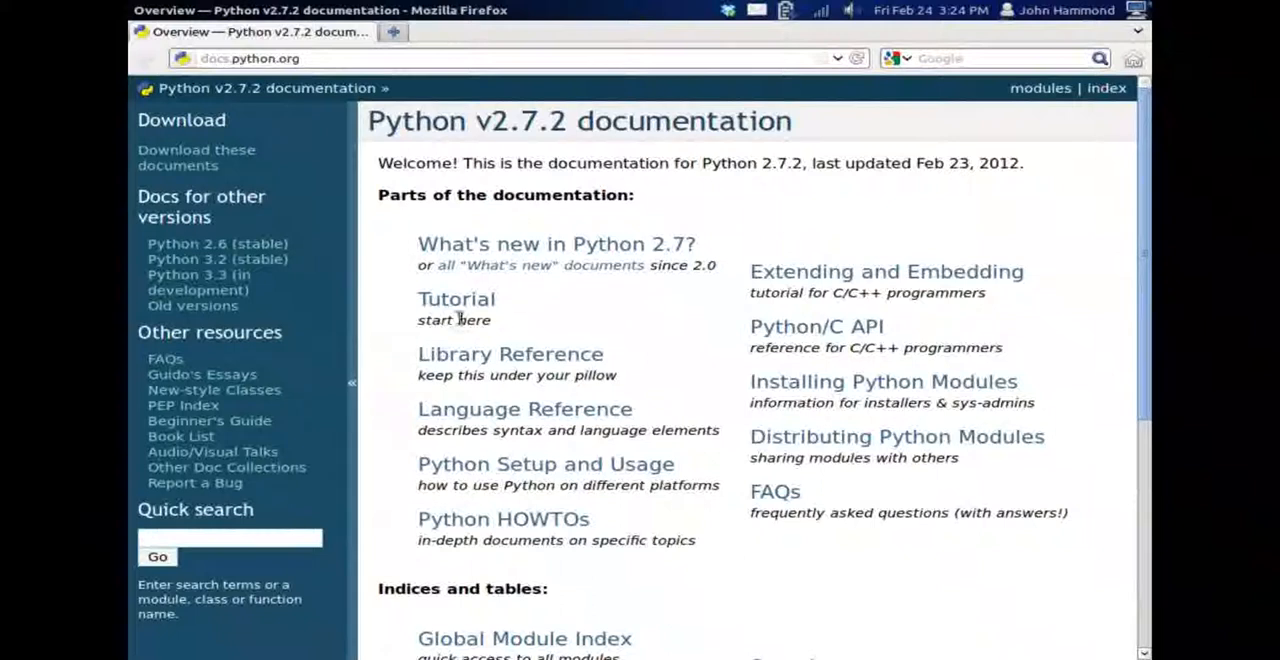
Browse the Standard Library contents, then the Language Reference, and return to the overview
left_click(510, 354)
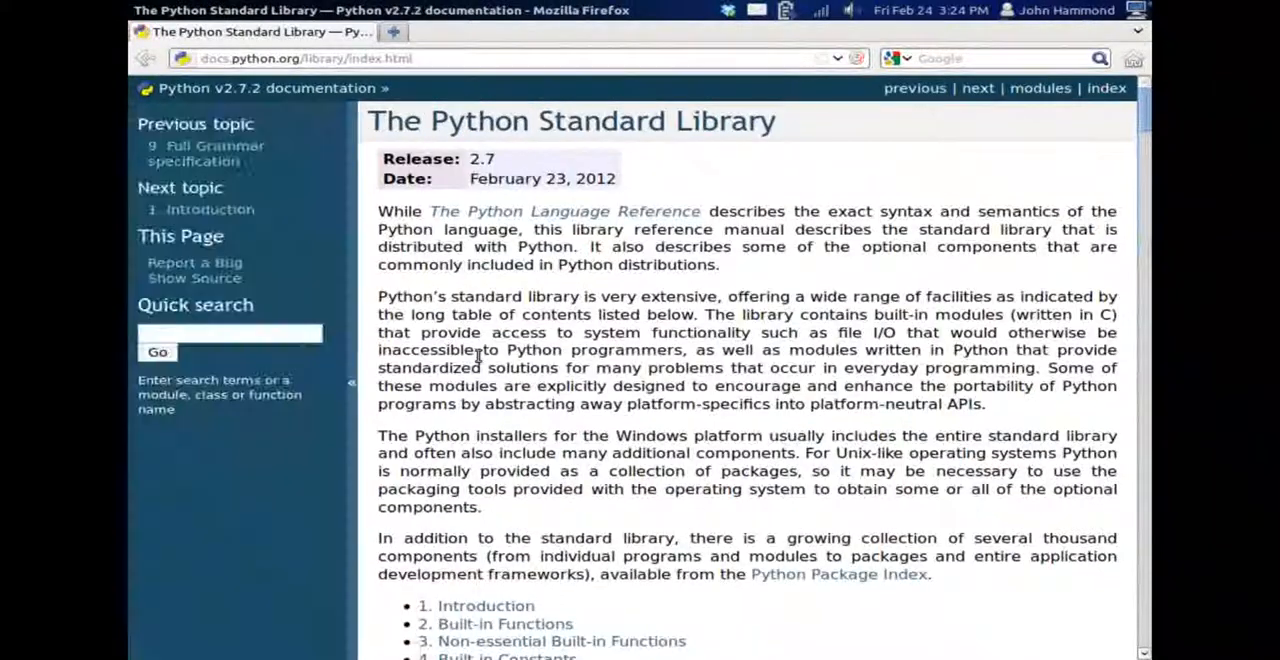
scroll("down", 3)
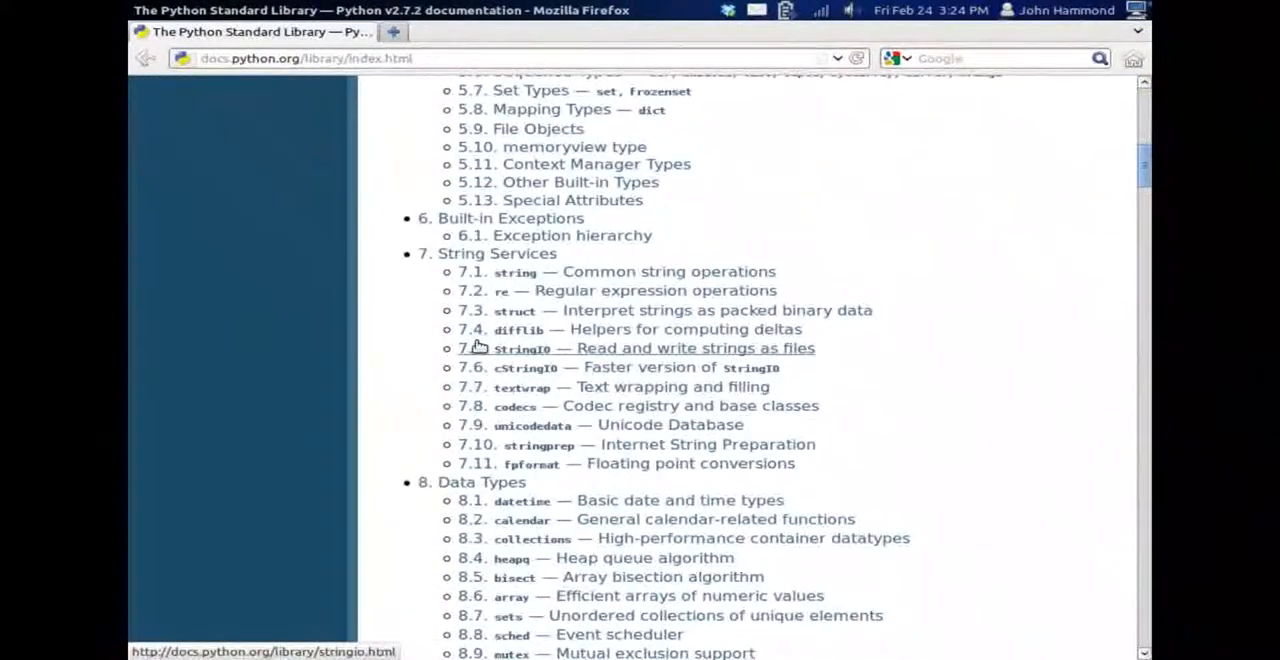
scroll("down", 3)
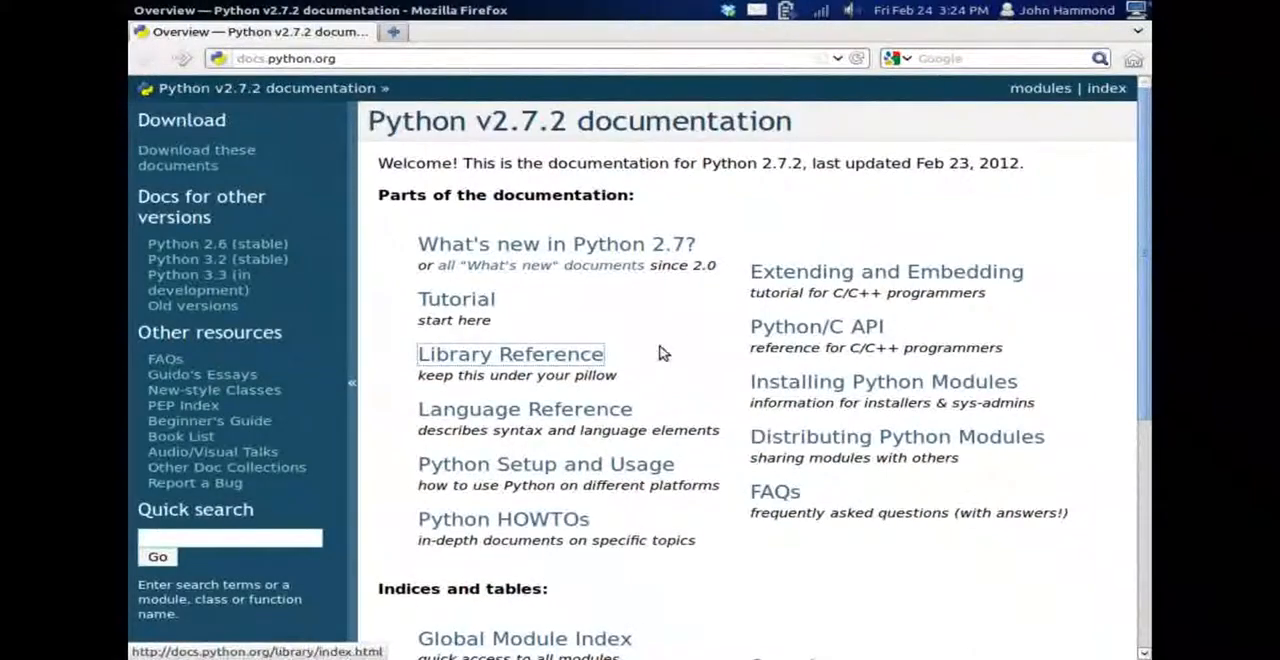
left_click(524, 408)
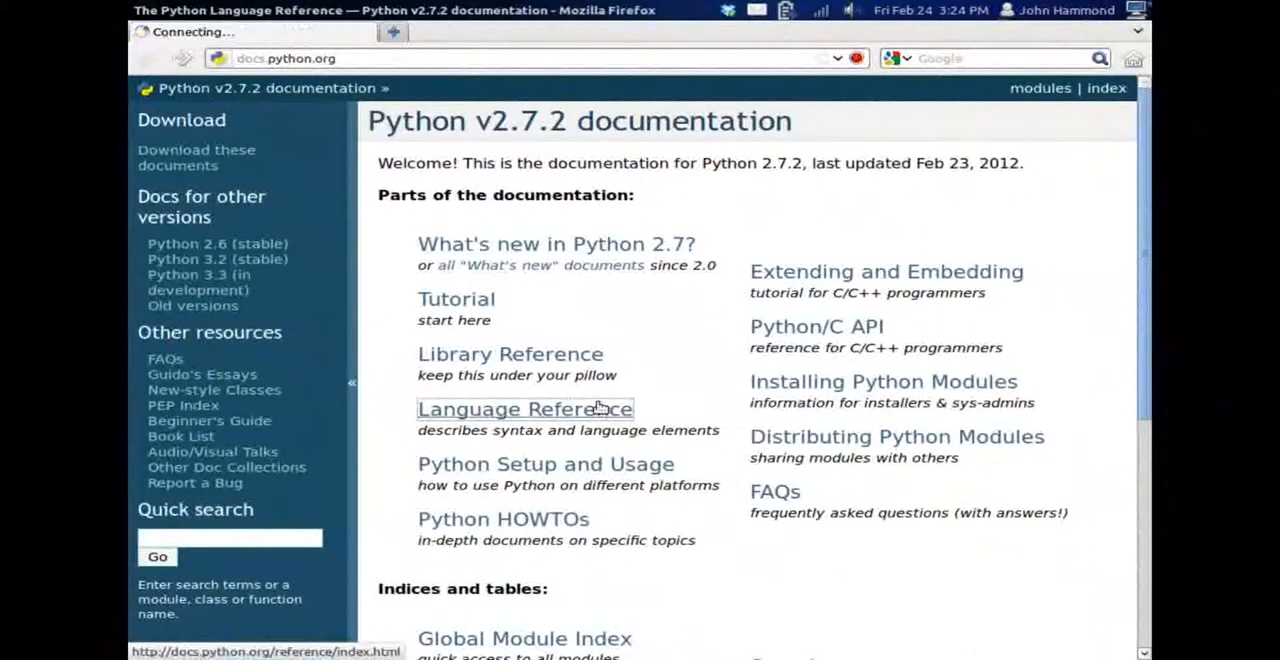
left_click(524, 408)
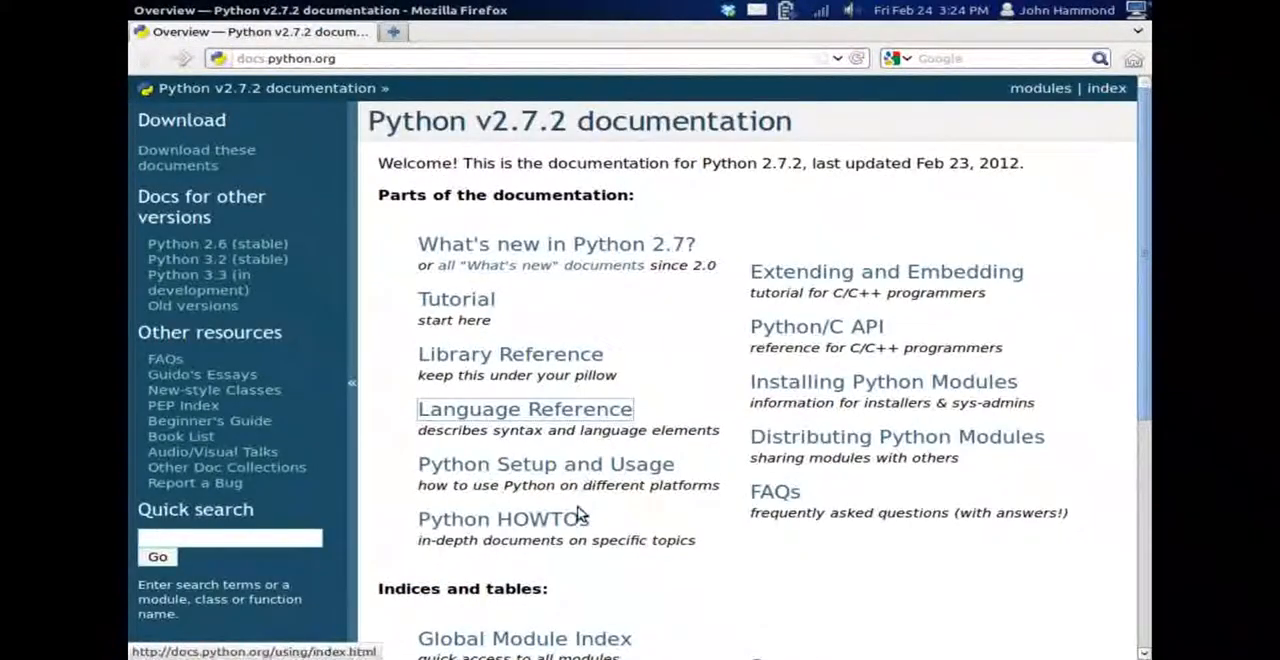
mouse_move(665, 540)
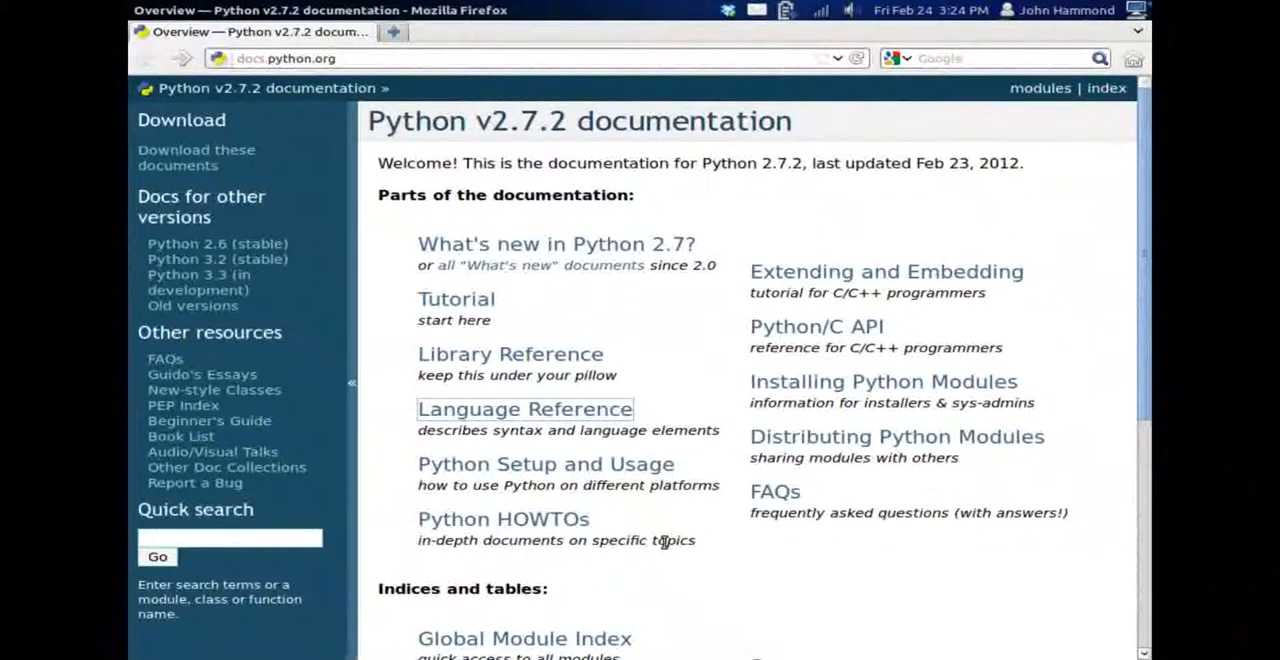
mouse_move(718, 445)
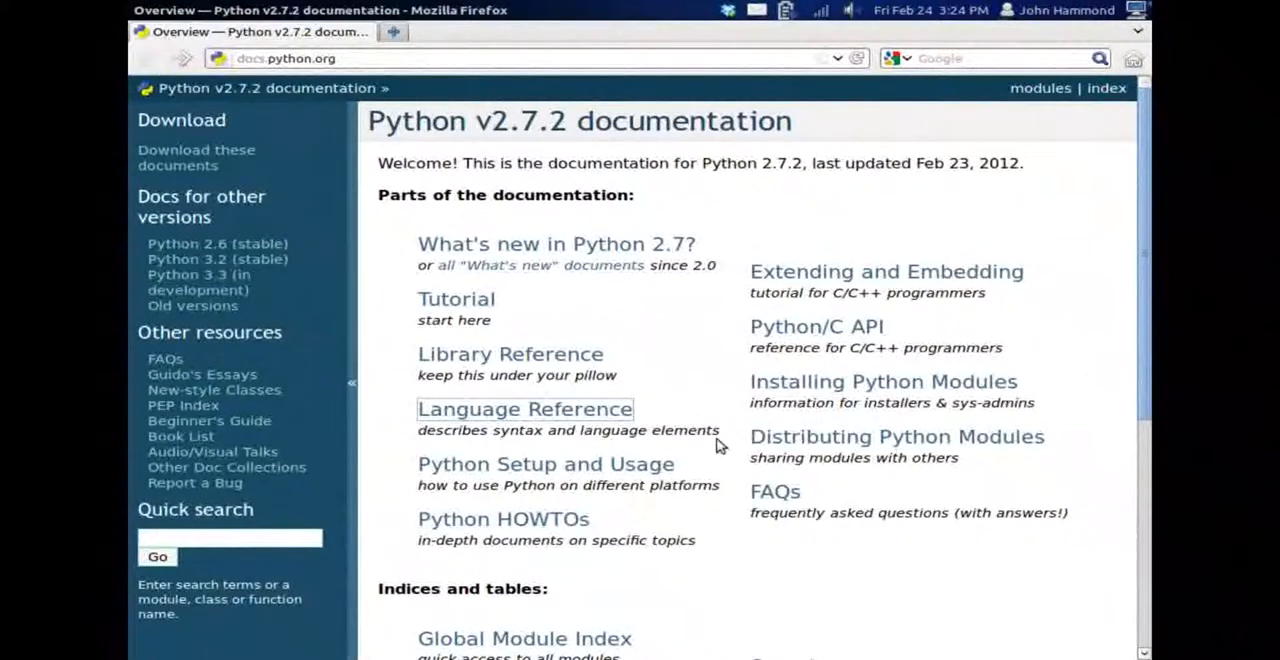
Open the Python Tutorial and scroll through its table of contents
left_click(456, 299)
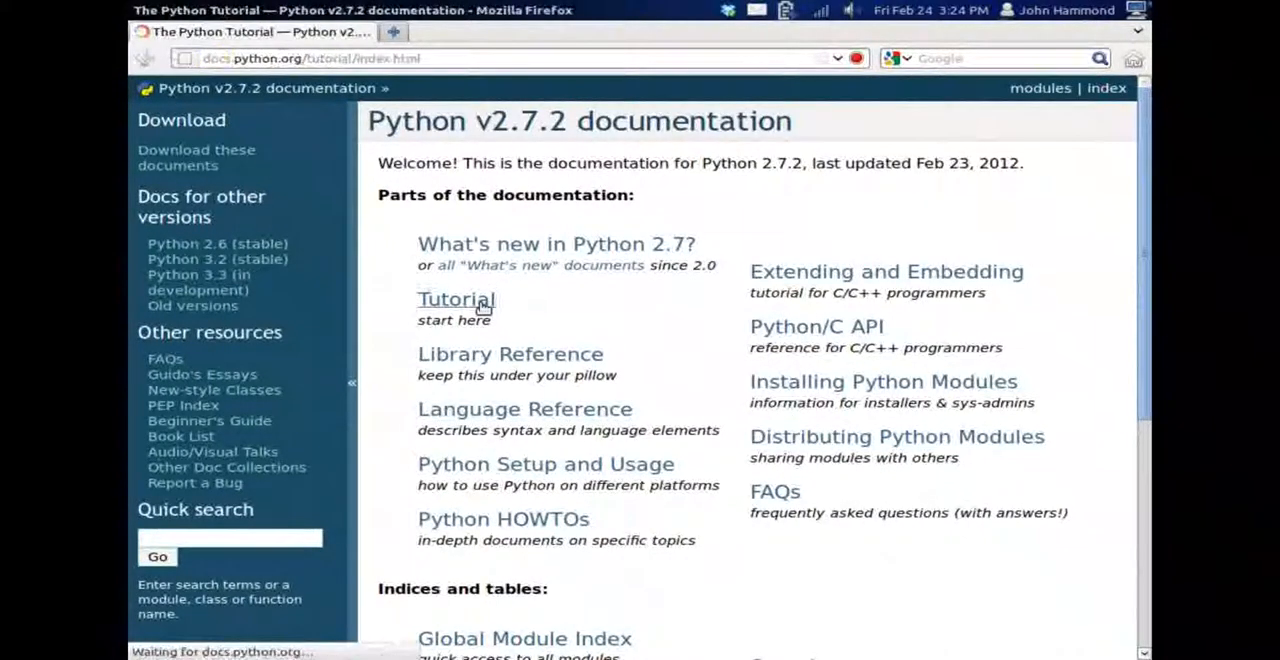
left_click(456, 299)
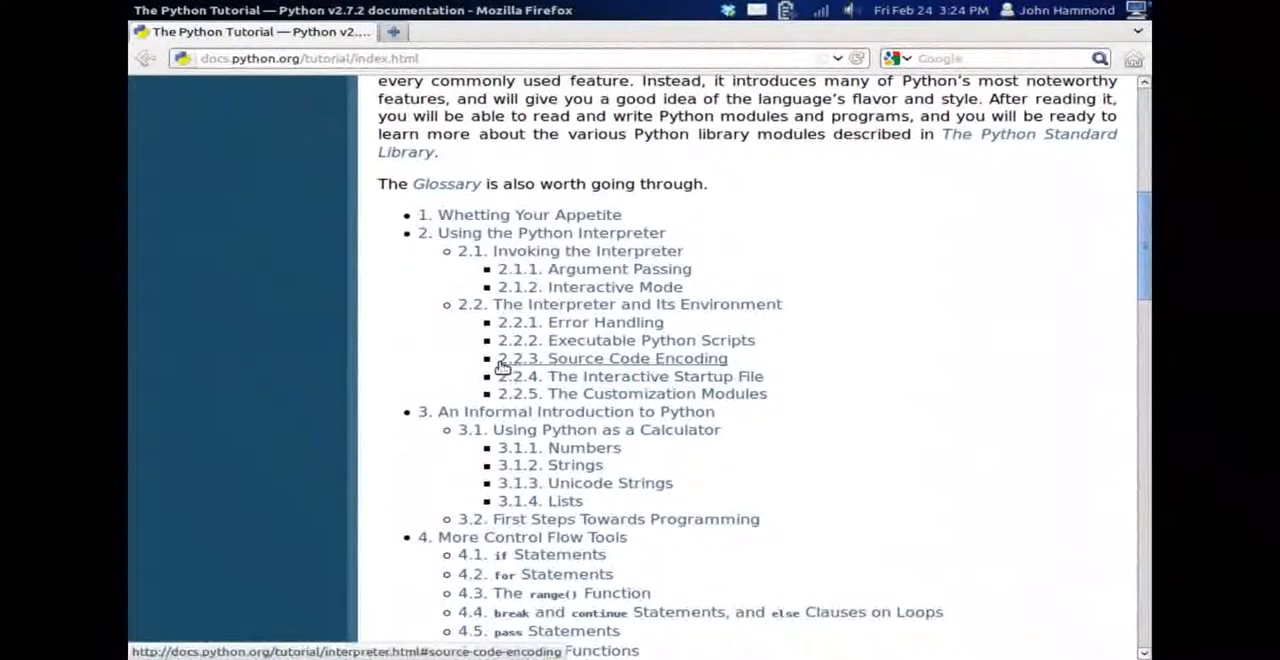
scroll("down", 3)
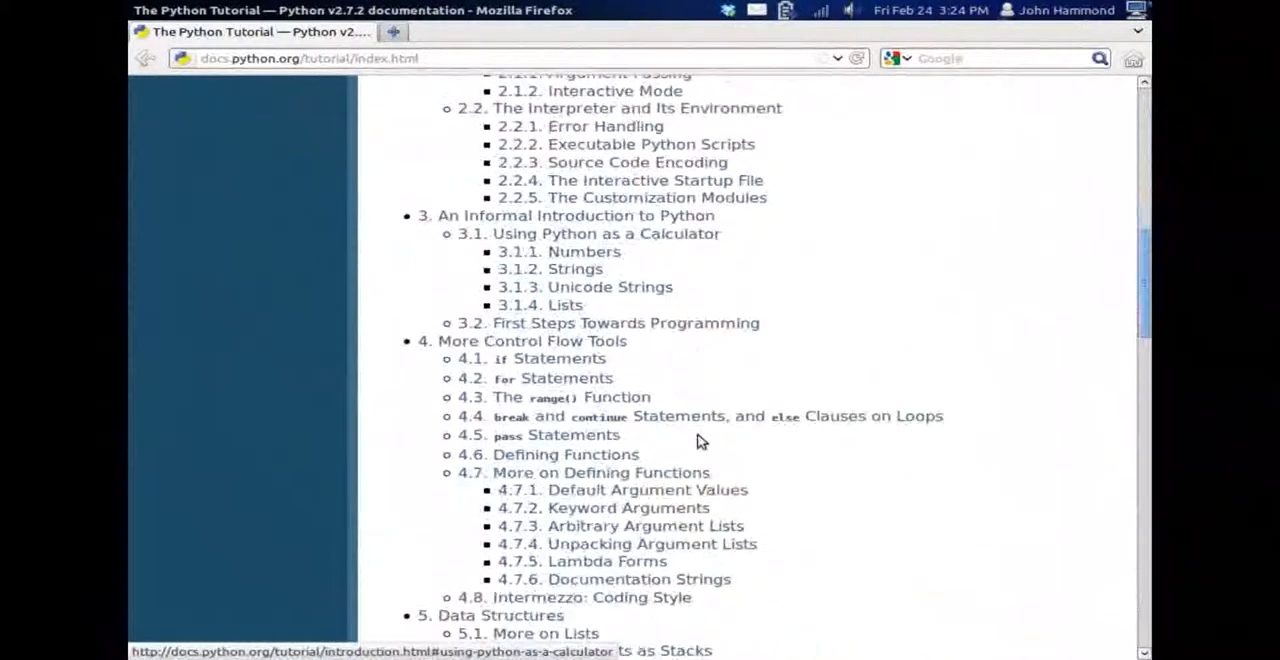
scroll("up", 3)
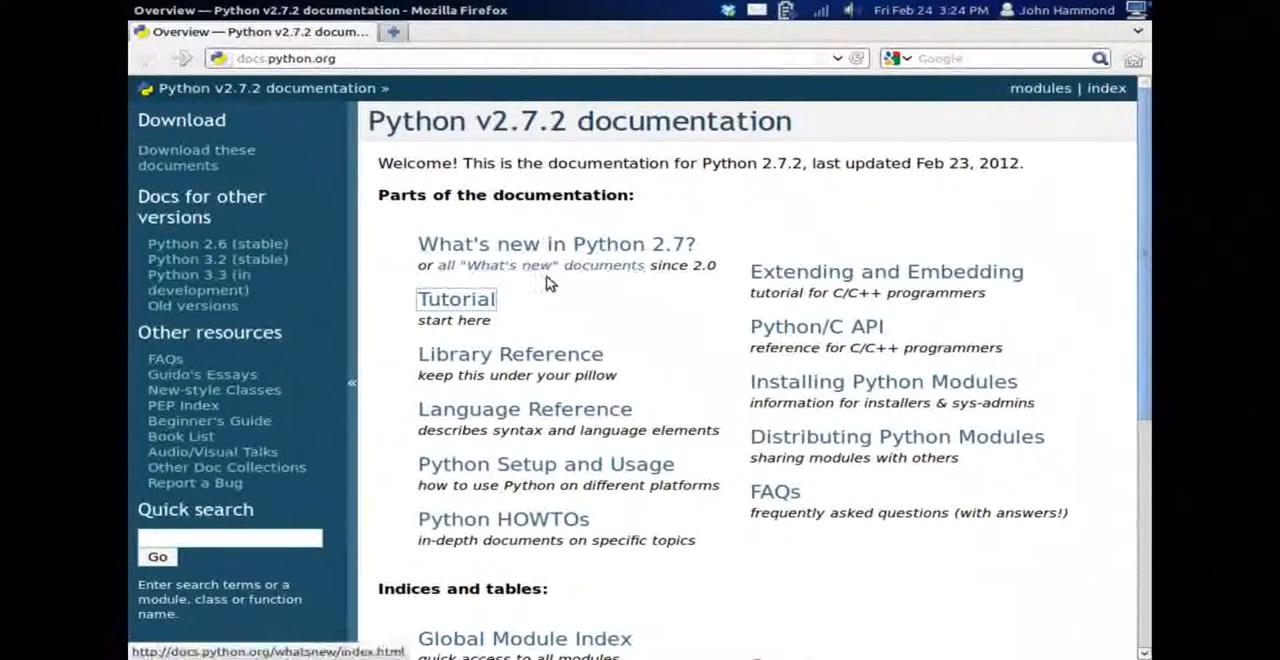
Read the start of 'What's New in Python 2.7', then scroll the docs home page
left_click(556, 243)
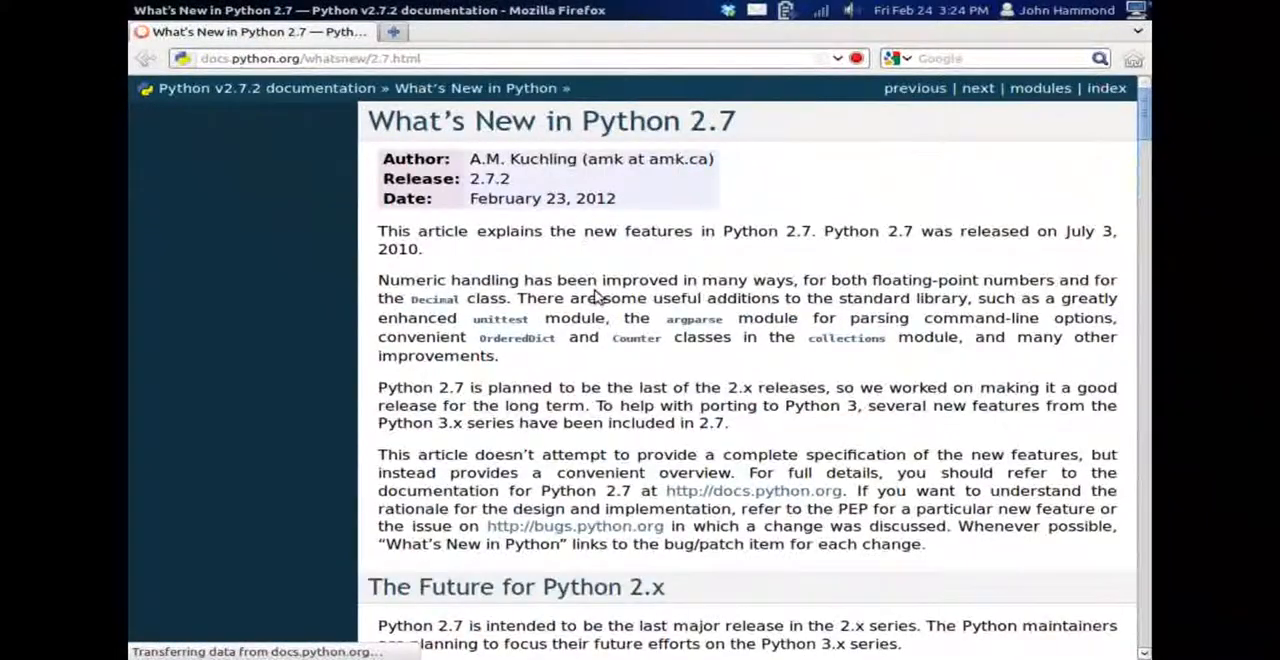
scroll("down", 3)
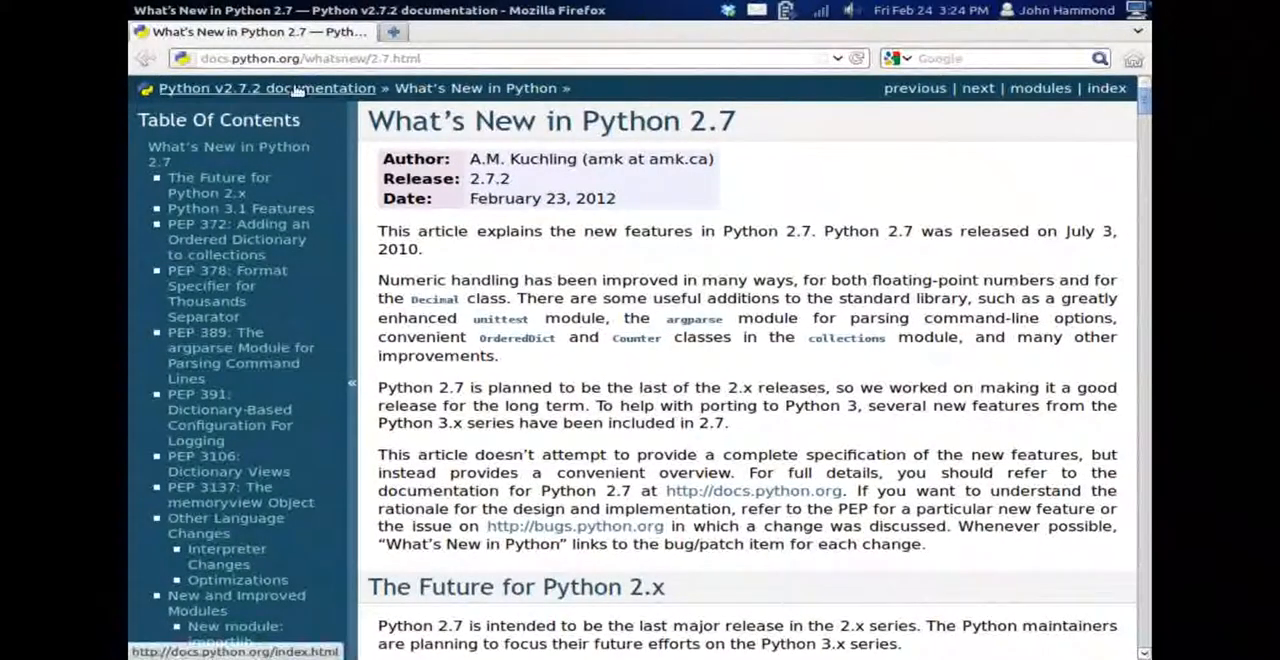
left_click(266, 88)
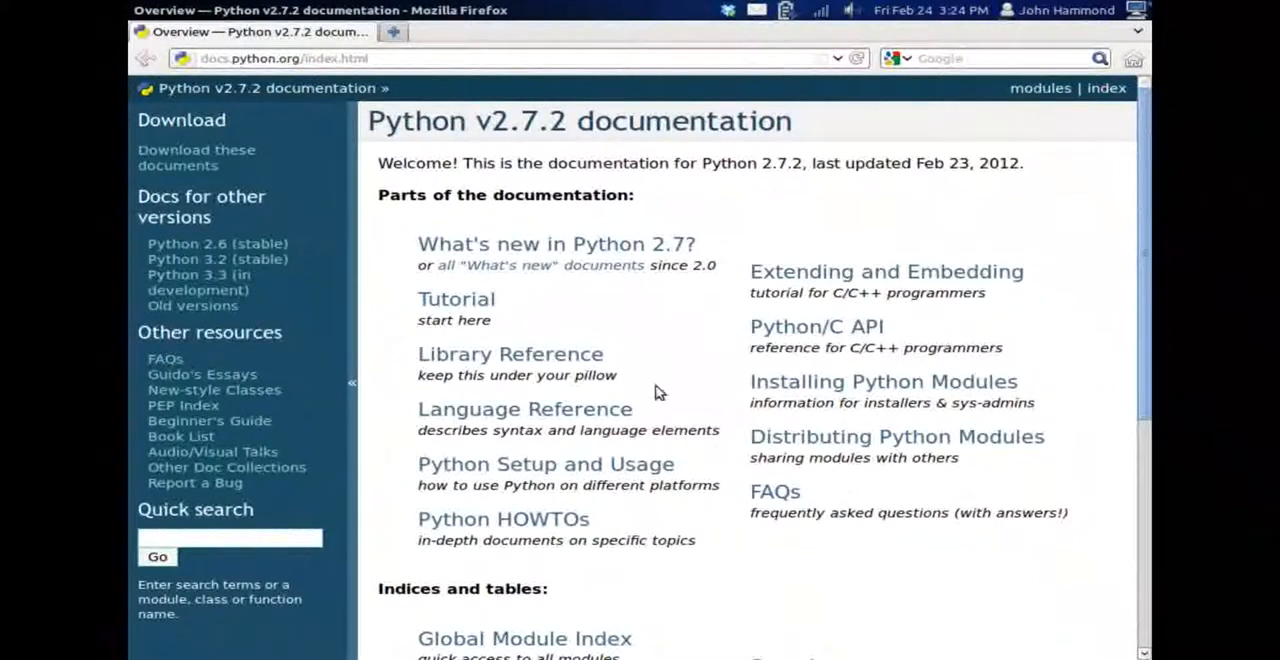
mouse_move(663, 384)
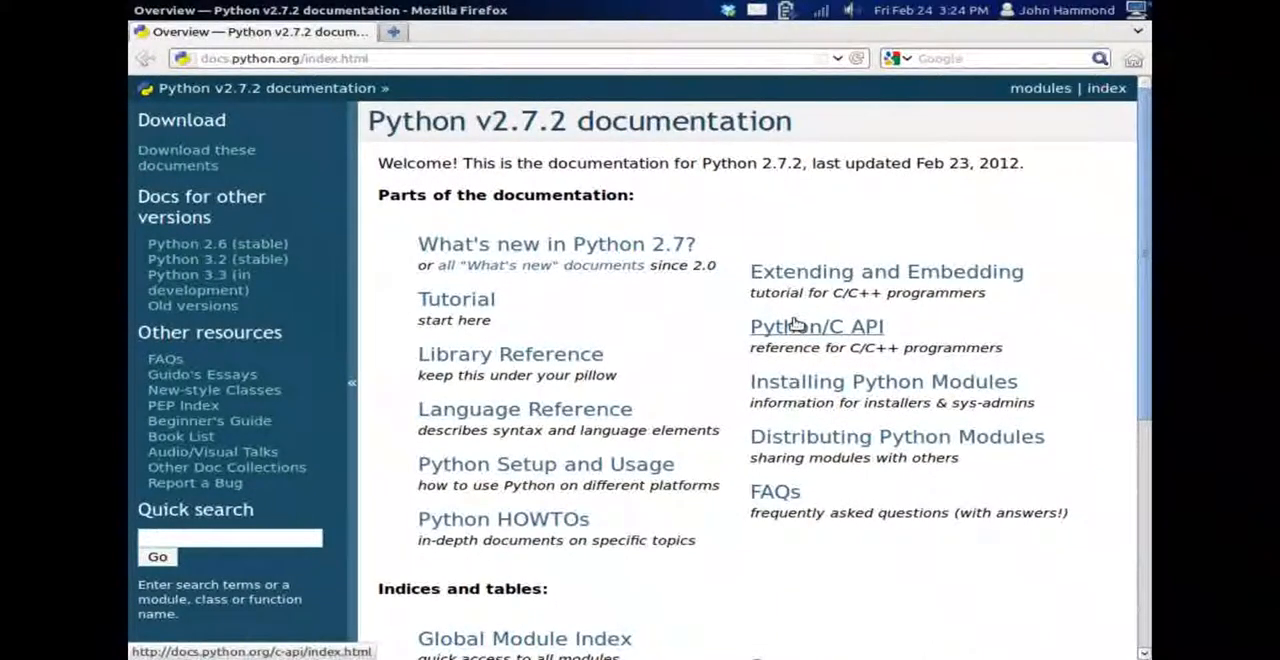
mouse_move(1080, 276)
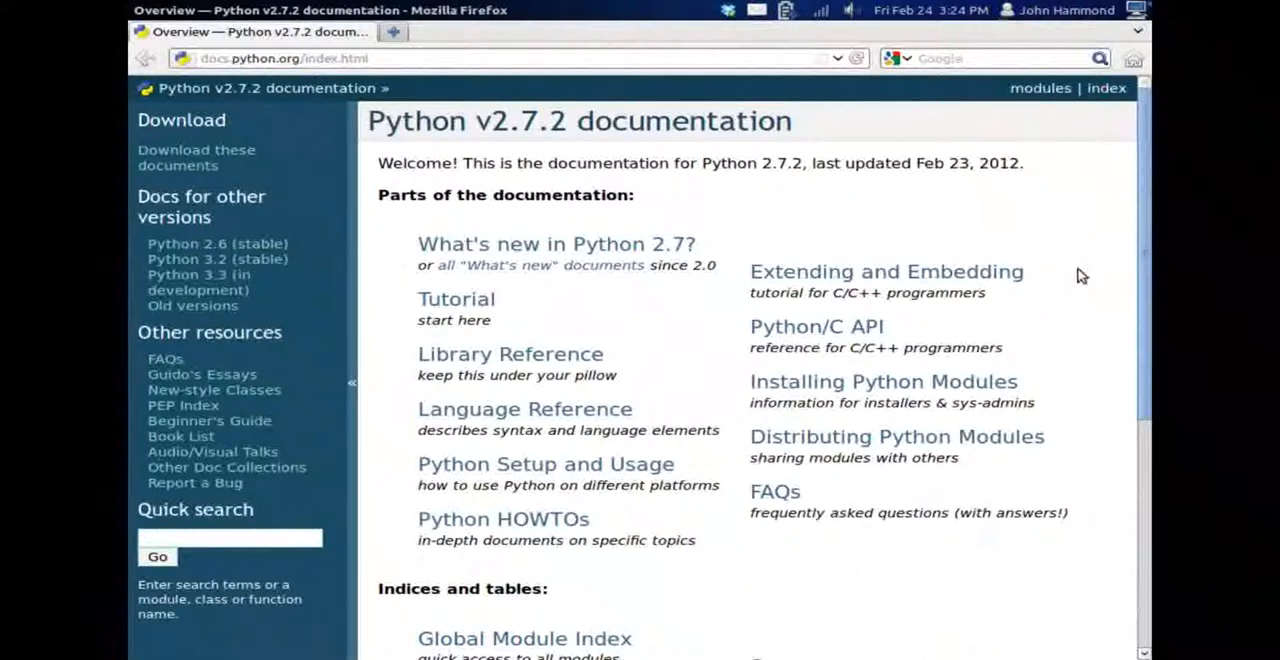
scroll("down", 3)
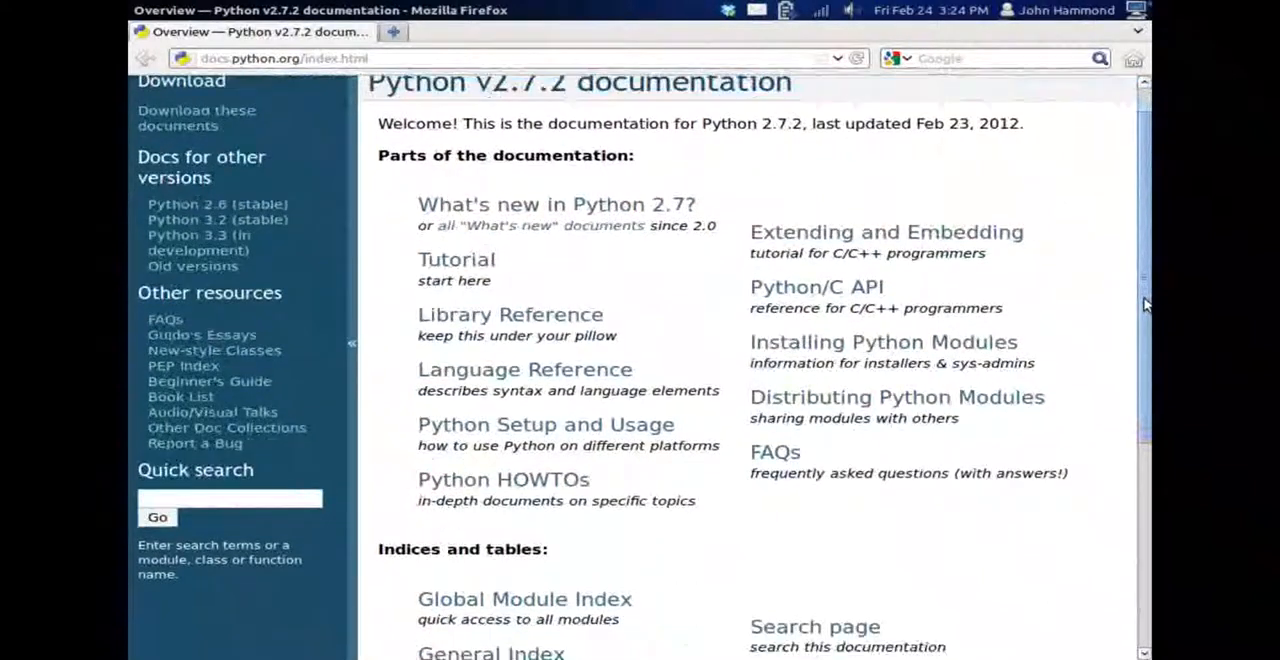
scroll("down", 3)
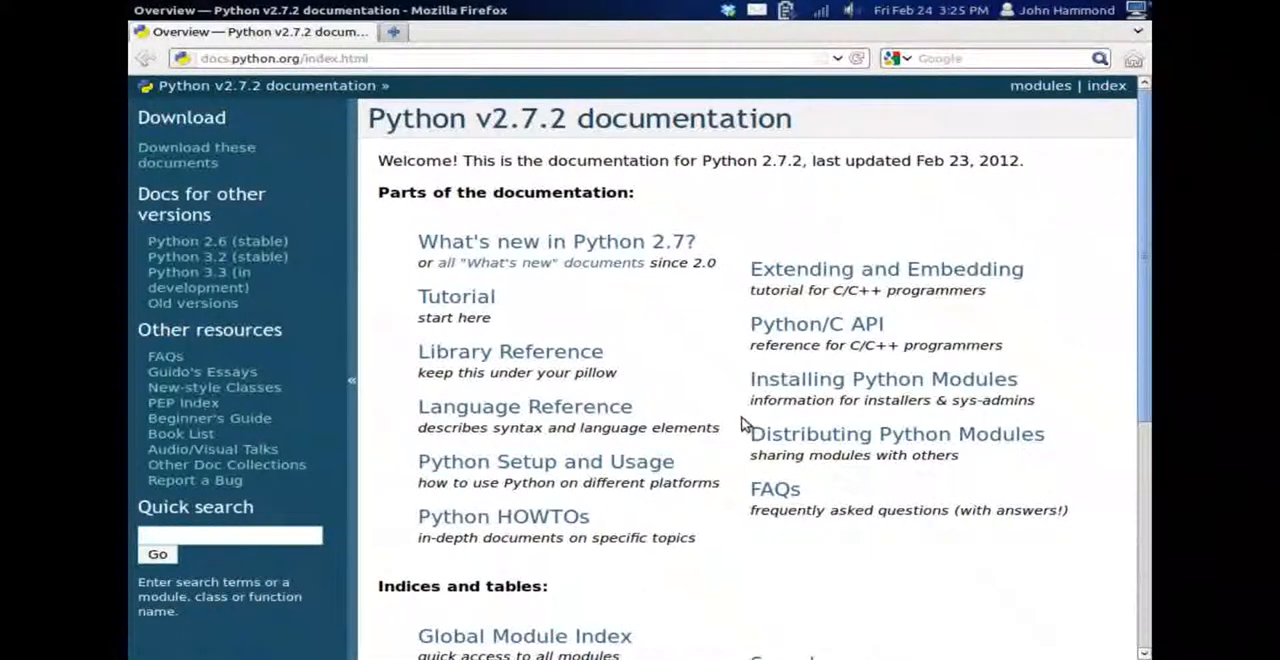
mouse_move(353, 380)
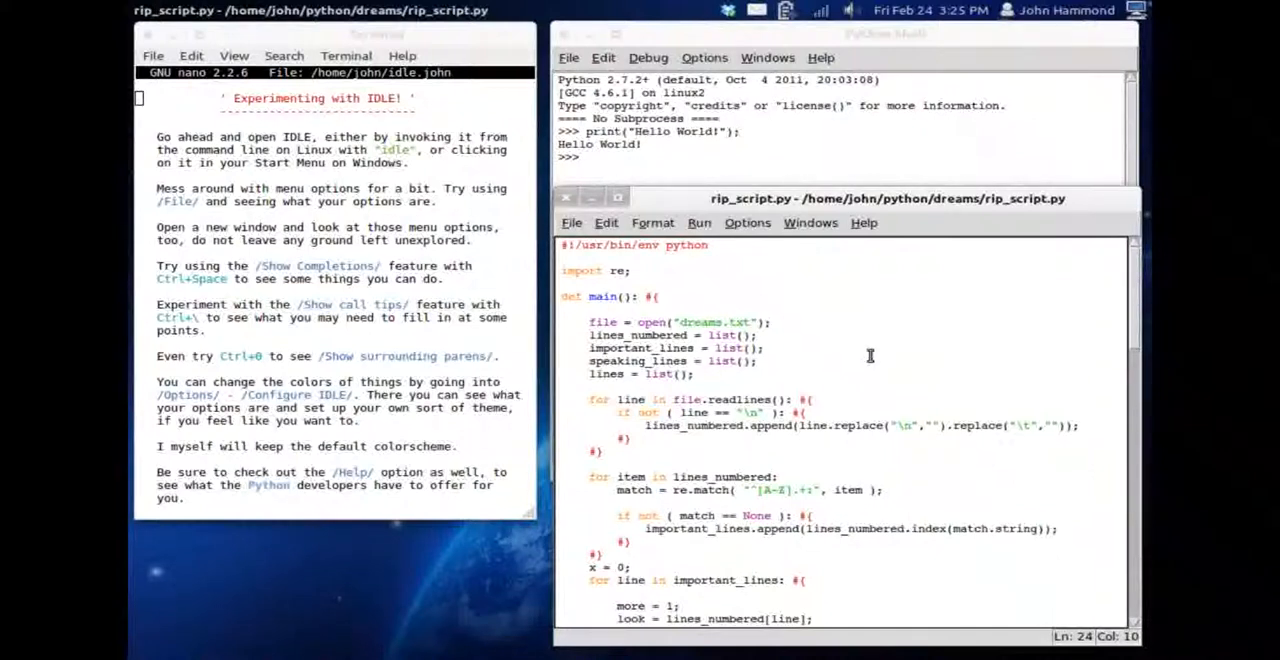
Show the Format menu's indent, comment-out and tabify commands, then close it unused
left_click(758, 361)
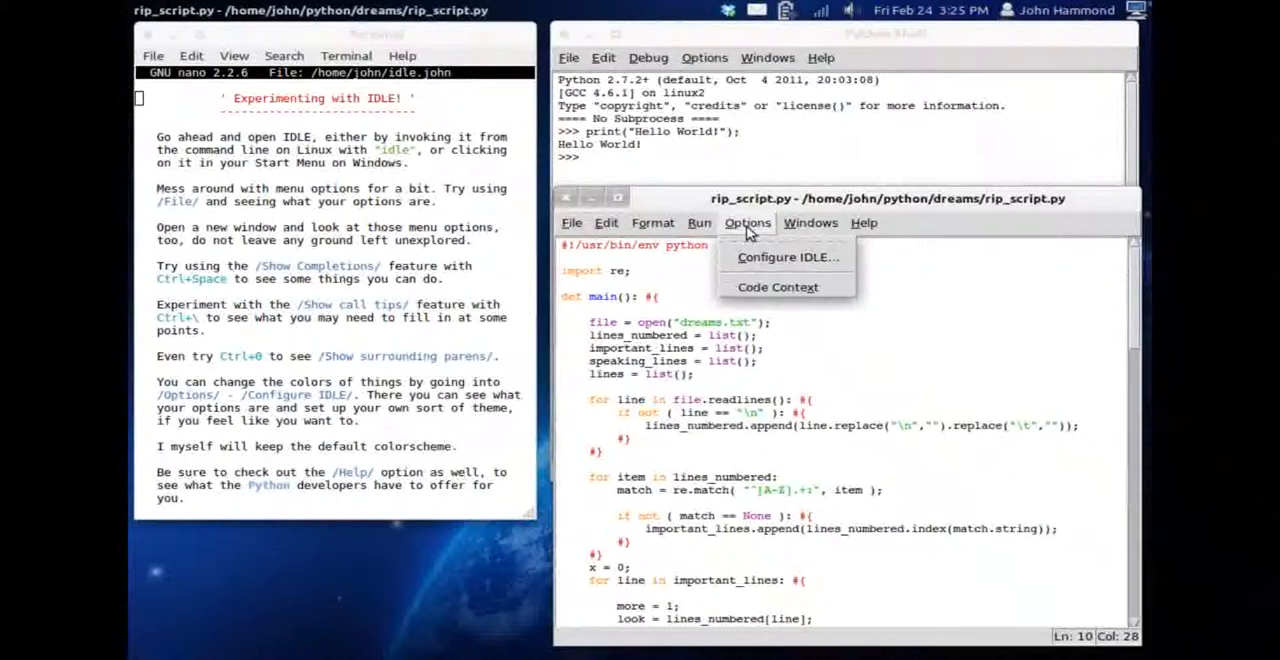
left_click(652, 222)
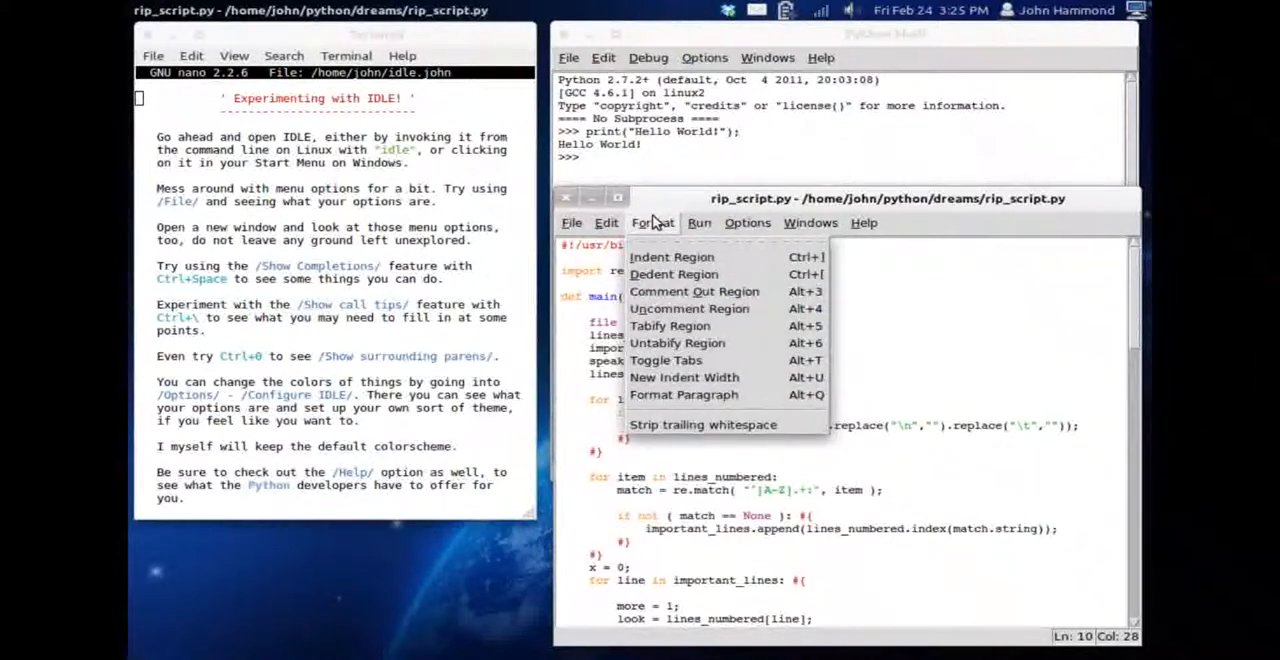
mouse_move(910, 343)
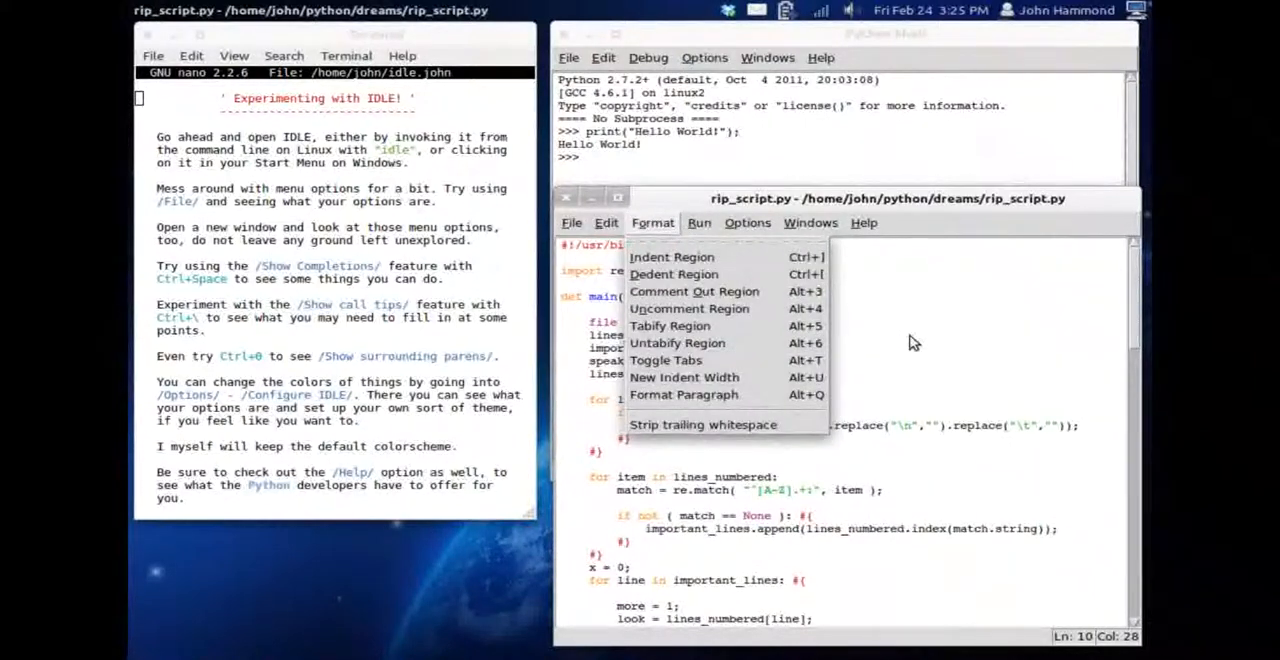
mouse_move(712, 291)
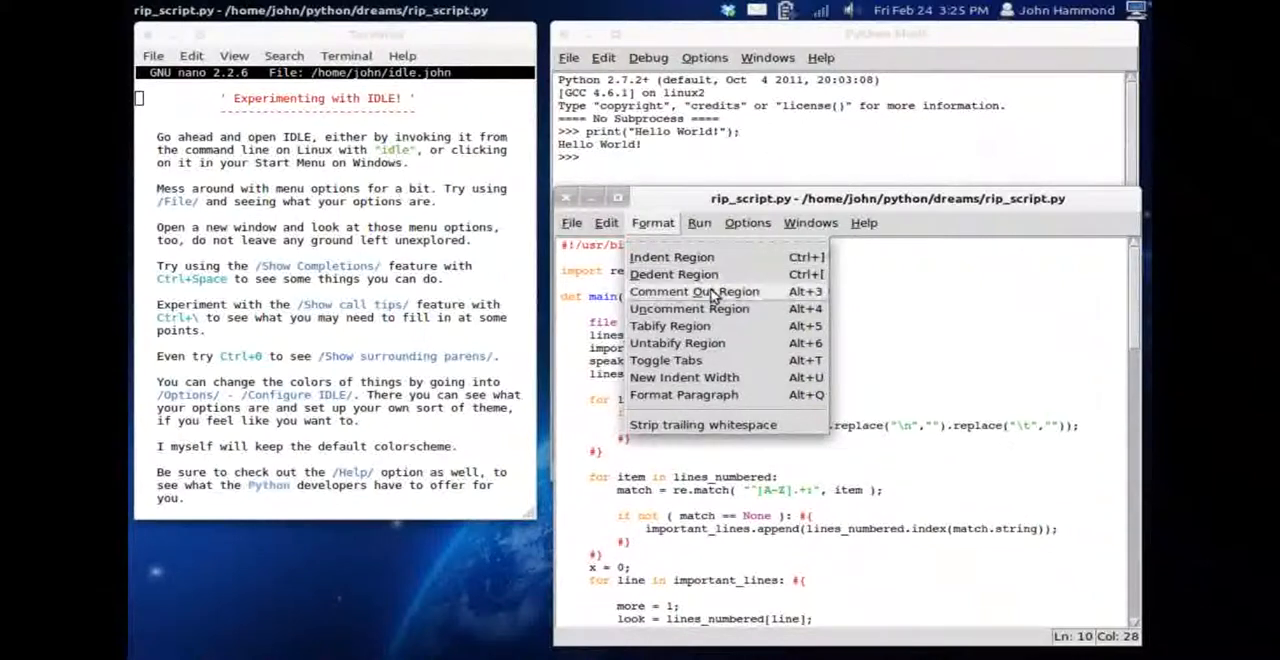
mouse_move(714, 343)
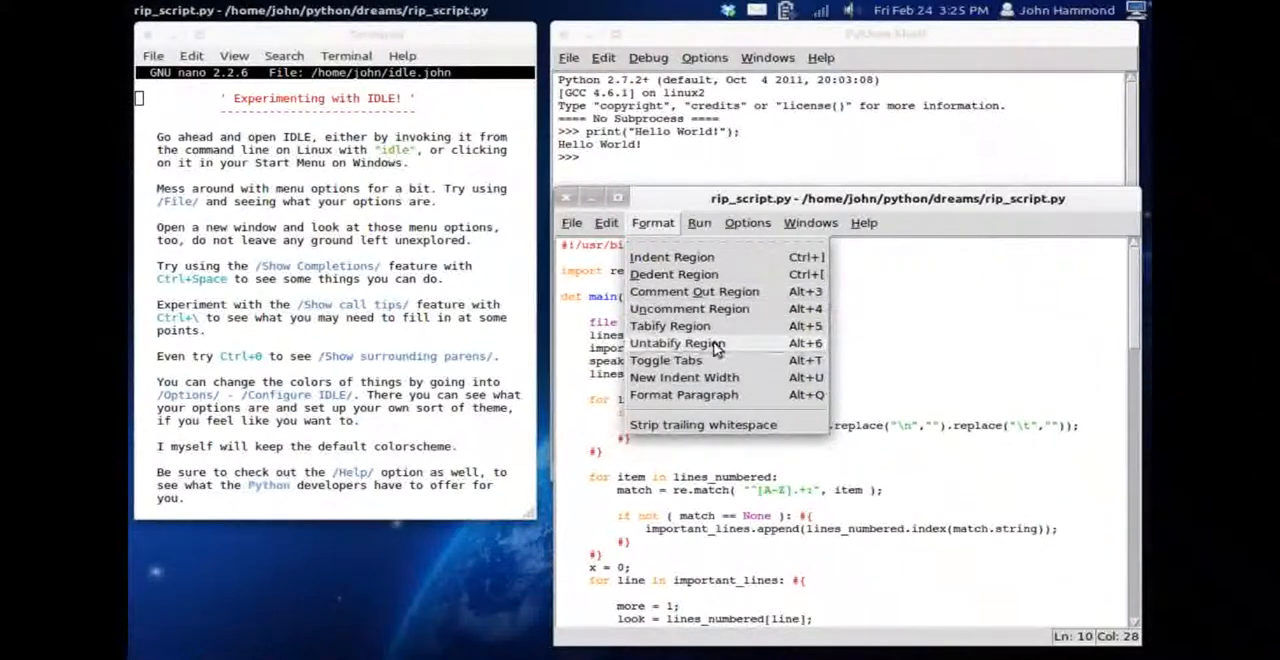
mouse_move(950, 360)
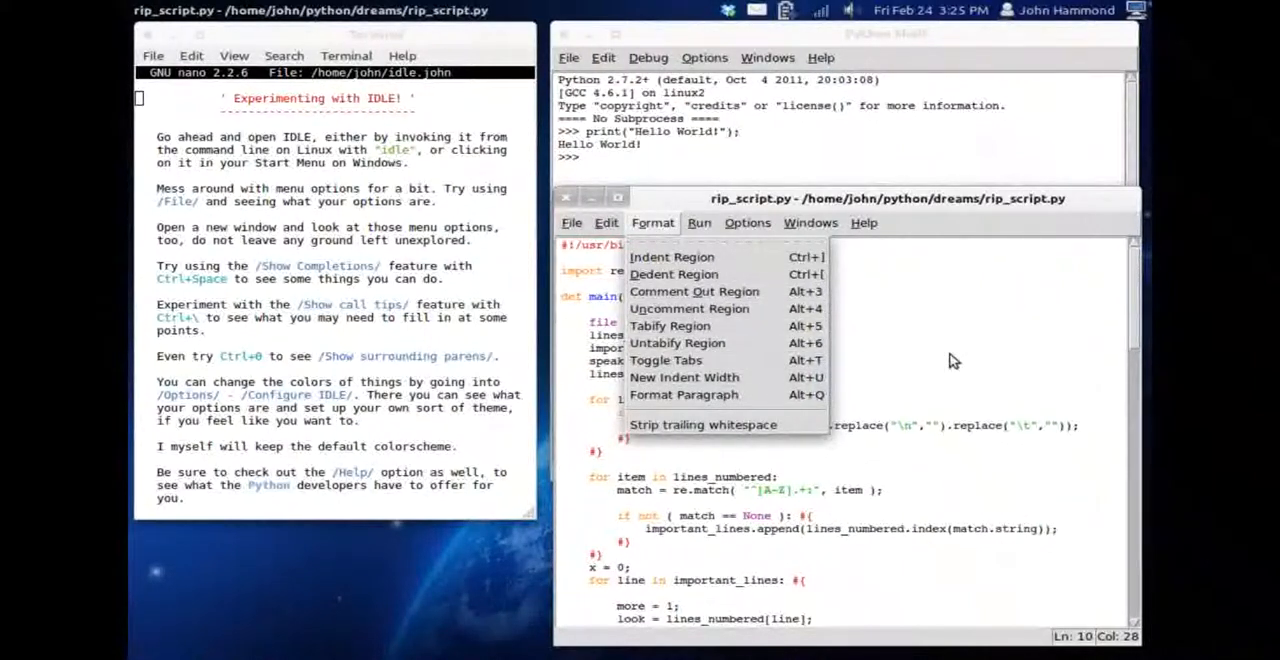
left_click(950, 355)
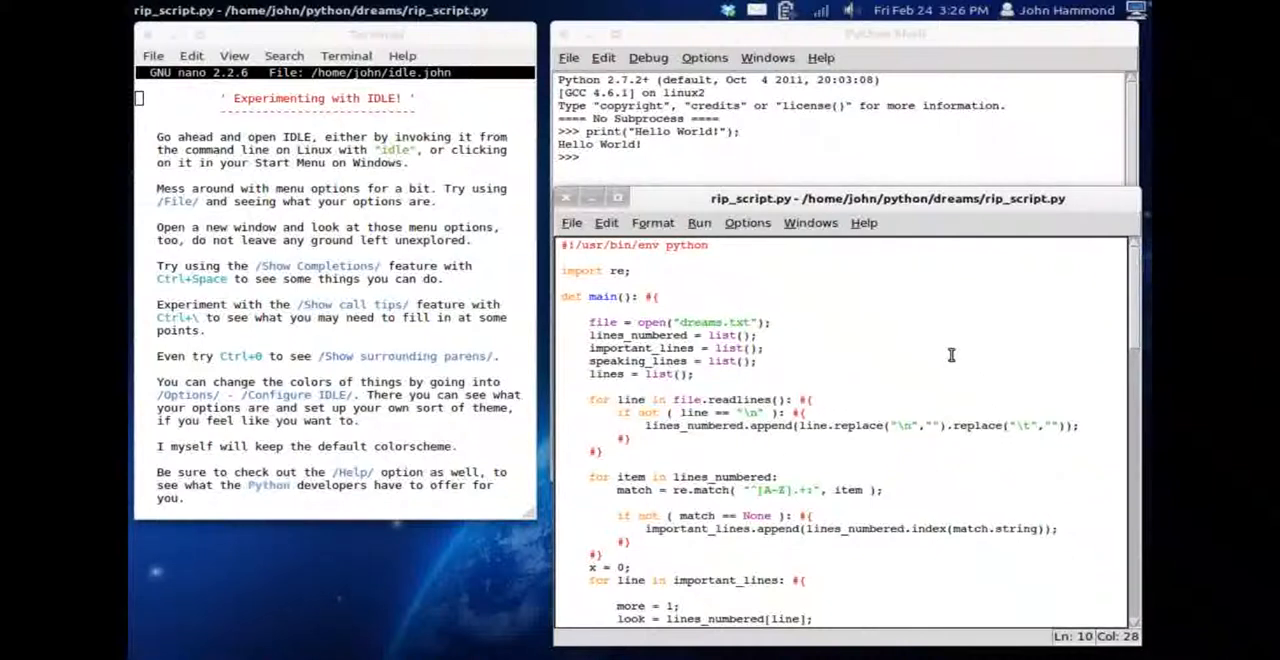
left_click(760, 361)
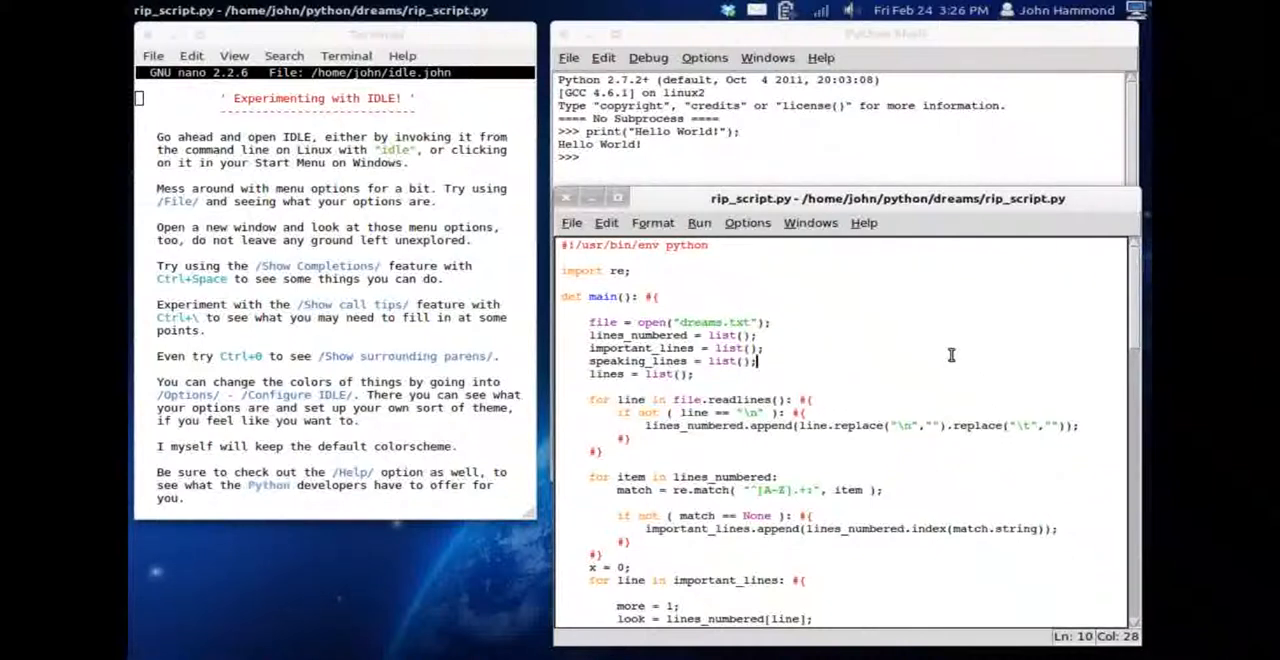